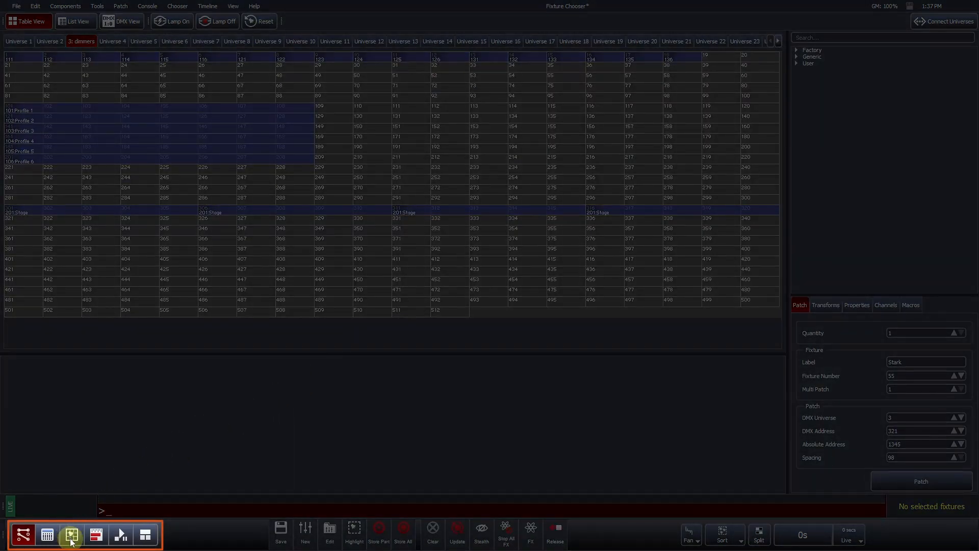
Show the graphical Fixture Chooser layout and clear the briefly selected fixture row
click(72, 534)
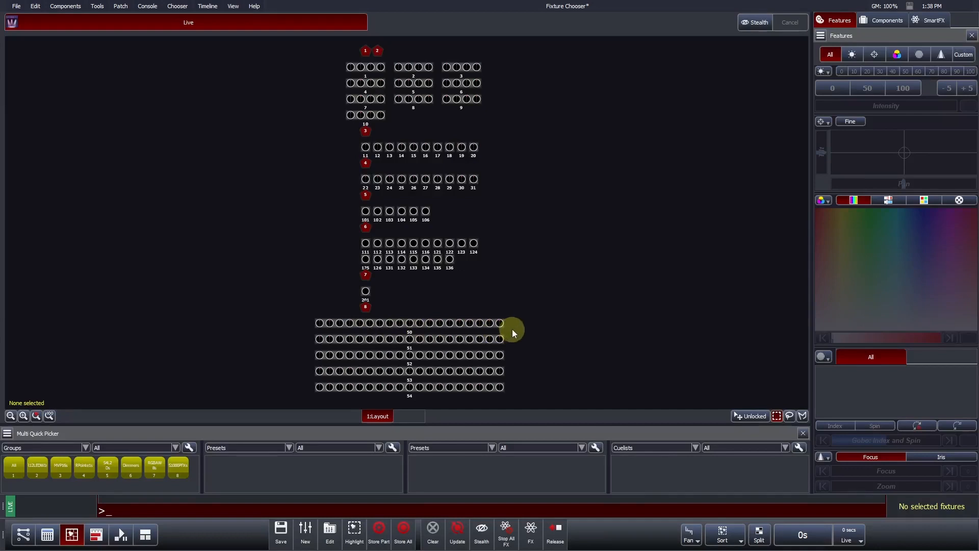
mouse_move(527, 329)
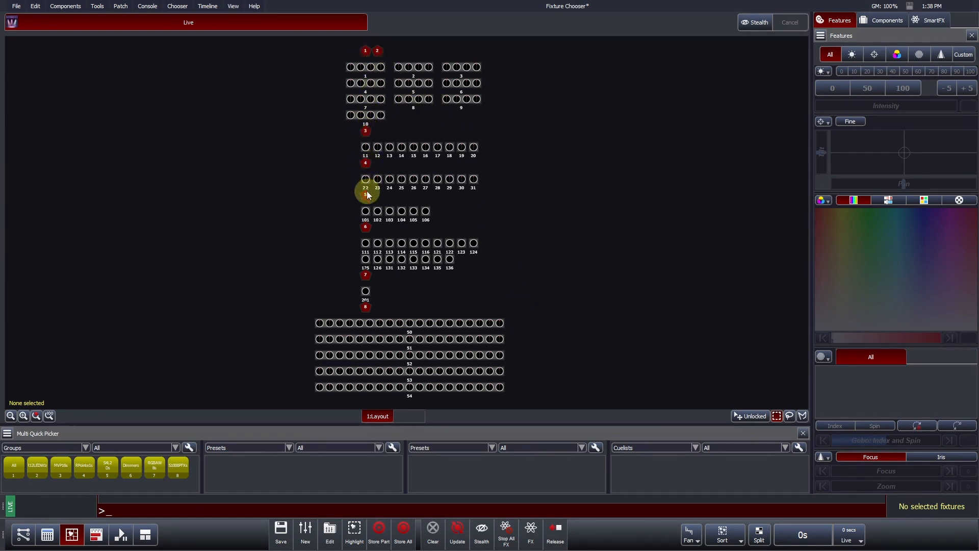
mouse_move(365, 296)
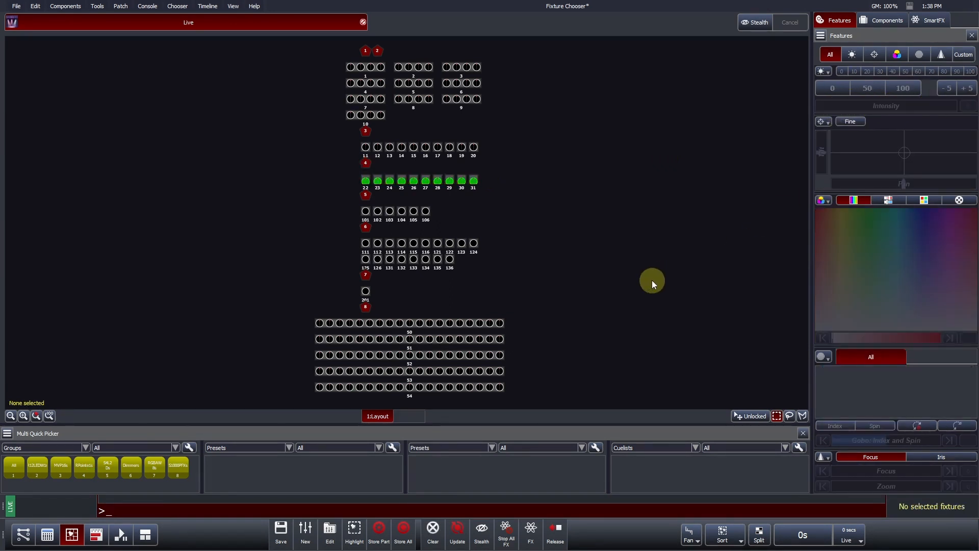
click(433, 528)
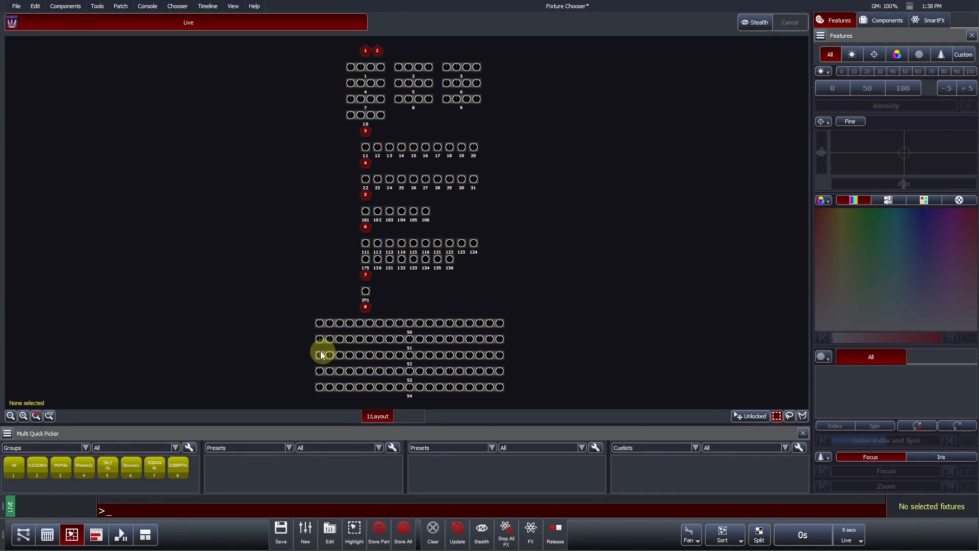
Select the rows of Stark pixel fixtures to reposition them on the right
click(177, 467)
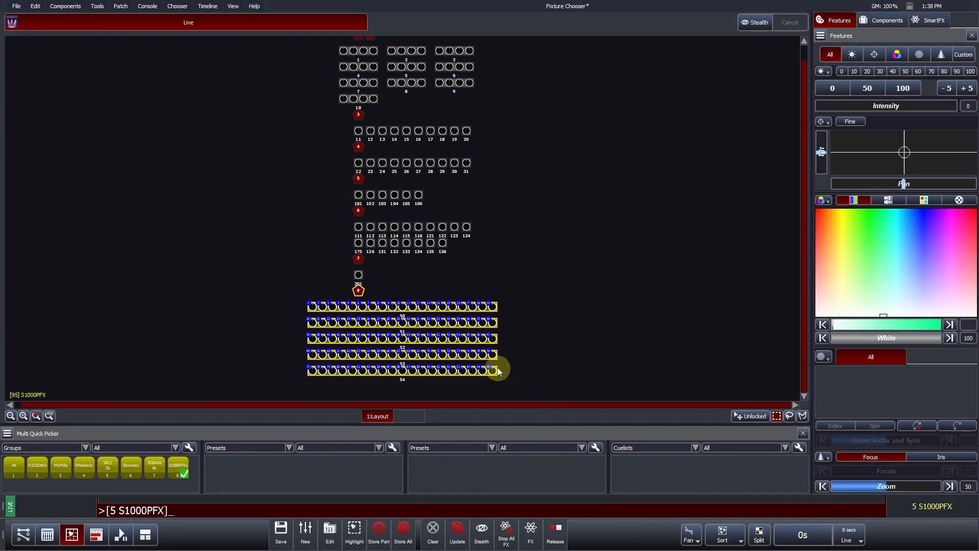
mouse_move(503, 368)
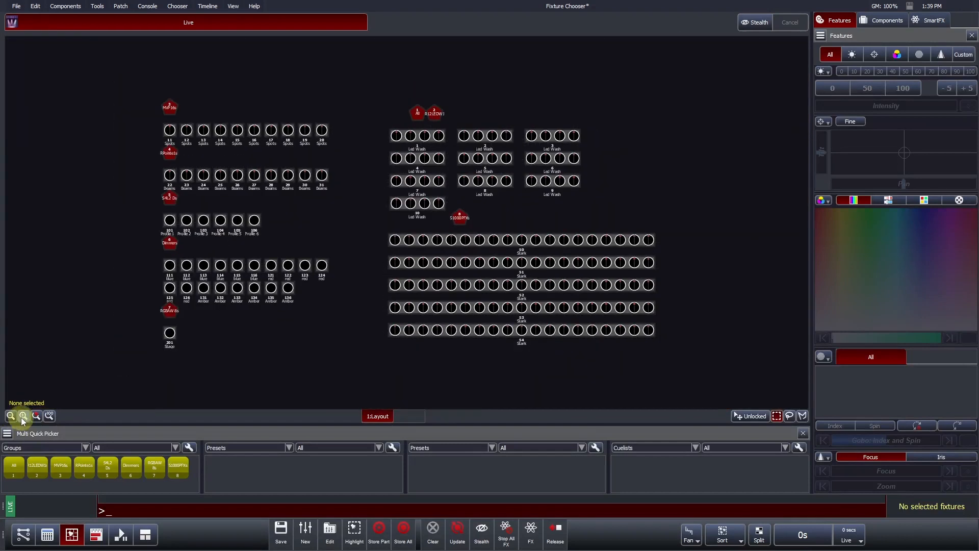
click(23, 416)
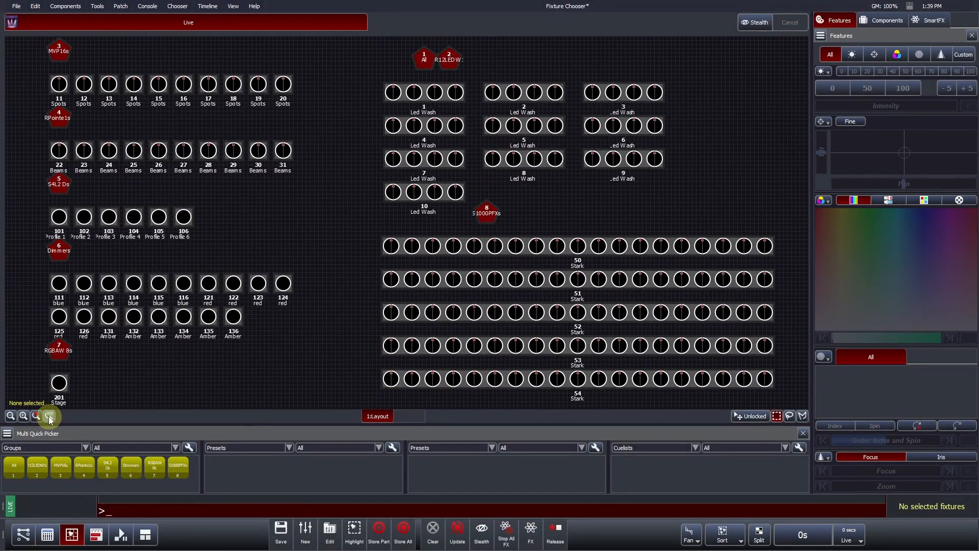
click(24, 416)
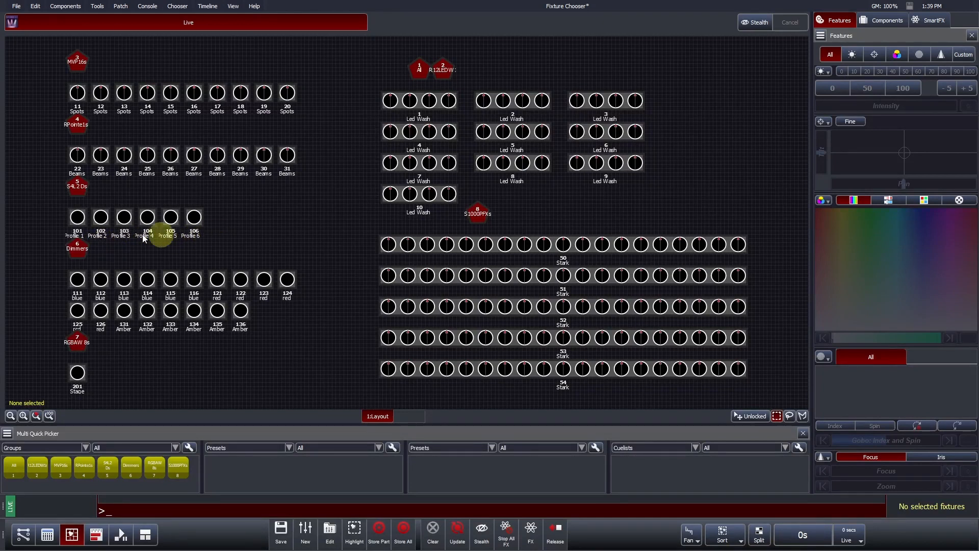
Relabel fixture 102 from Profile 2 to 'singer'
click(76, 216)
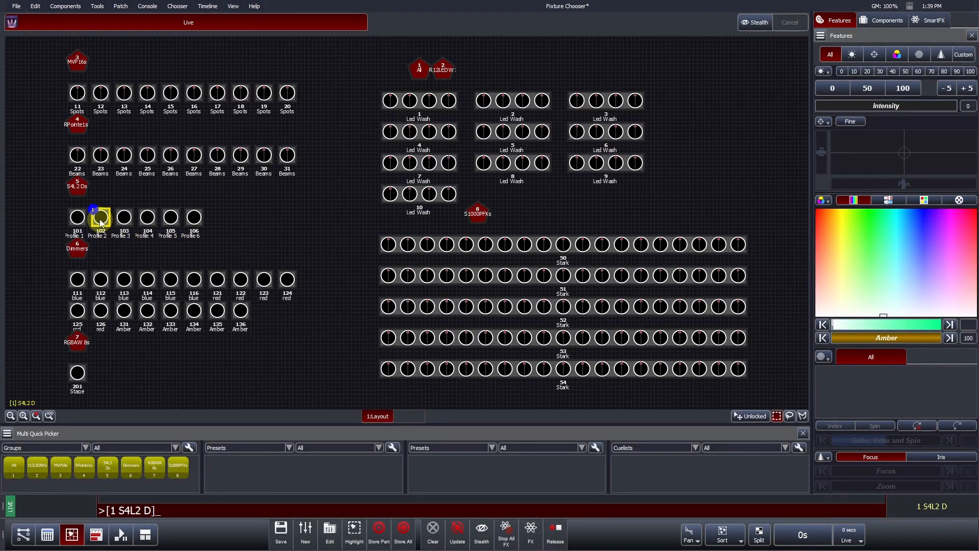
right_click(100, 216)
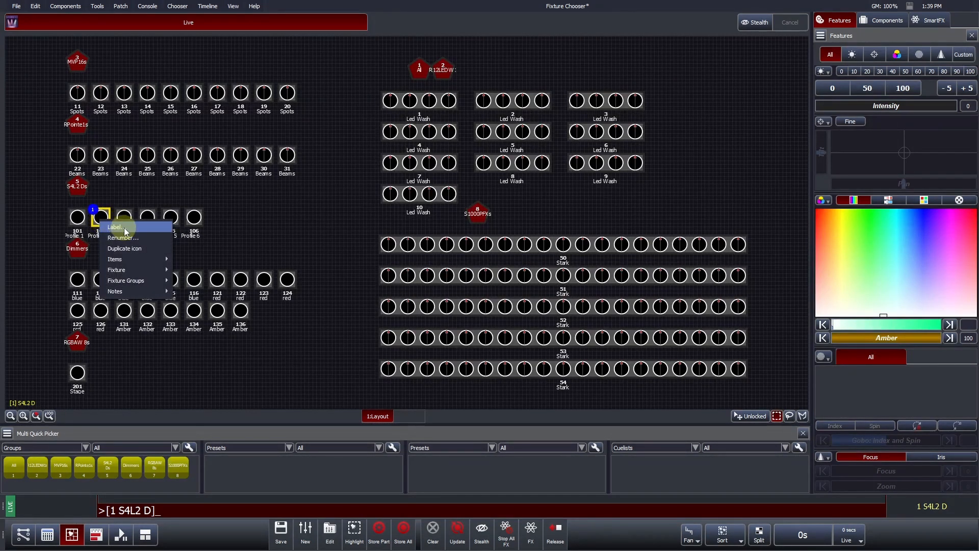
mouse_move(122, 238)
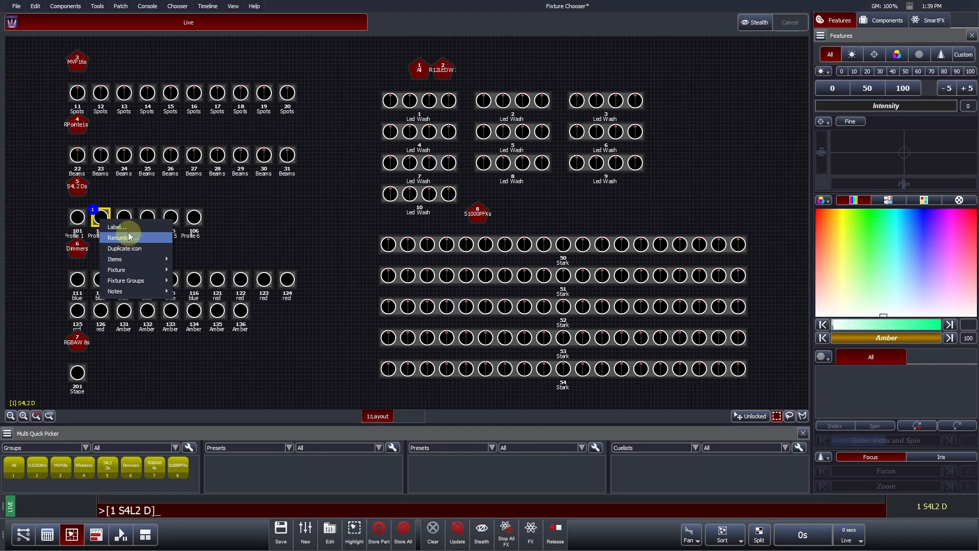
click(116, 227)
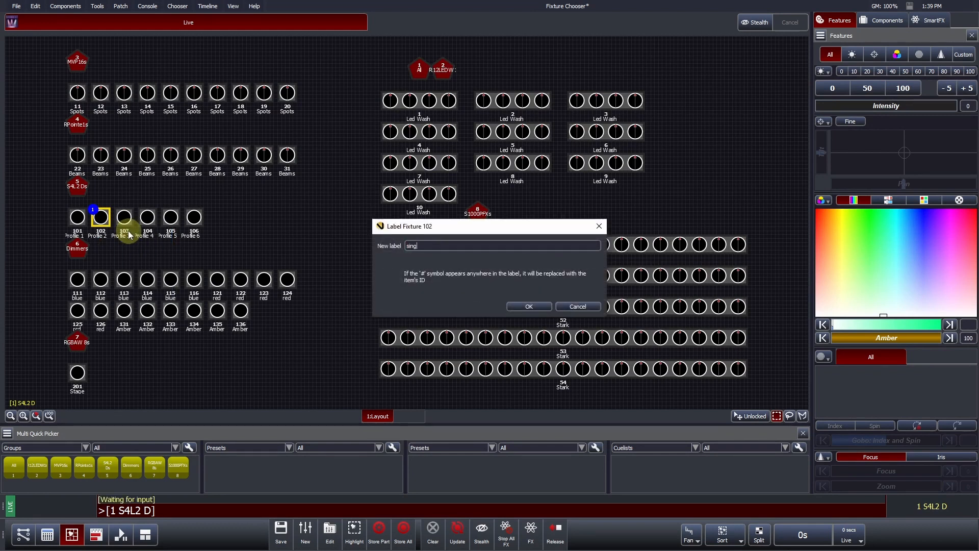
click(528, 306)
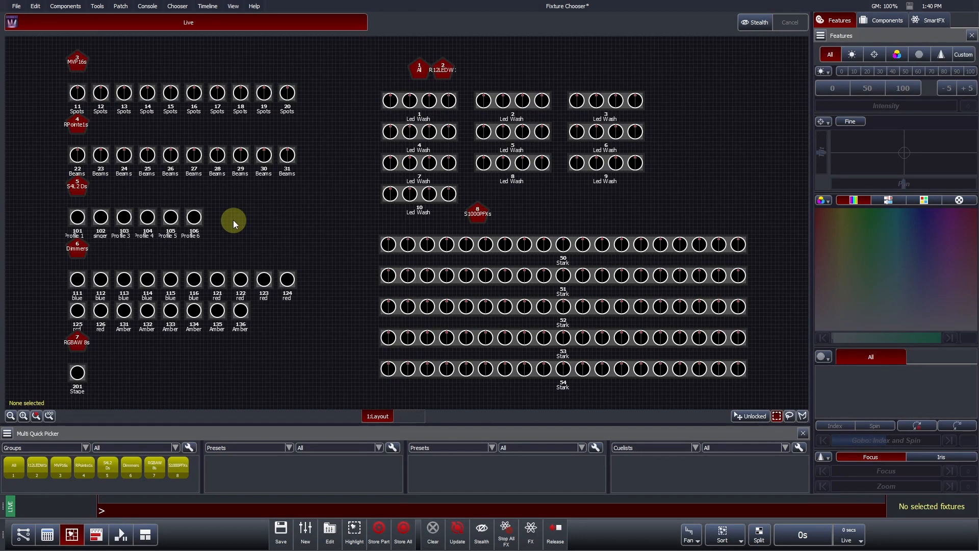
Show the Layouts submenu with manage, create, duplicate, label and delete choices
right_click(234, 223)
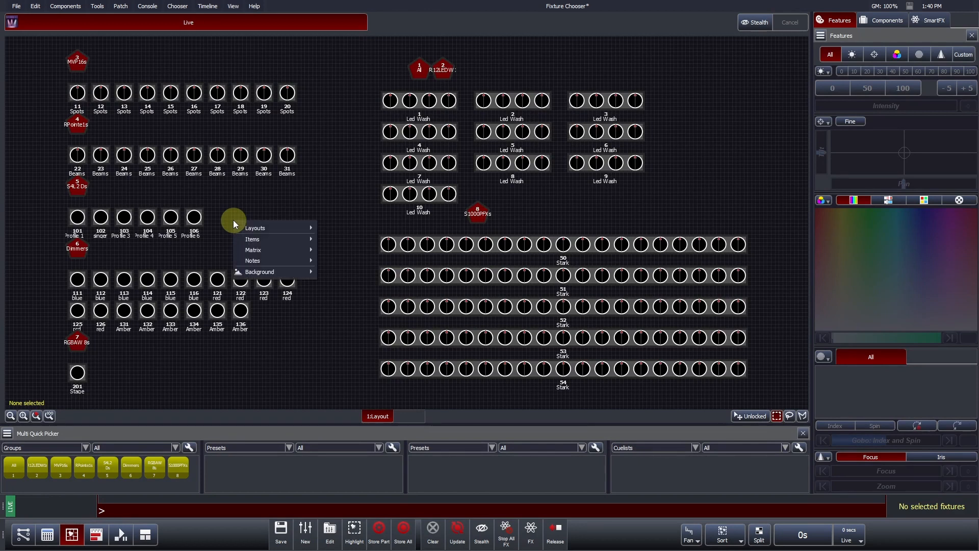
click(255, 227)
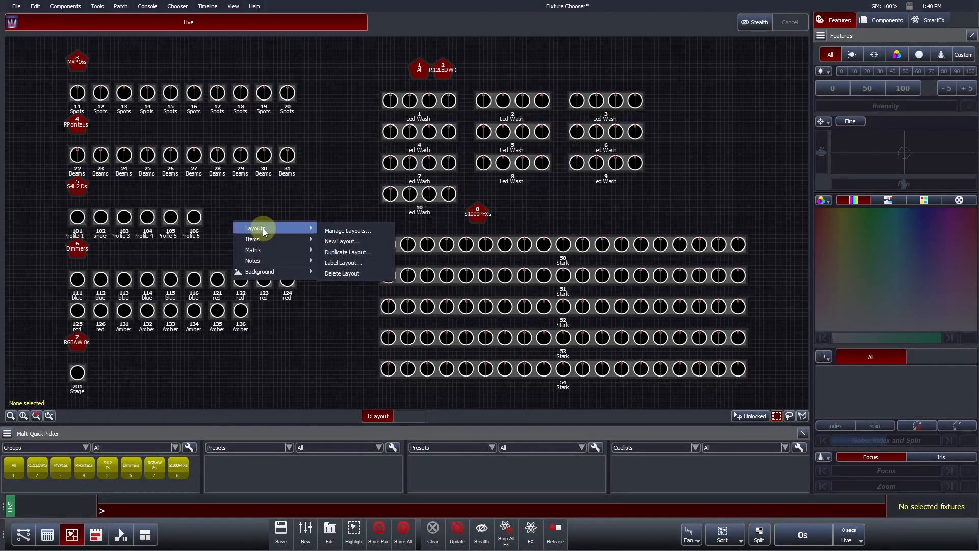
mouse_move(284, 229)
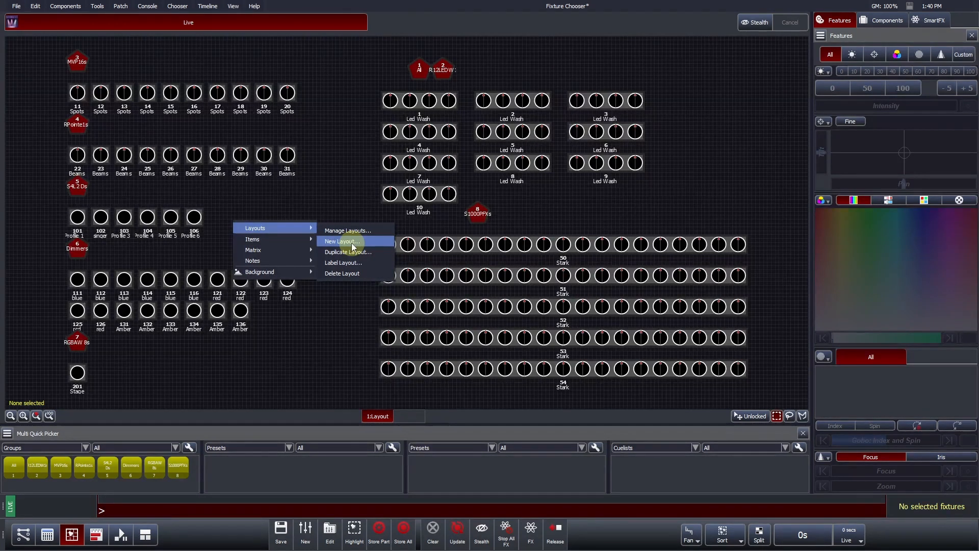
mouse_move(348, 252)
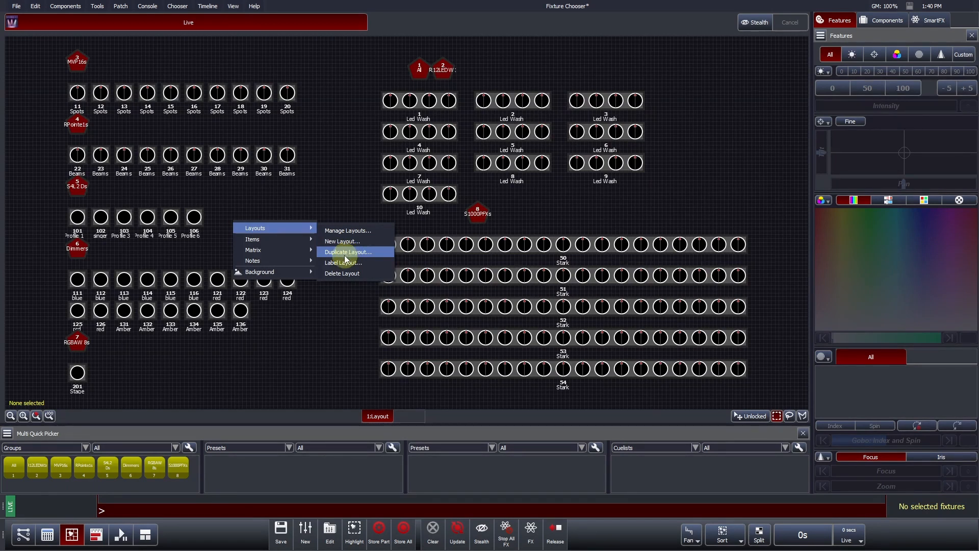
mouse_move(344, 262)
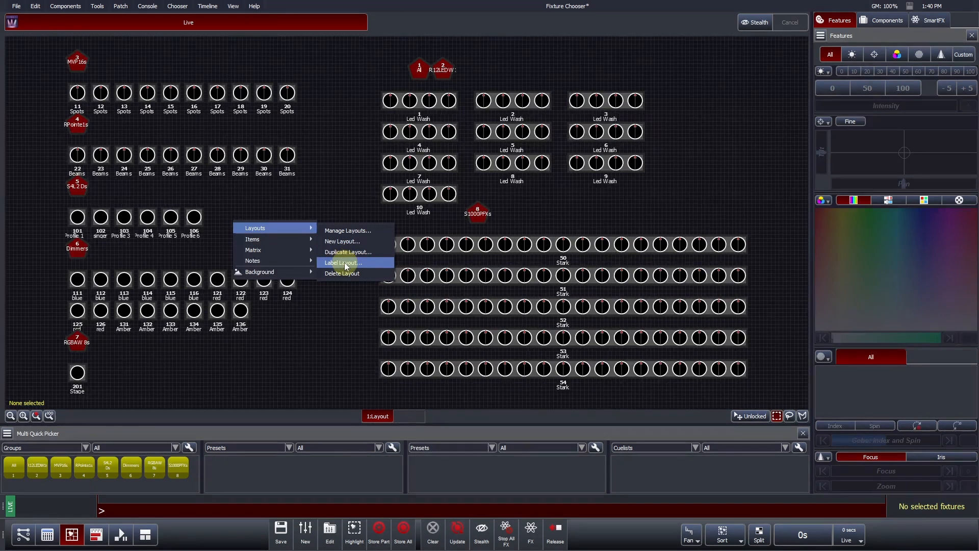
mouse_move(343, 273)
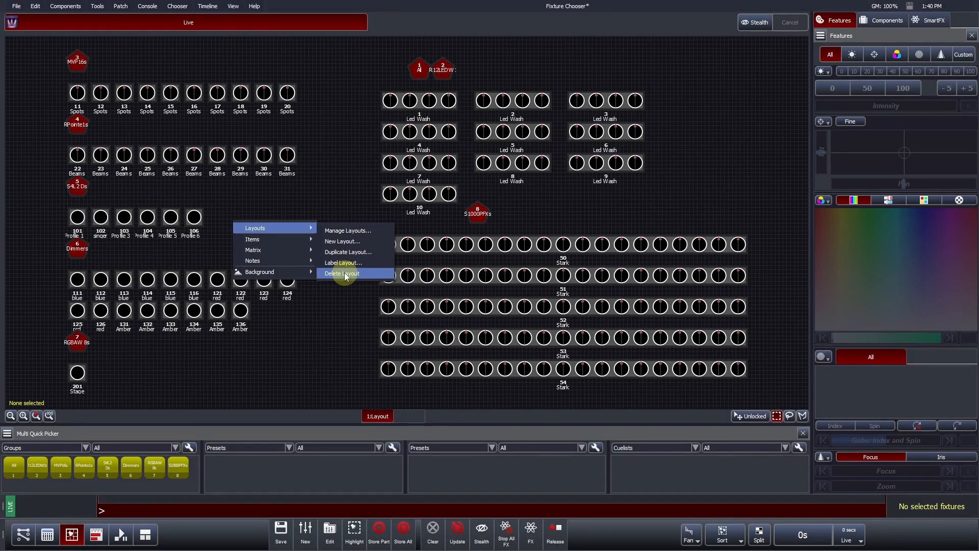
mouse_move(348, 230)
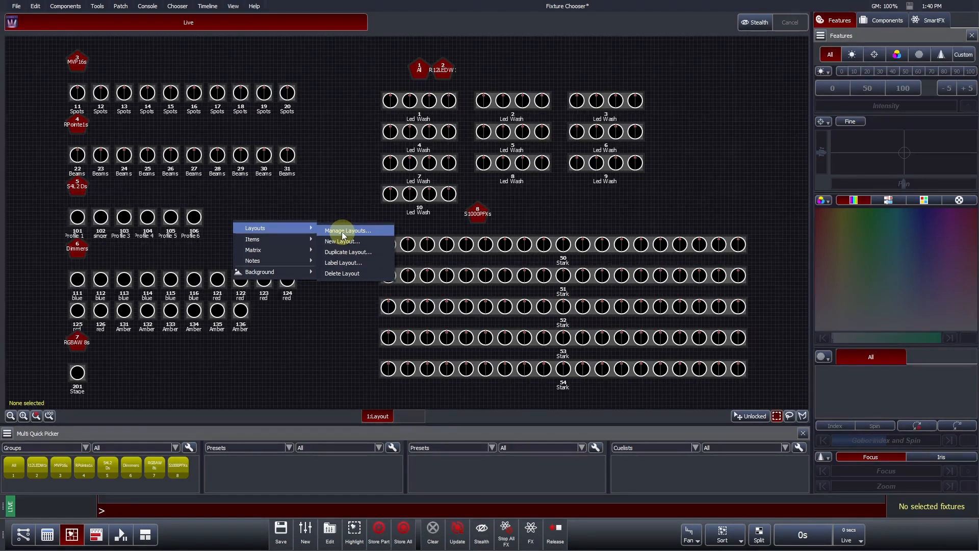
In the Layouts dialog hide all group icons plus the Dimmer and RGBAW fixtures, and keep the changes
click(348, 231)
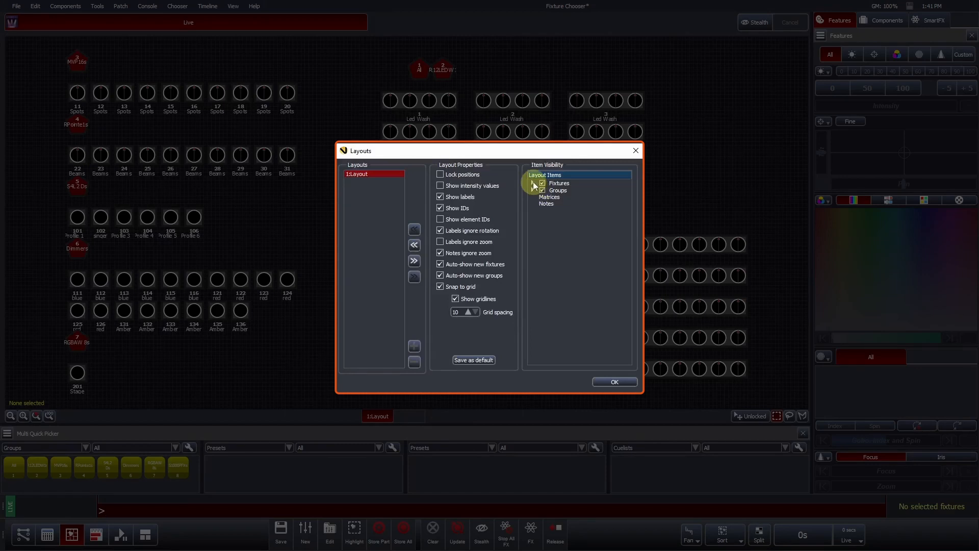
click(533, 182)
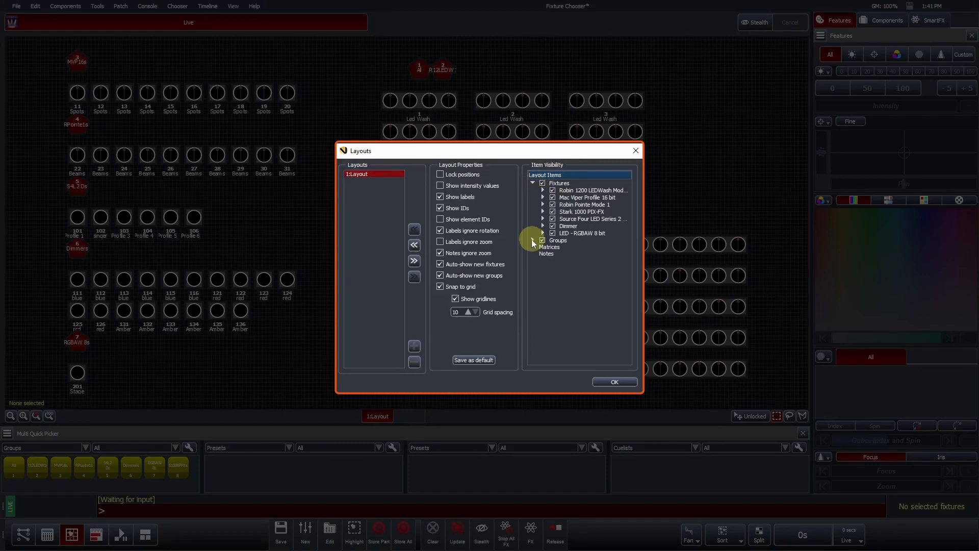
click(542, 240)
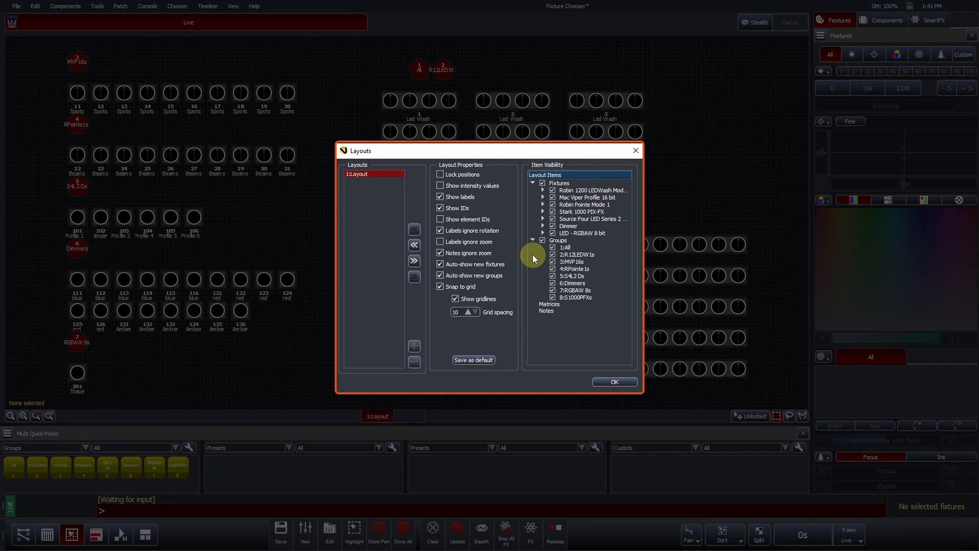
mouse_move(537, 236)
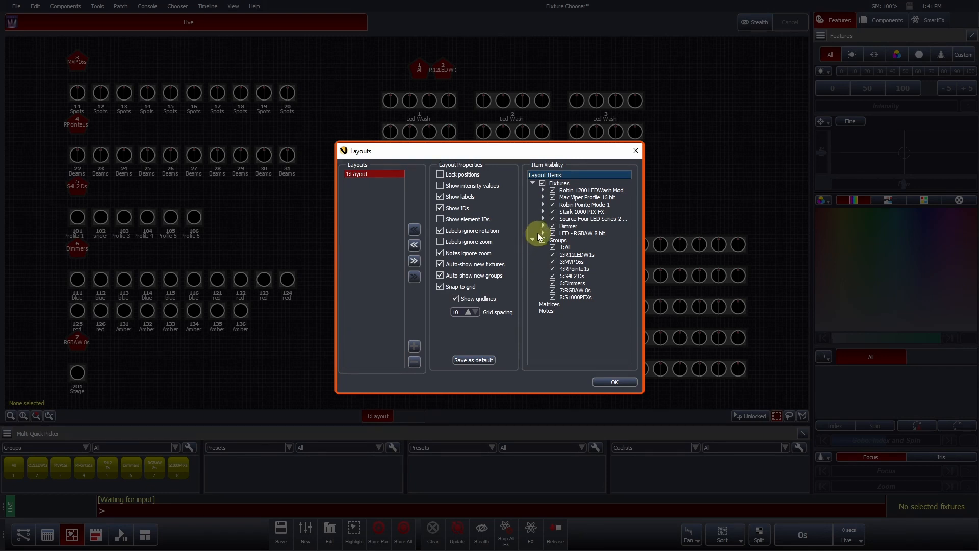
click(542, 197)
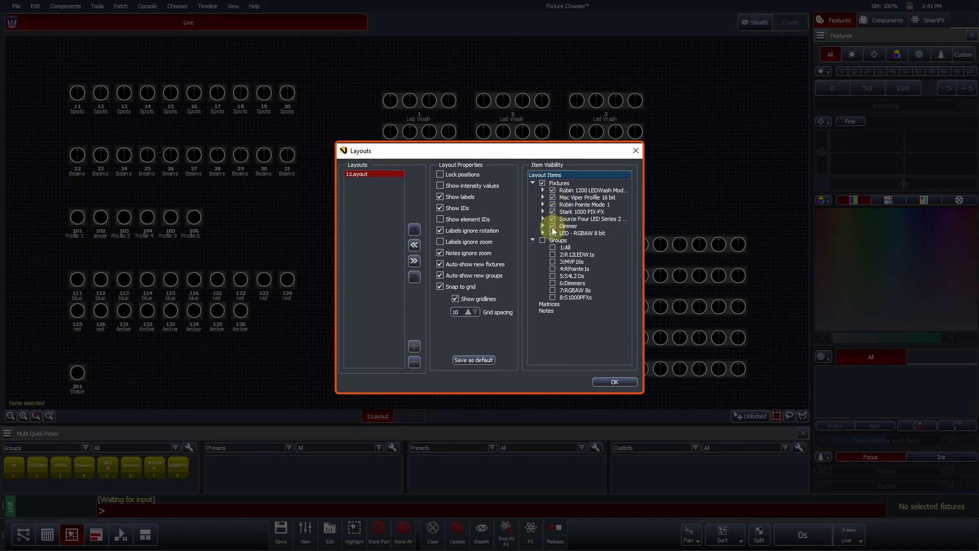
click(551, 232)
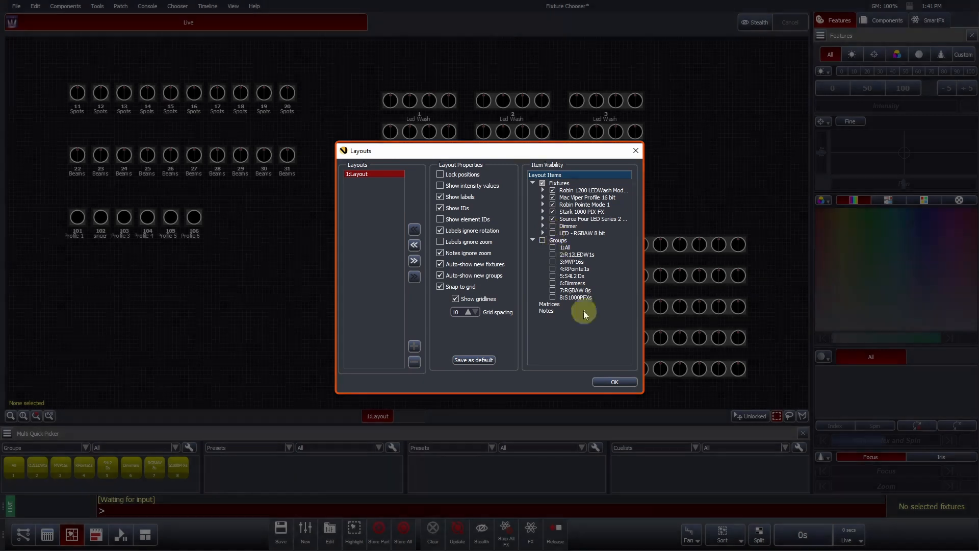
click(613, 381)
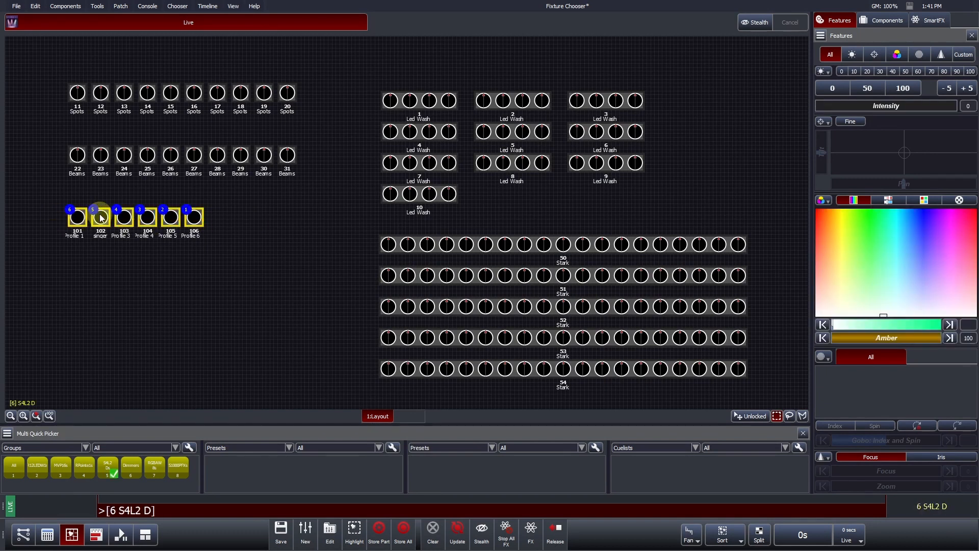
Bring up the chooser layout management options again from the layout background
right_click(100, 218)
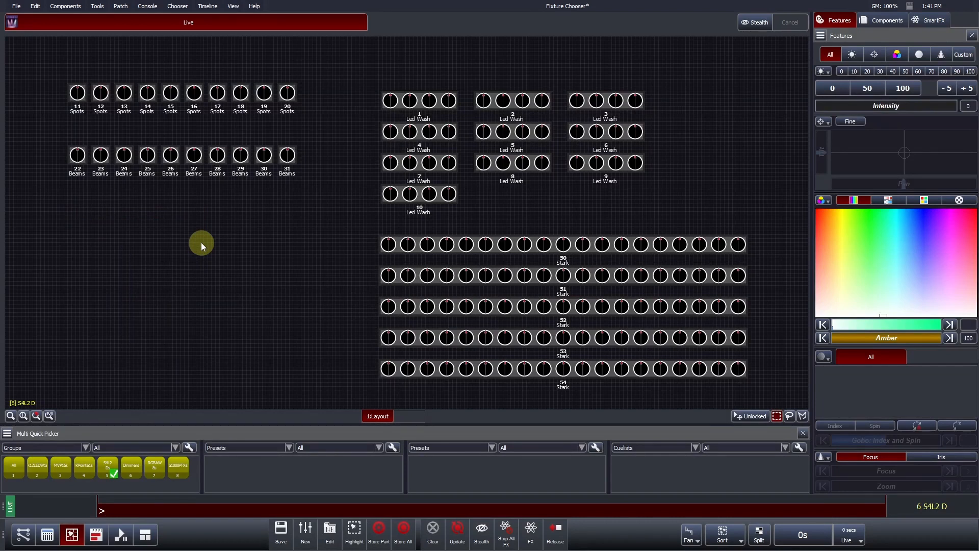
right_click(201, 243)
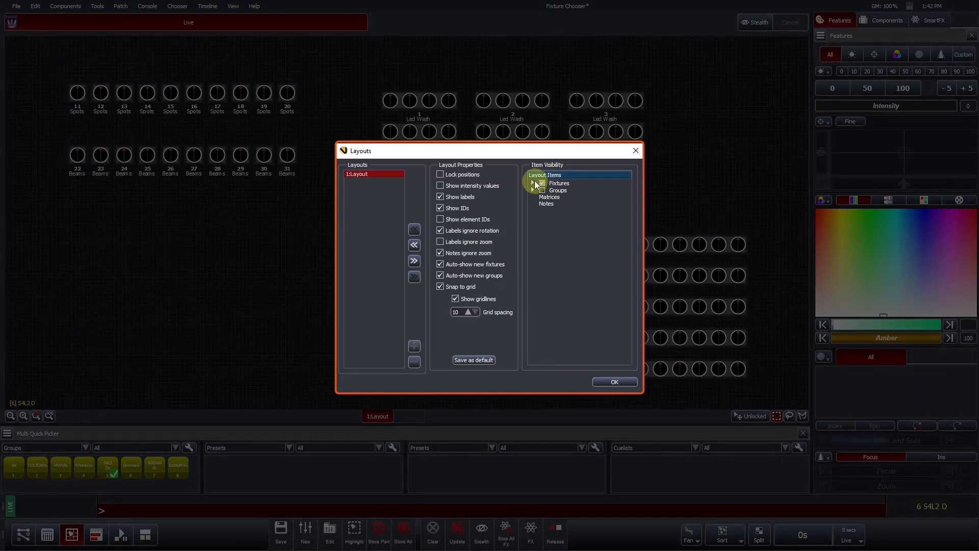
Add a 'Par cans and profiles' layout, rename the first 'Moving lights', hide groups and switch to the new layout
click(533, 182)
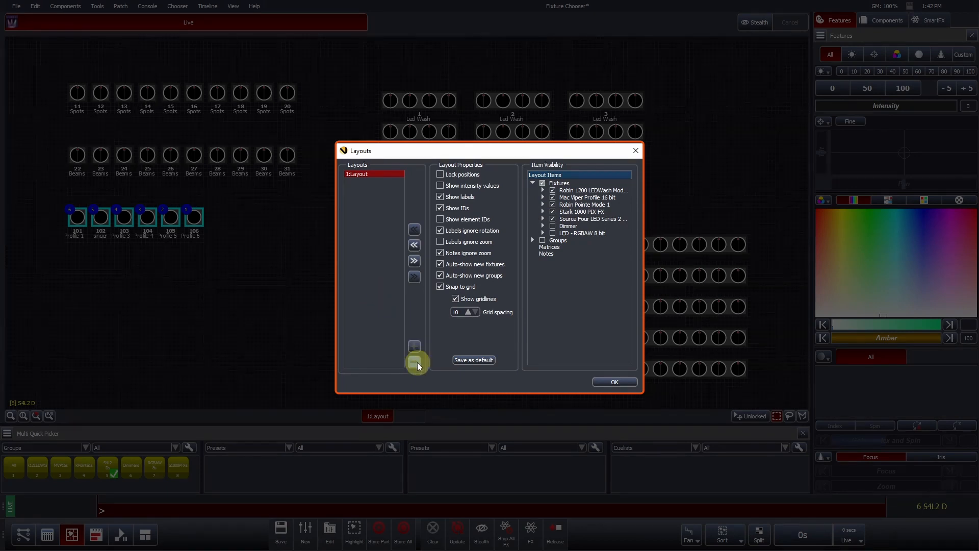
click(414, 348)
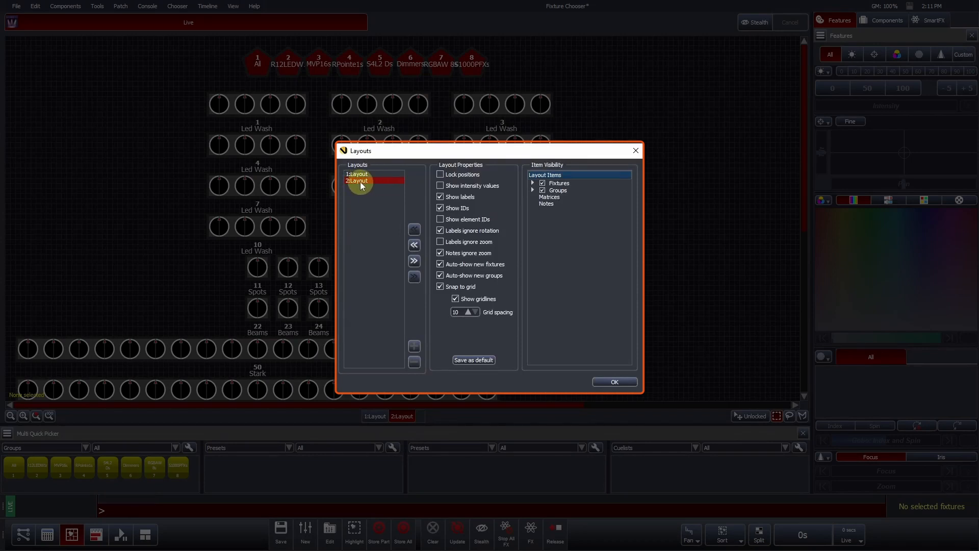
double_click(365, 182)
text(Par cans and profiles)
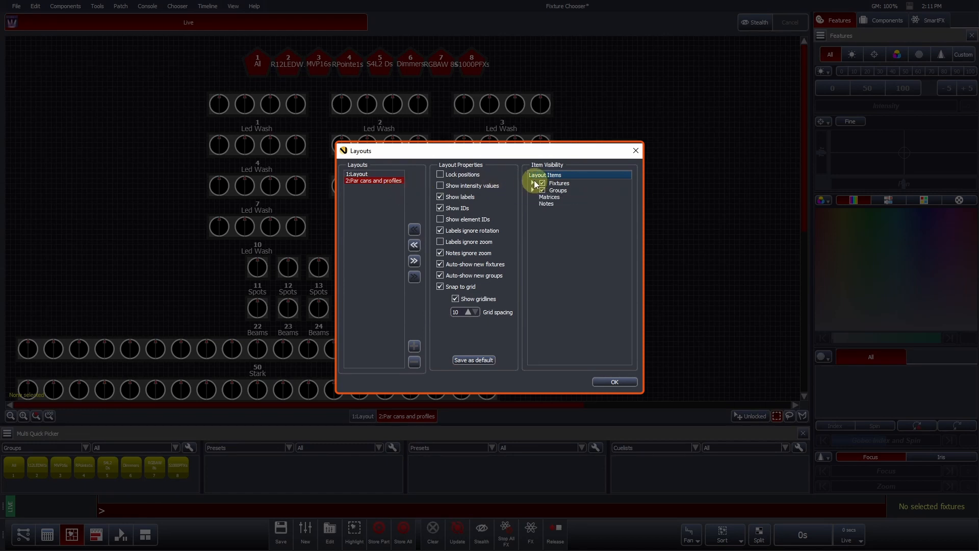
click(534, 183)
text(Movers li)
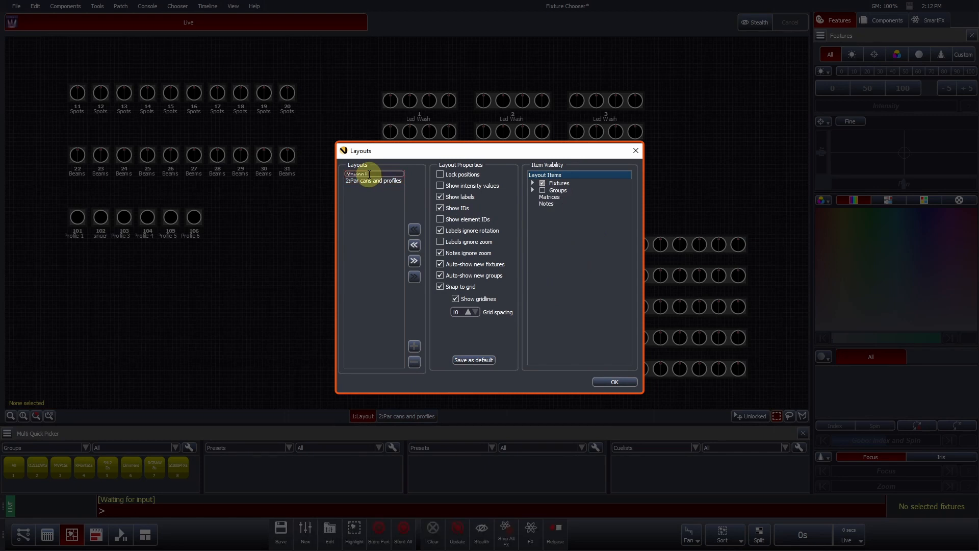
click(364, 173)
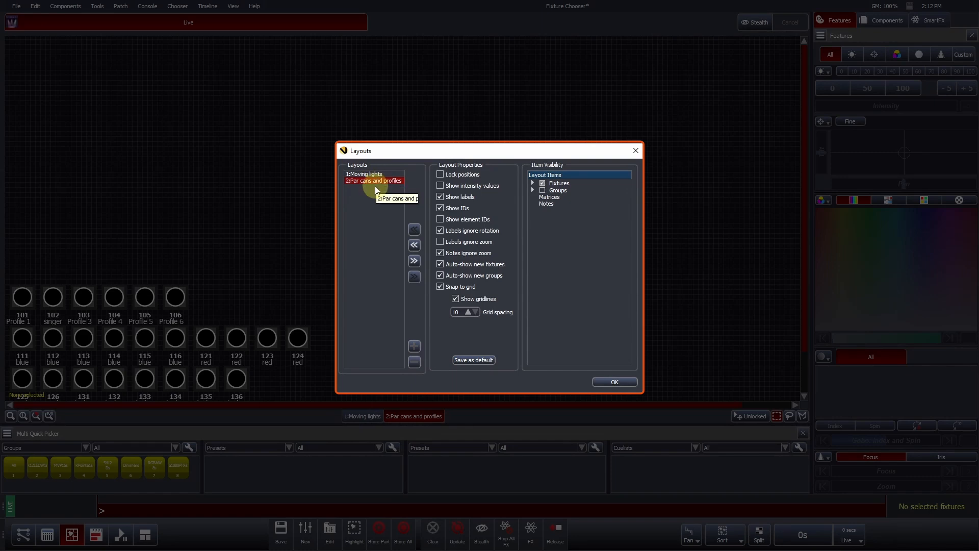
click(614, 382)
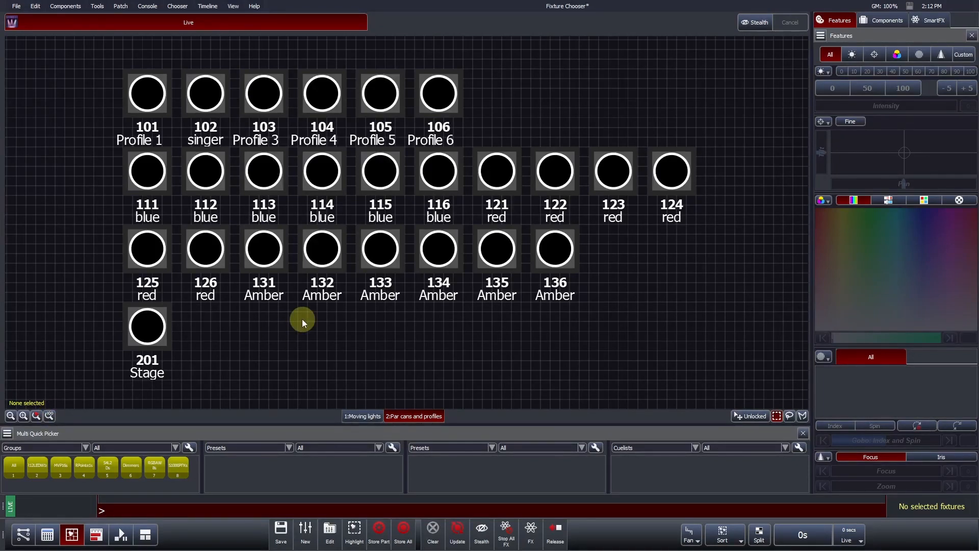
mouse_move(315, 315)
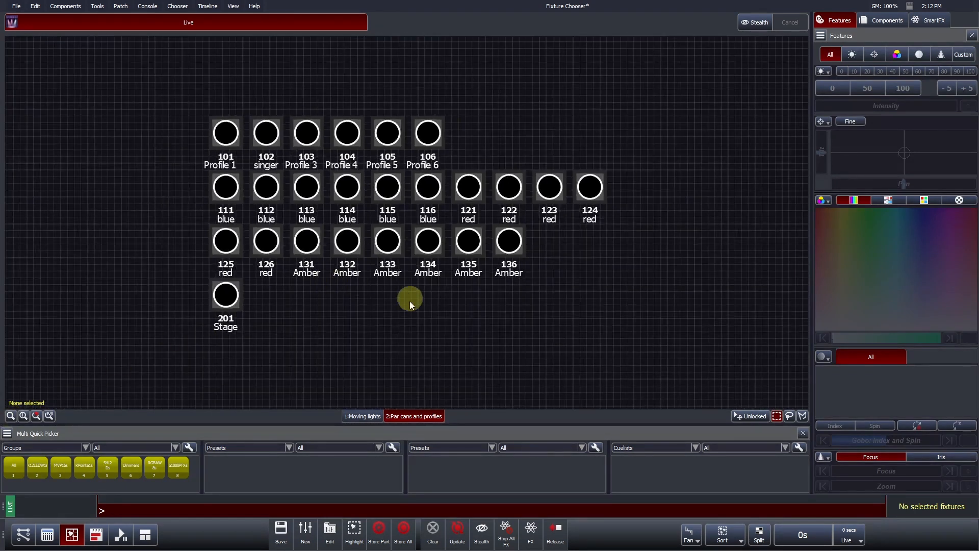
Spread the pars into colour rows, then start Arrange in Grid for blue fixtures 111–116
click(107, 466)
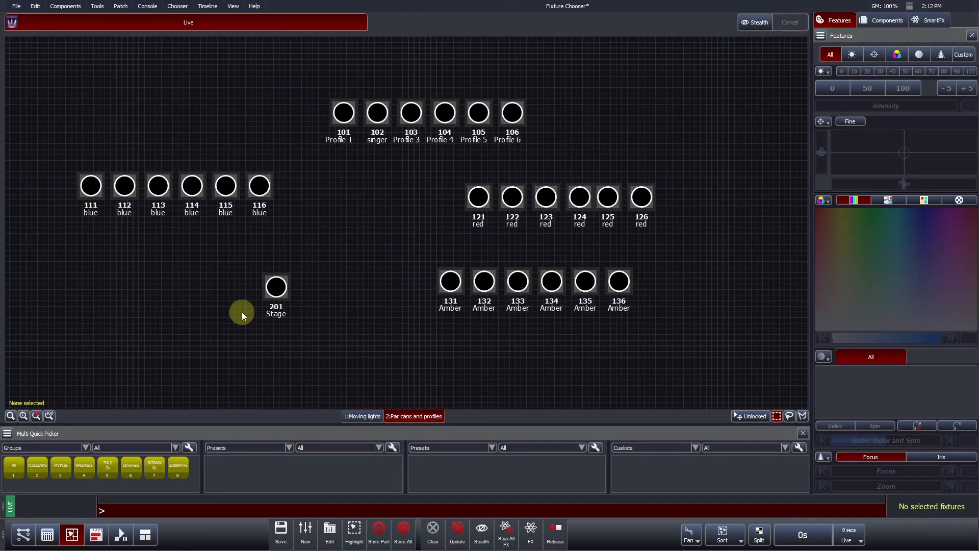
drag(276, 287, 754, 168)
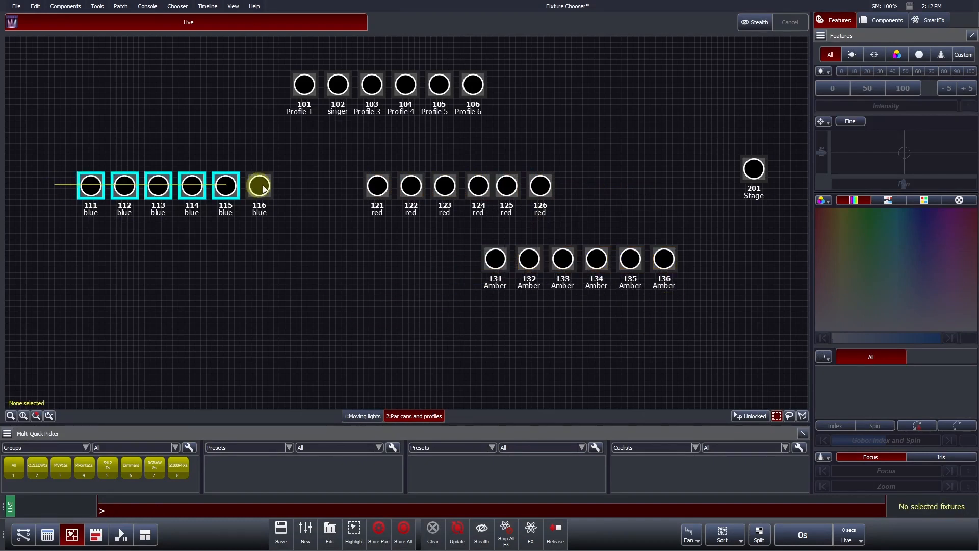
click(258, 185)
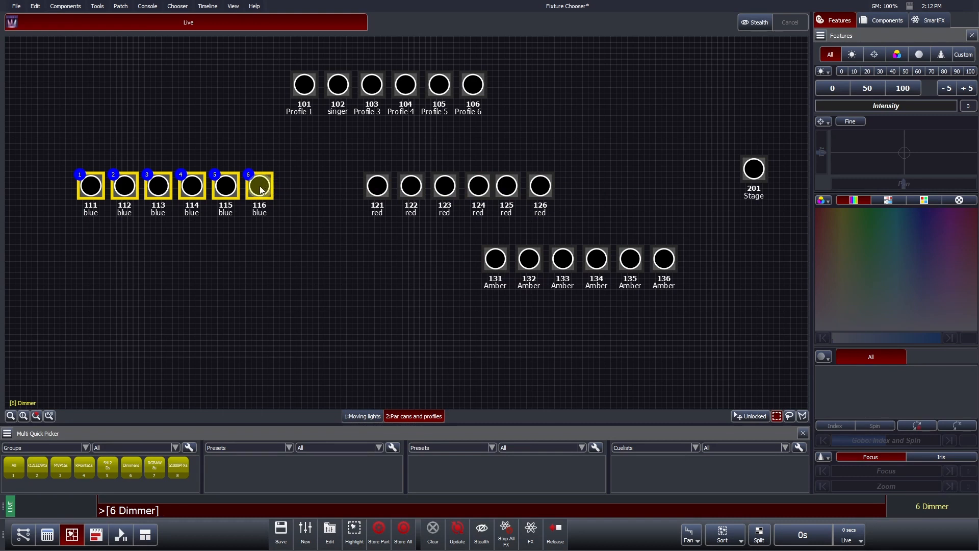
right_click(258, 186)
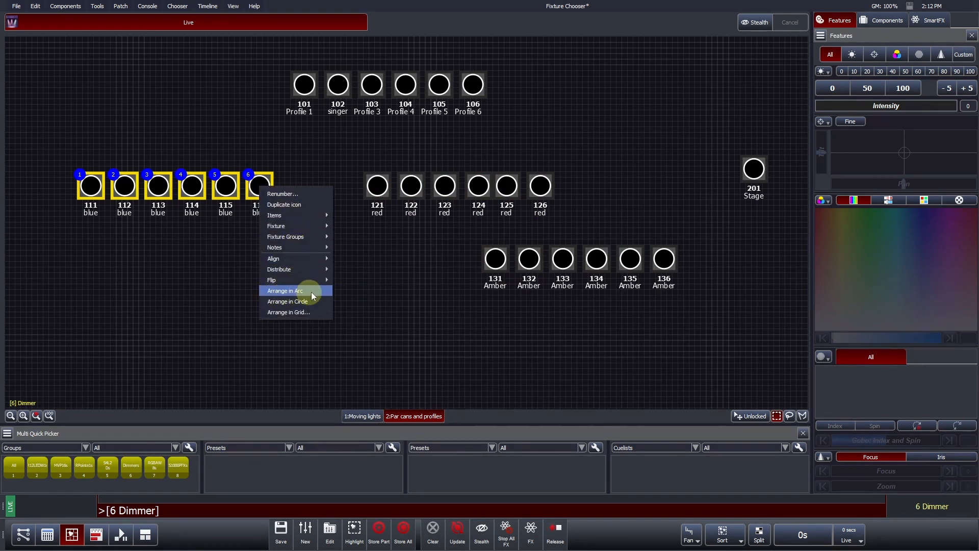
click(285, 291)
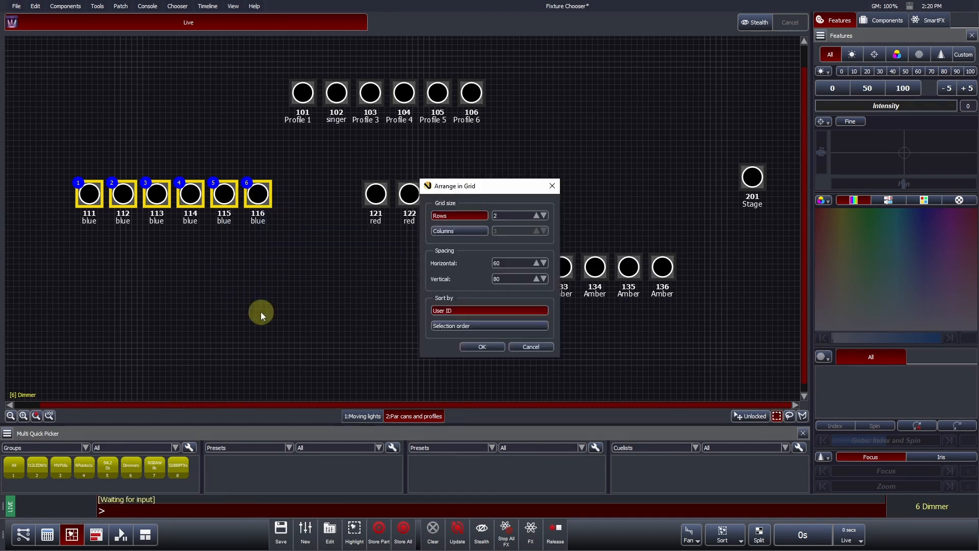
Arrange the six blue fixtures in 2 rows with horizontal 60 and vertical 80 spacing
click(536, 213)
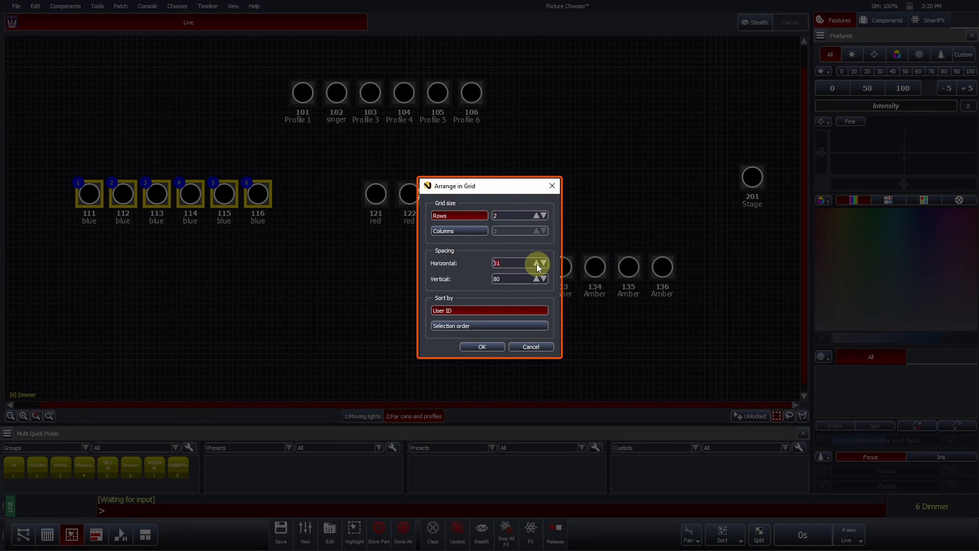
click(541, 266)
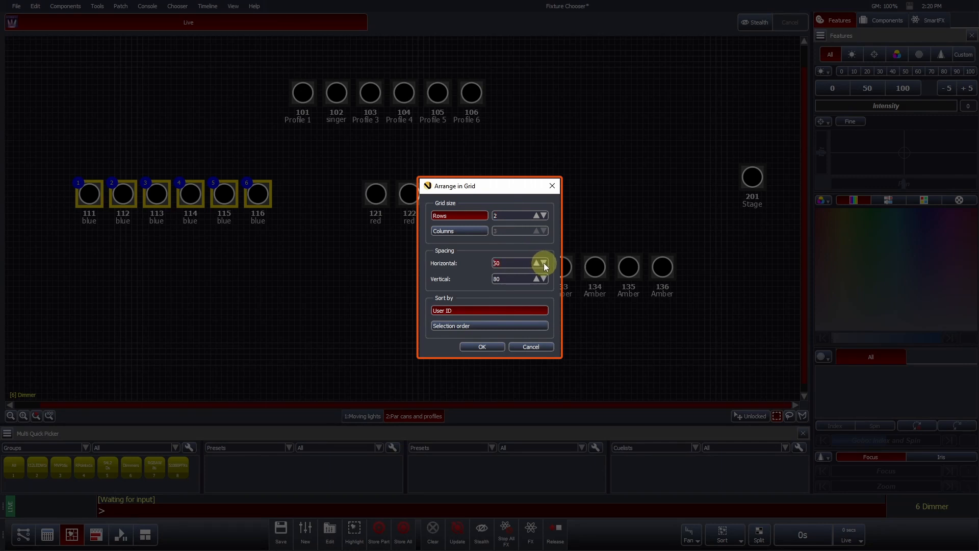
click(536, 259)
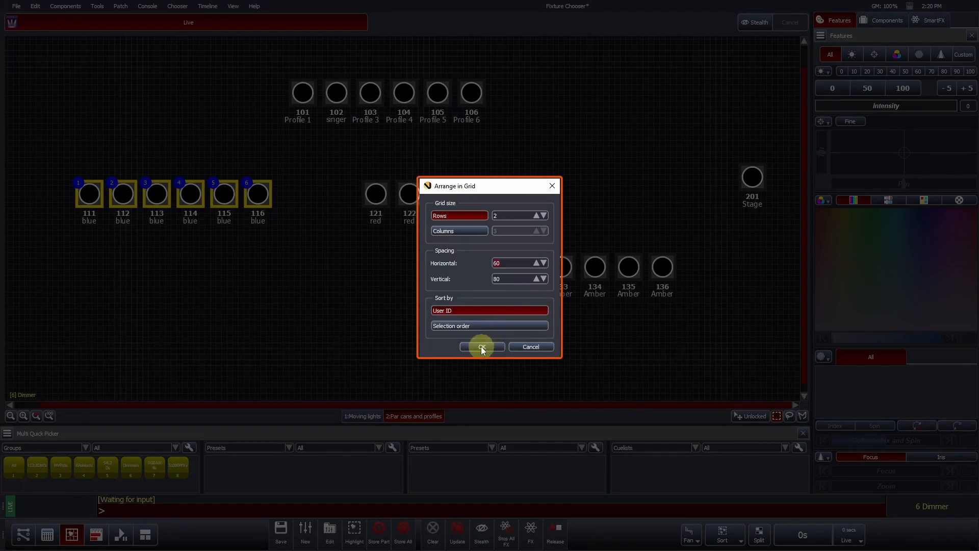
click(480, 347)
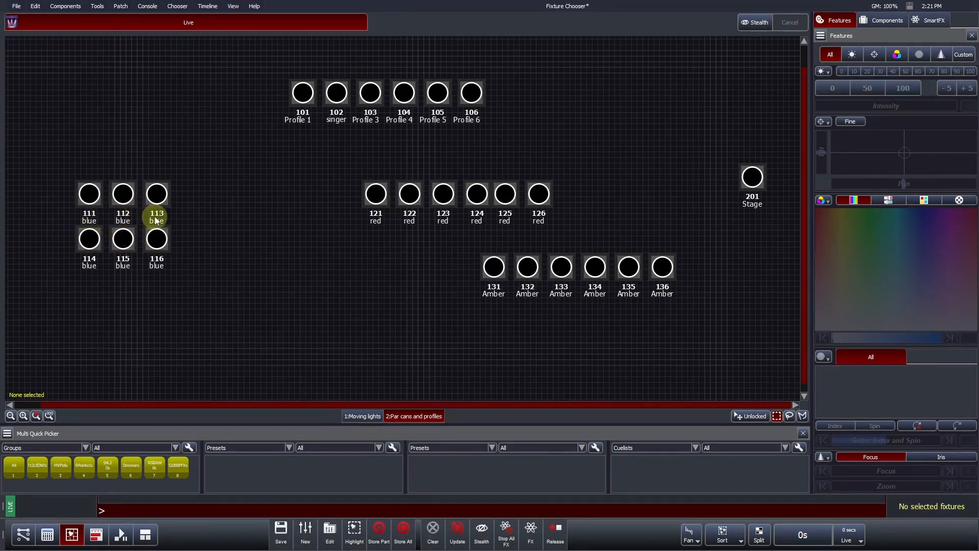
mouse_move(177, 260)
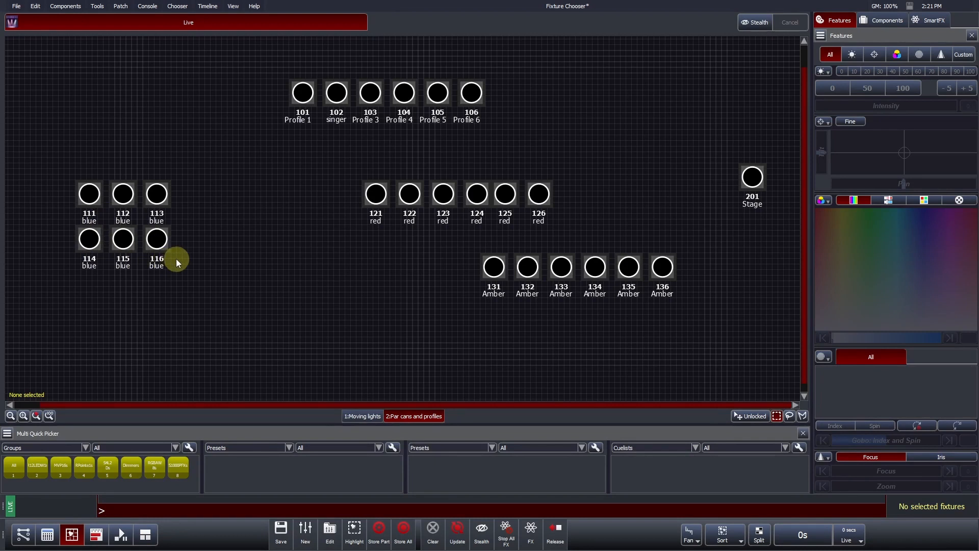
mouse_move(155, 212)
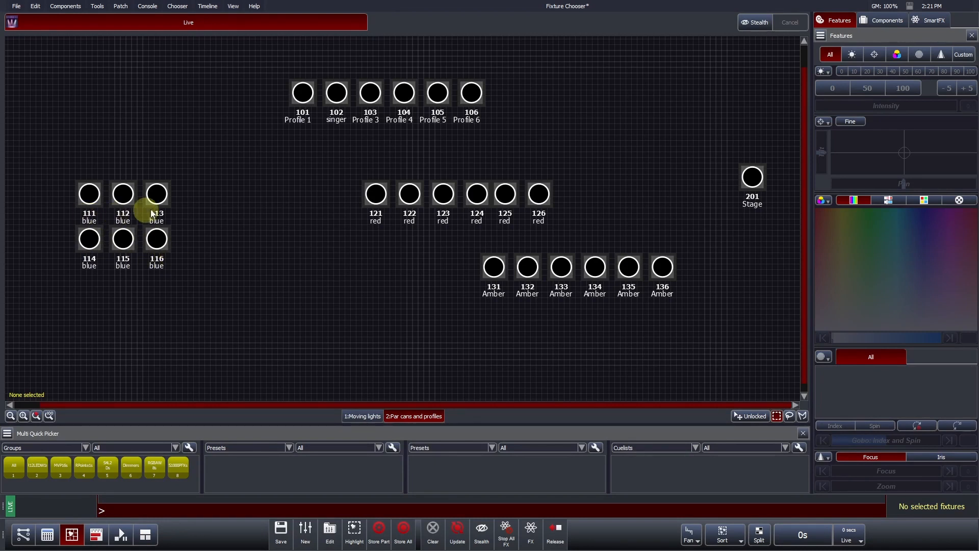
mouse_move(191, 244)
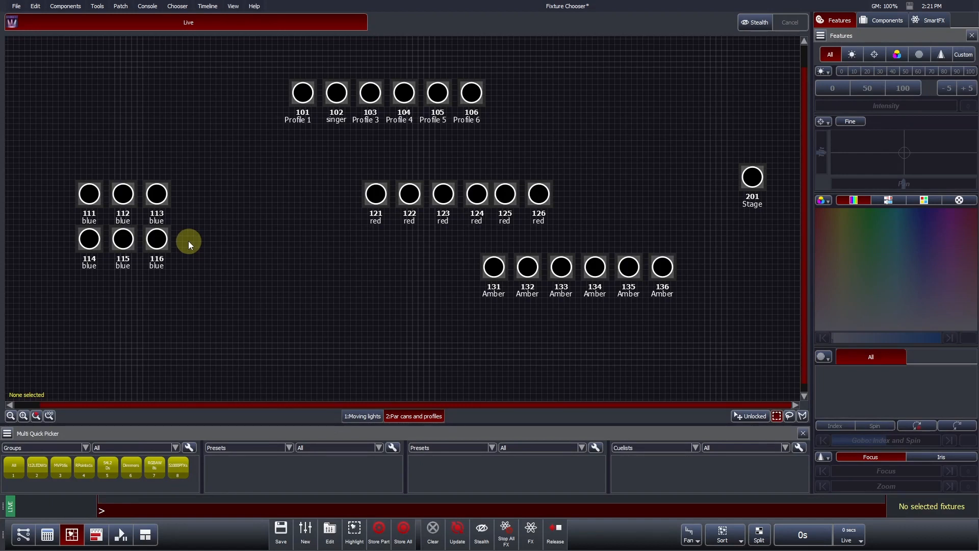
mouse_move(180, 244)
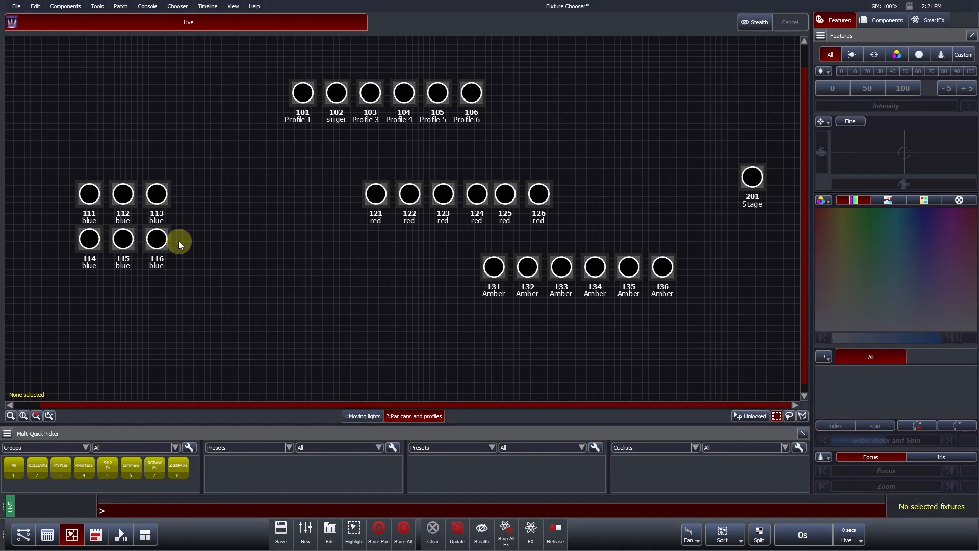
Select blue fixtures 111–116 and choose a blue icon colour from the gel list
click(156, 238)
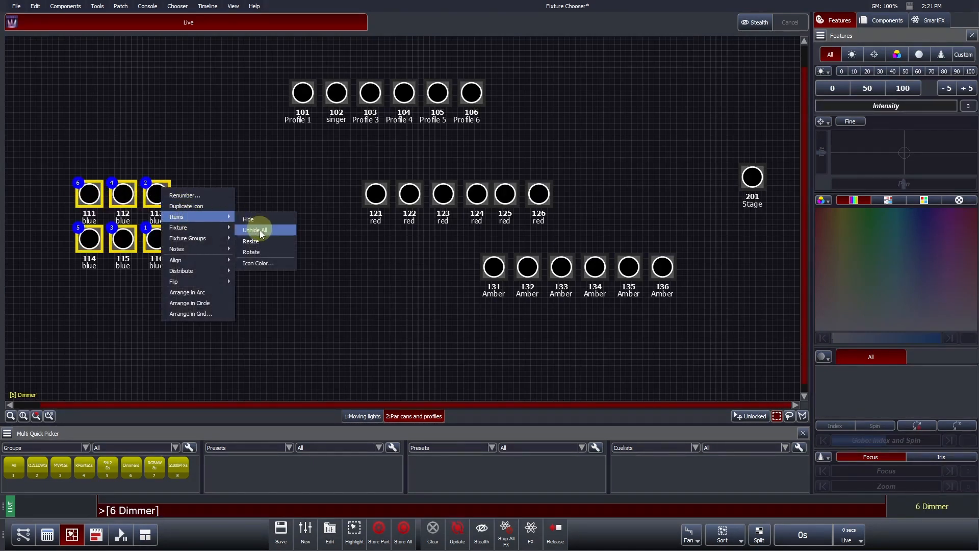
mouse_move(267, 263)
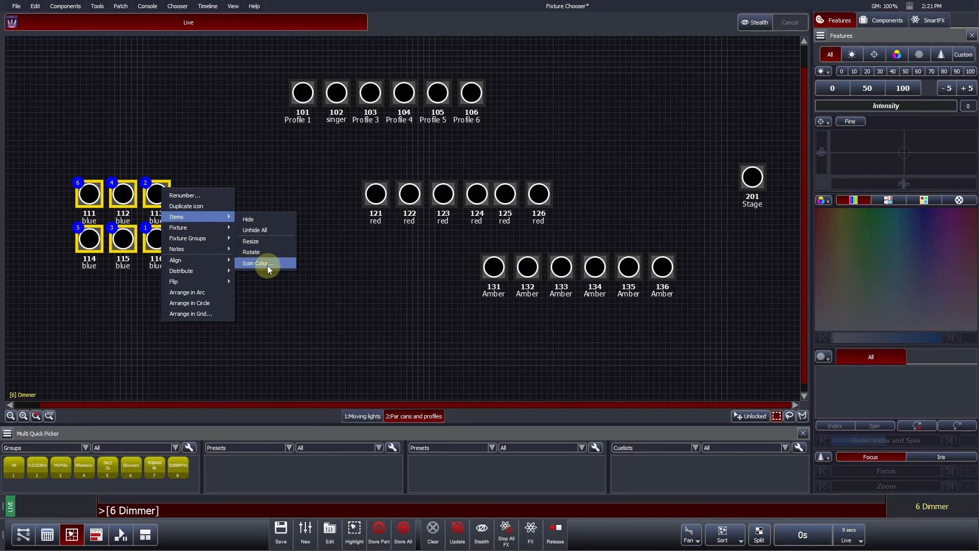
click(258, 263)
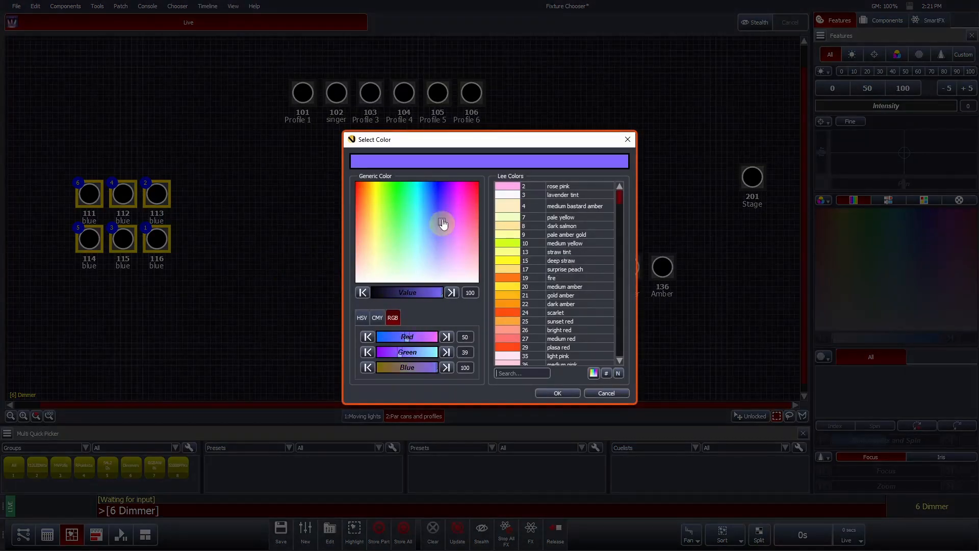
click(439, 193)
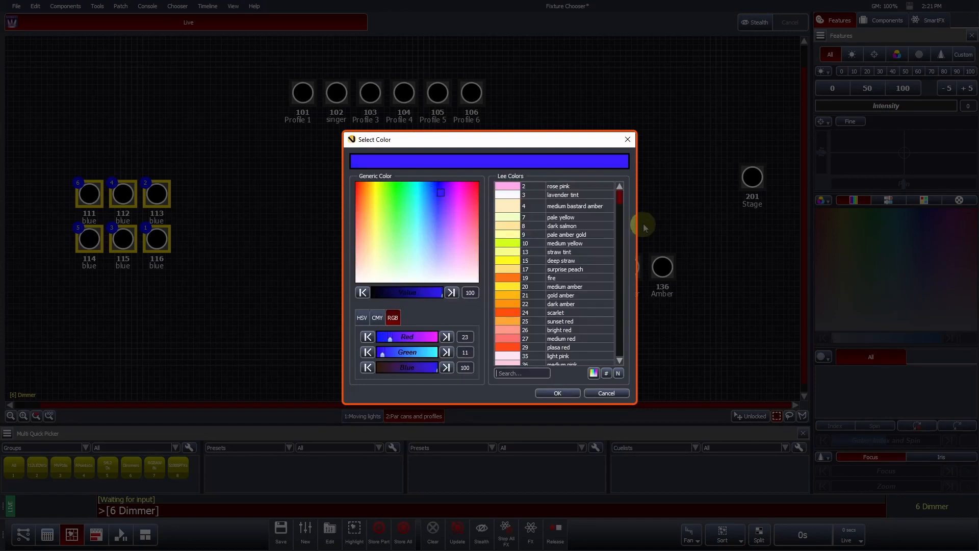
scroll(down, 3)
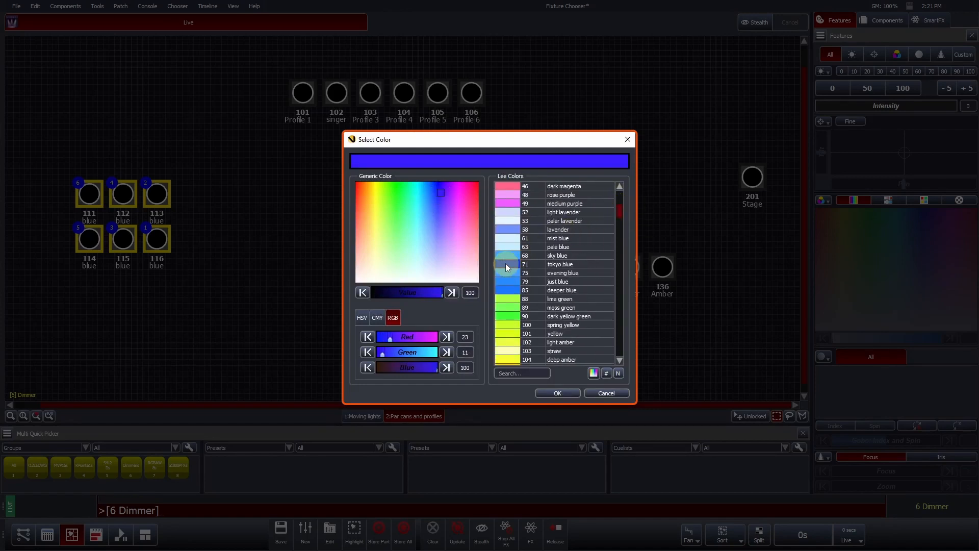
click(555, 393)
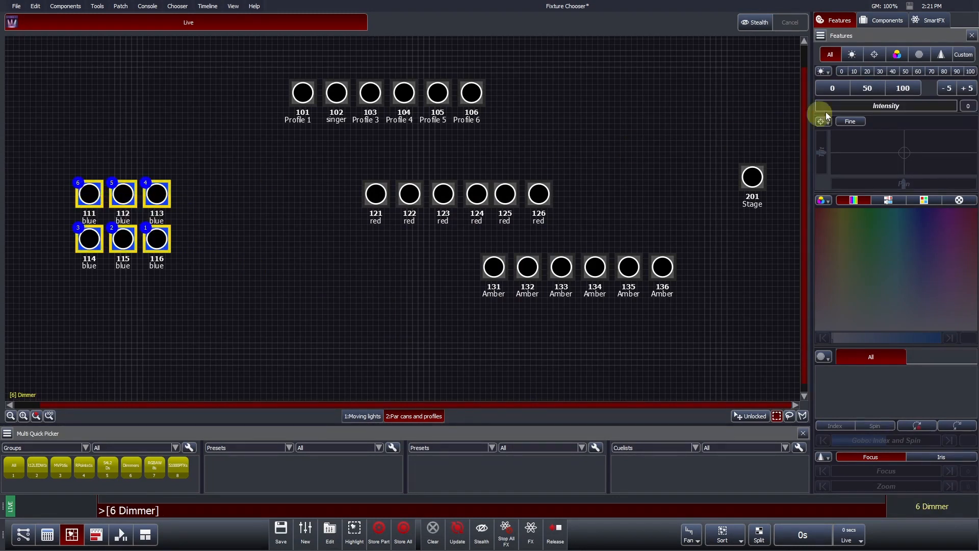
Reselect the six blue fixtures 111–116 at full intensity
click(902, 87)
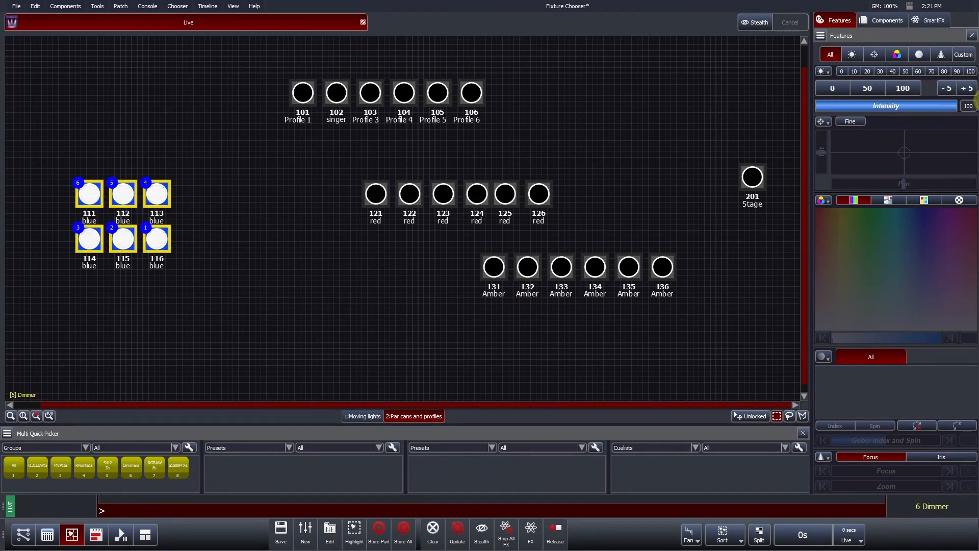
click(156, 193)
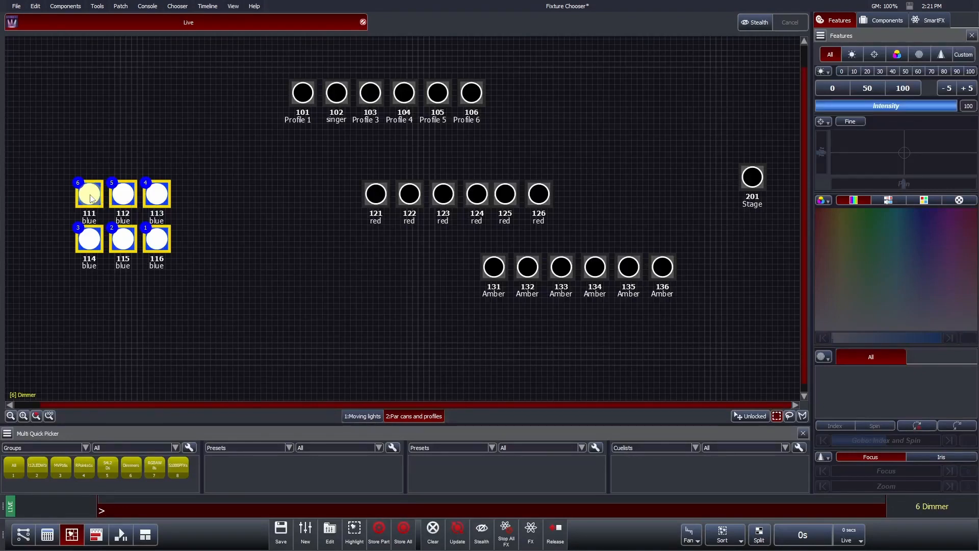
Apply Customize Gel Color so fixtures 111–116 show solid blue icons
right_click(89, 194)
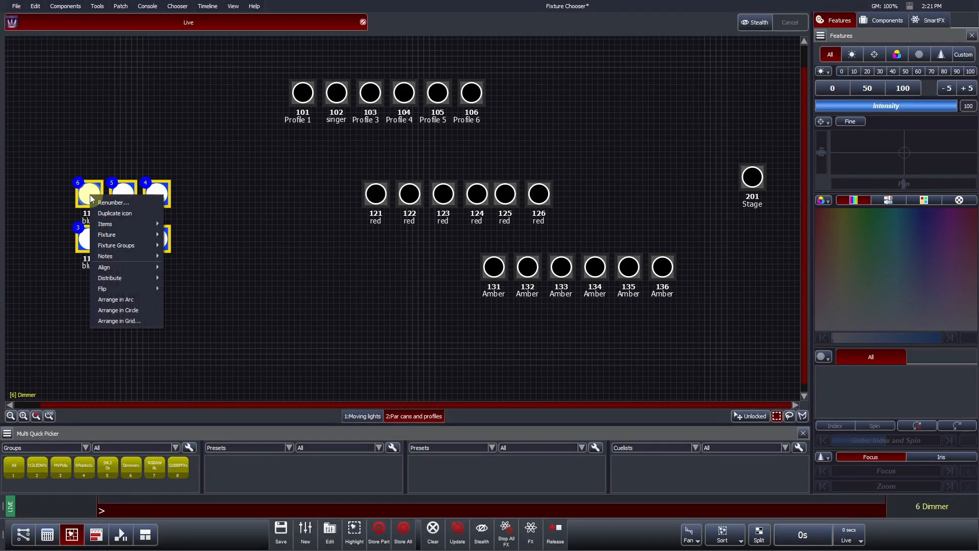
mouse_move(121, 225)
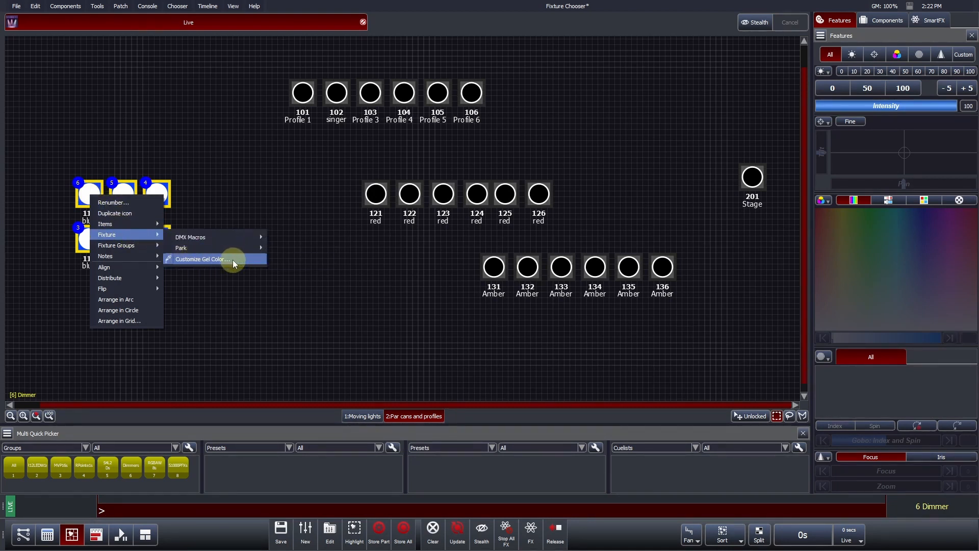
click(201, 259)
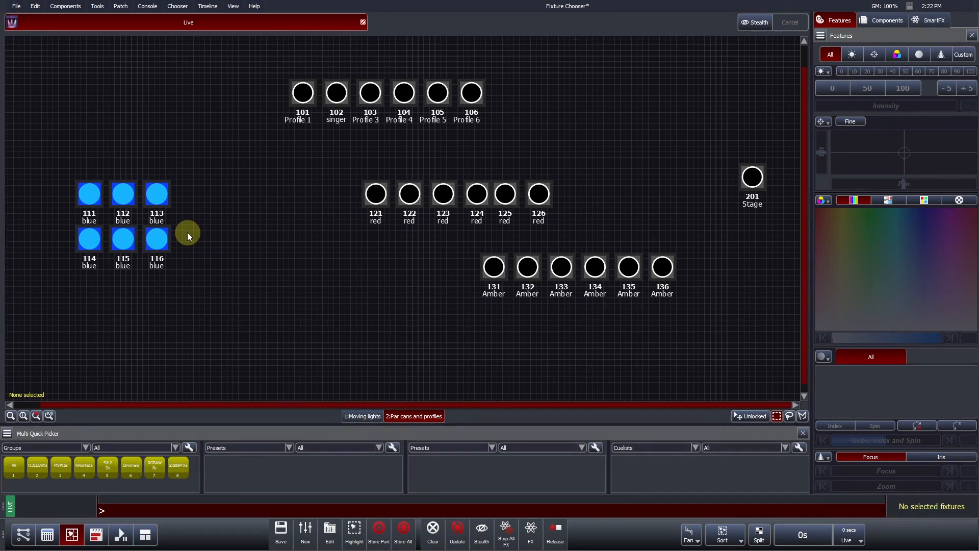
Align the top-row fixtures along their tops, then align the bottom row the same way
right_click(526, 266)
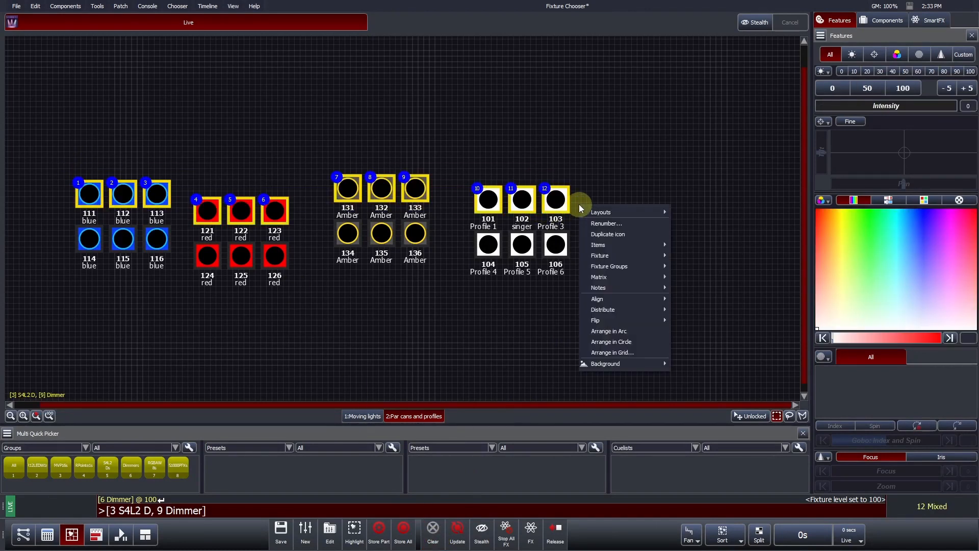
mouse_move(598, 299)
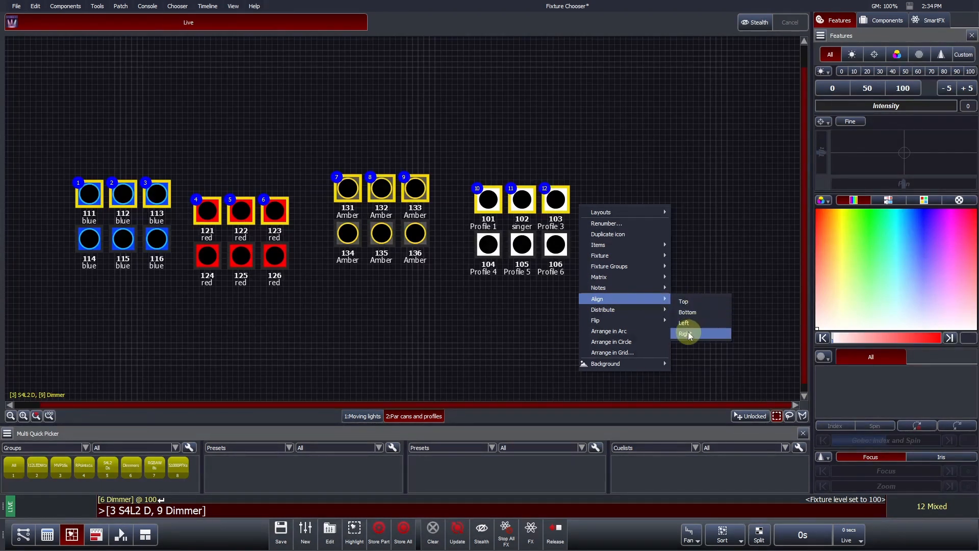
click(686, 334)
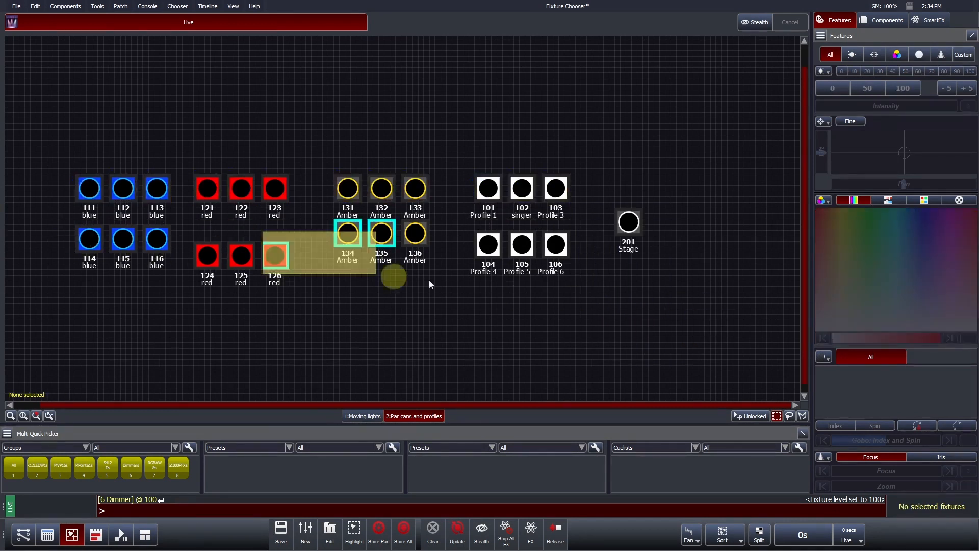
right_click(627, 222)
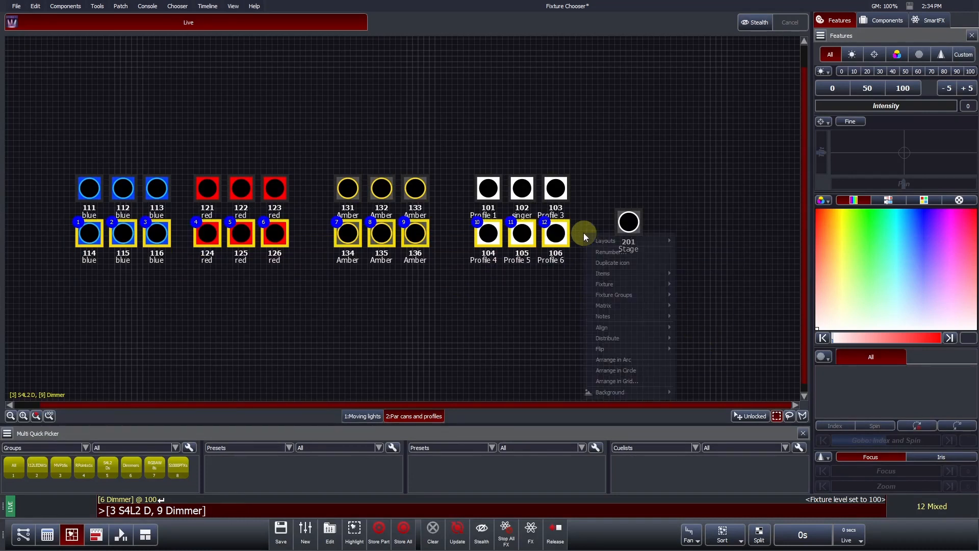
mouse_move(627, 337)
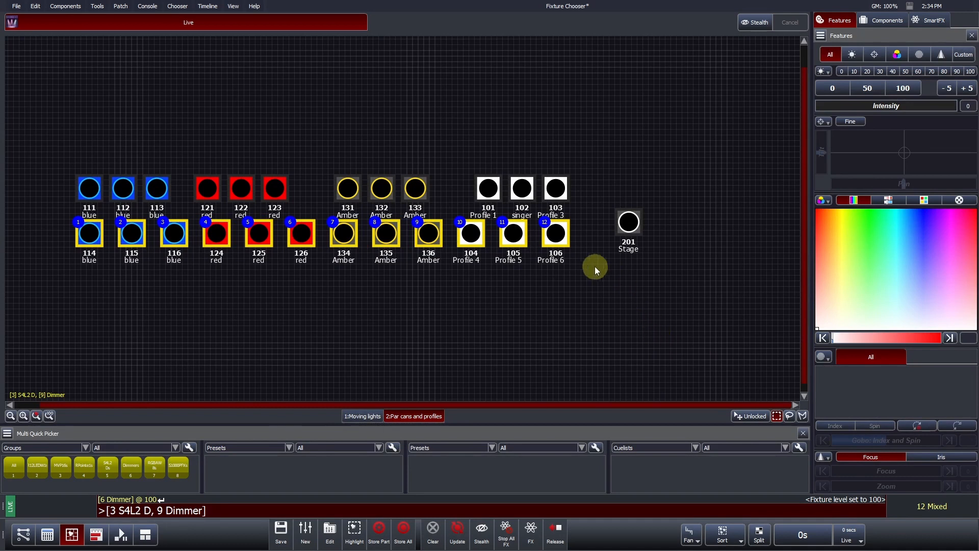
Flip the selected profile fixtures vertically so 104–106 sit above 101–103
right_click(593, 269)
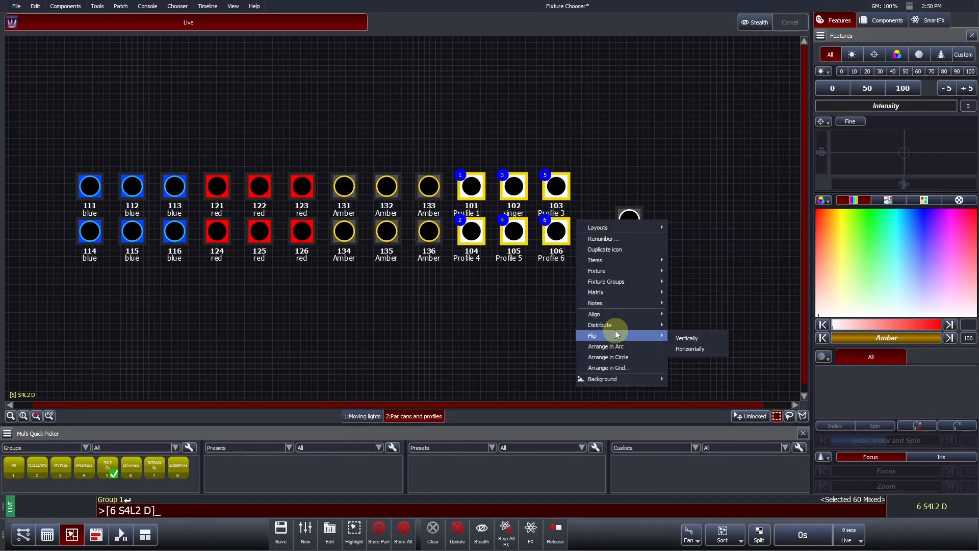
mouse_move(686, 337)
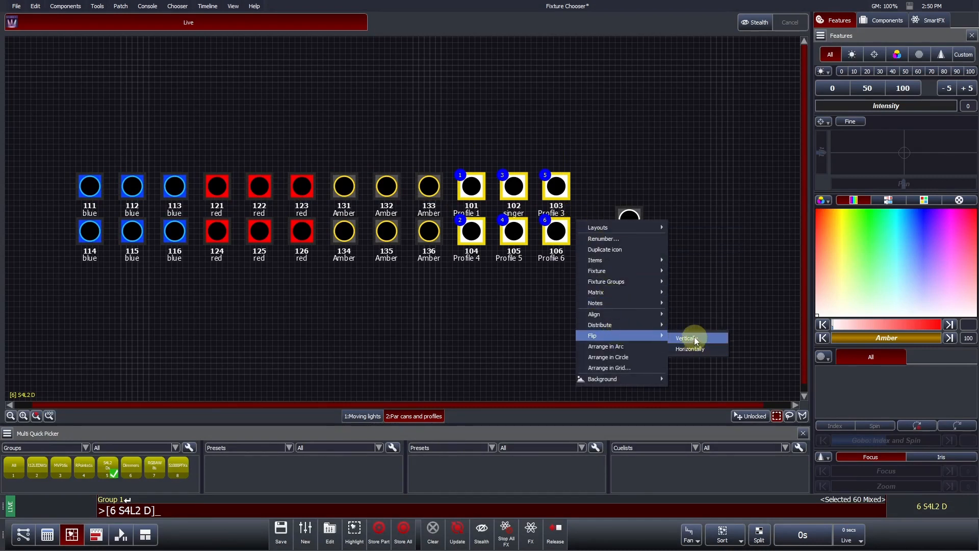
click(686, 338)
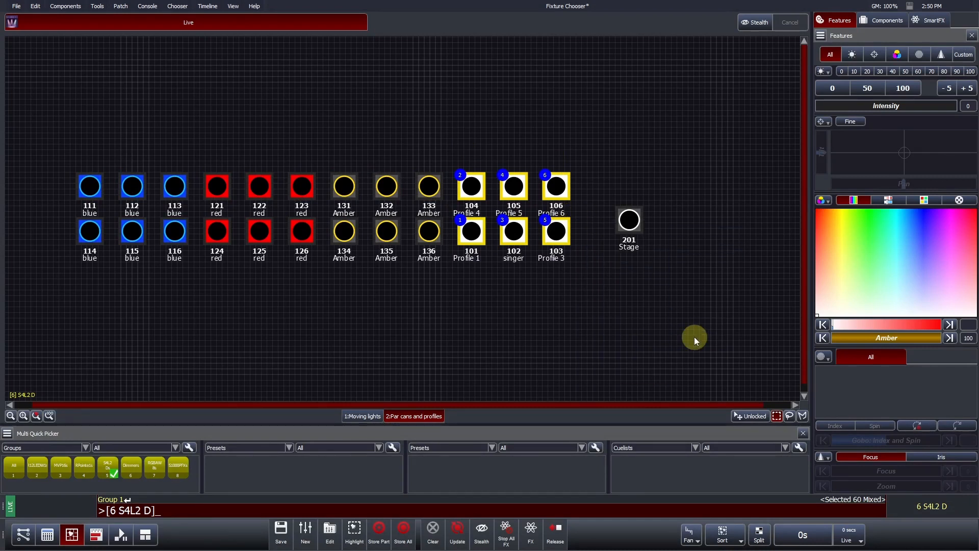
mouse_move(585, 246)
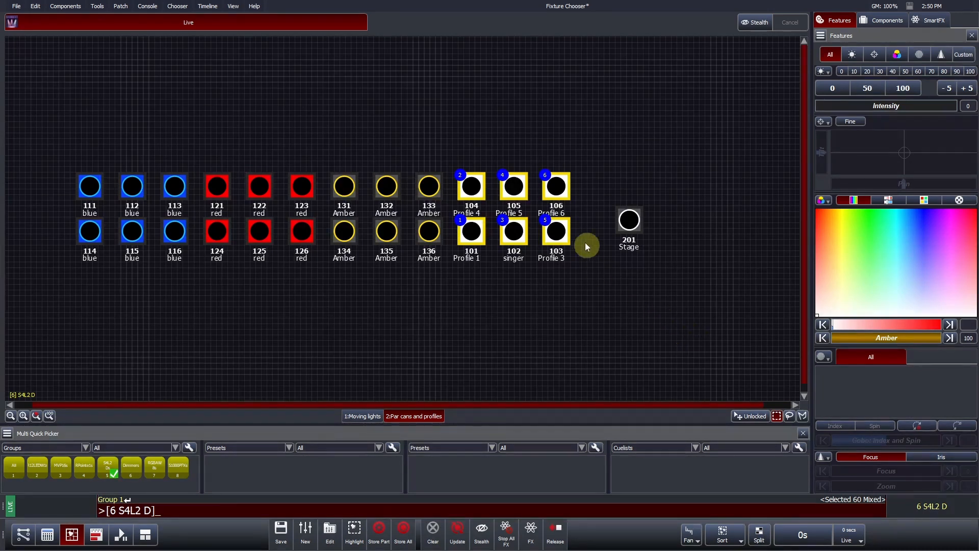
Rotate the six profile icons 101–106 by 45 degrees so they show as diamonds
right_click(586, 246)
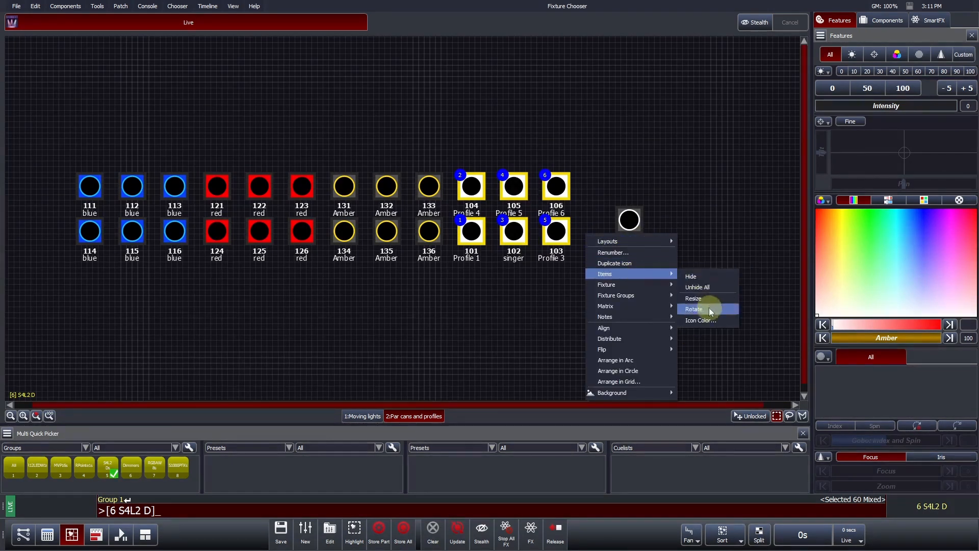
click(694, 308)
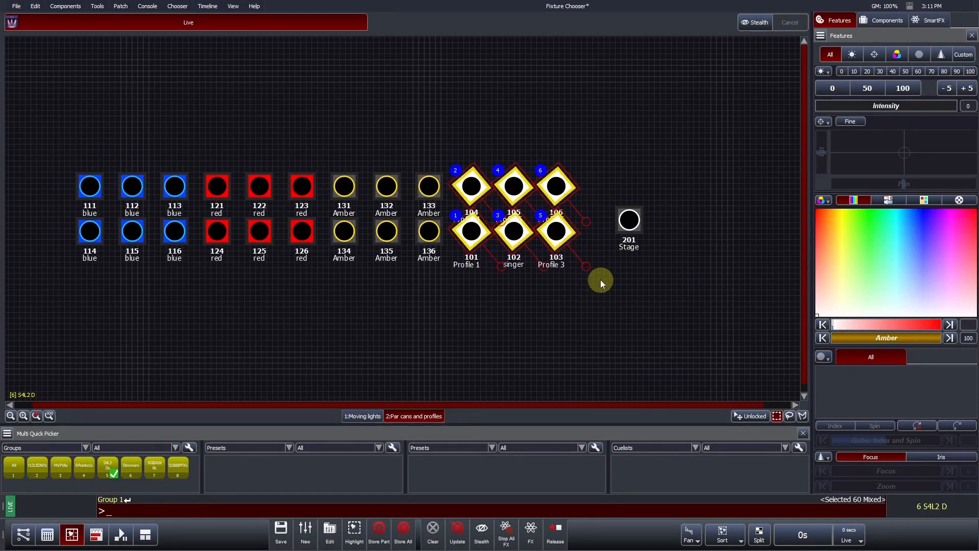
mouse_move(604, 282)
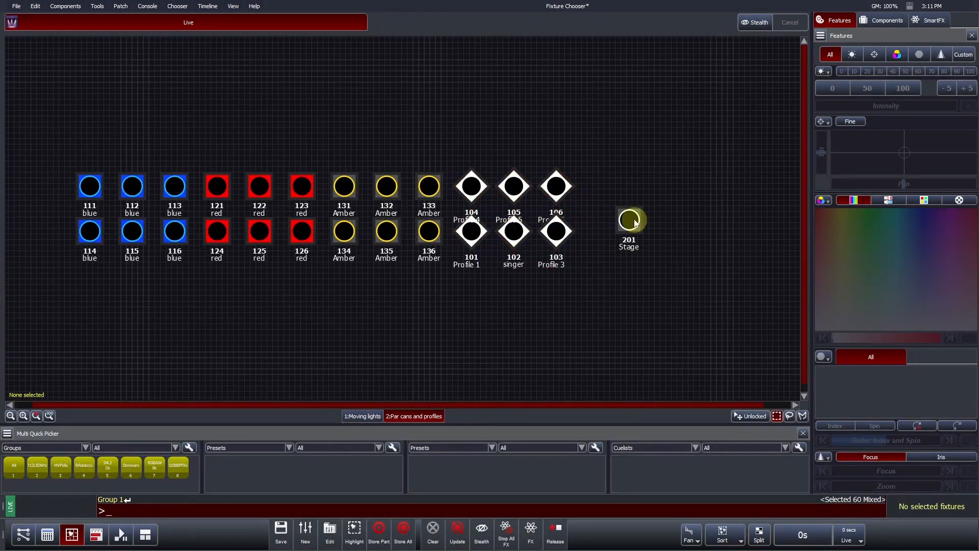
Resize Stage fixture 201 to a larger icon and add a 'Profiles' note above the profiles
right_click(630, 219)
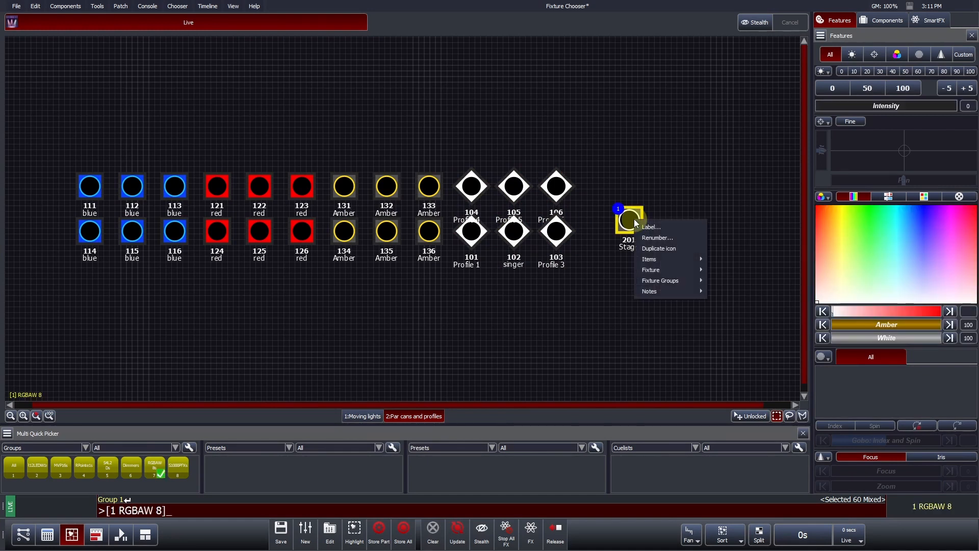
click(737, 285)
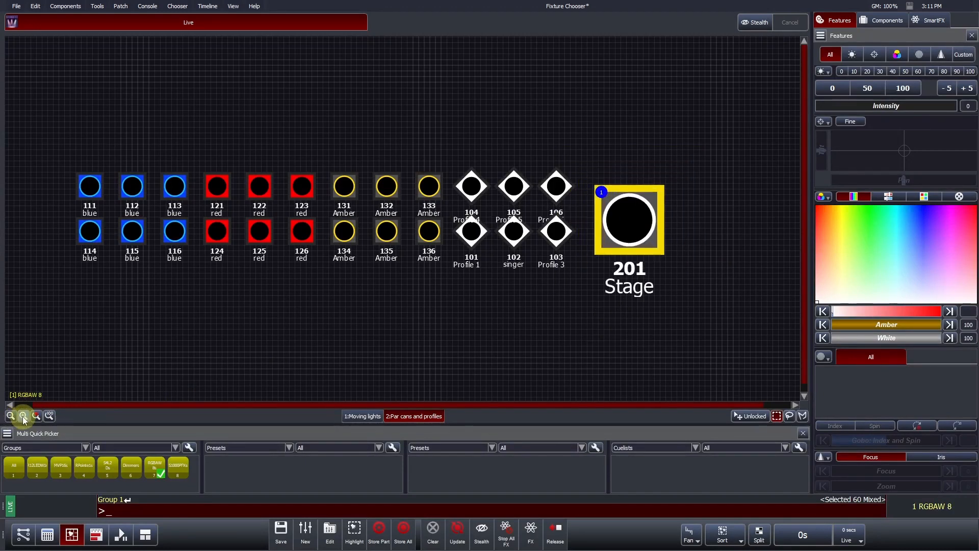
click(485, 350)
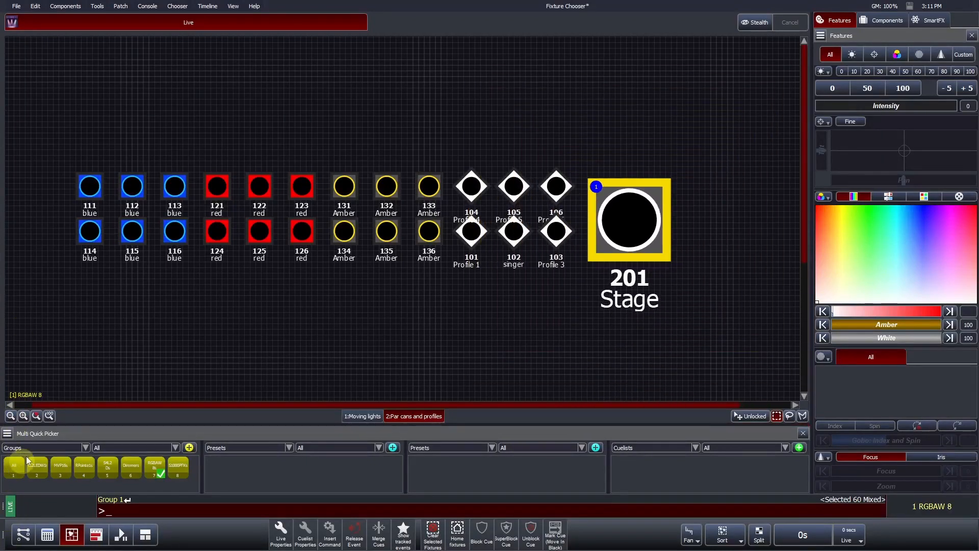
mouse_move(49, 416)
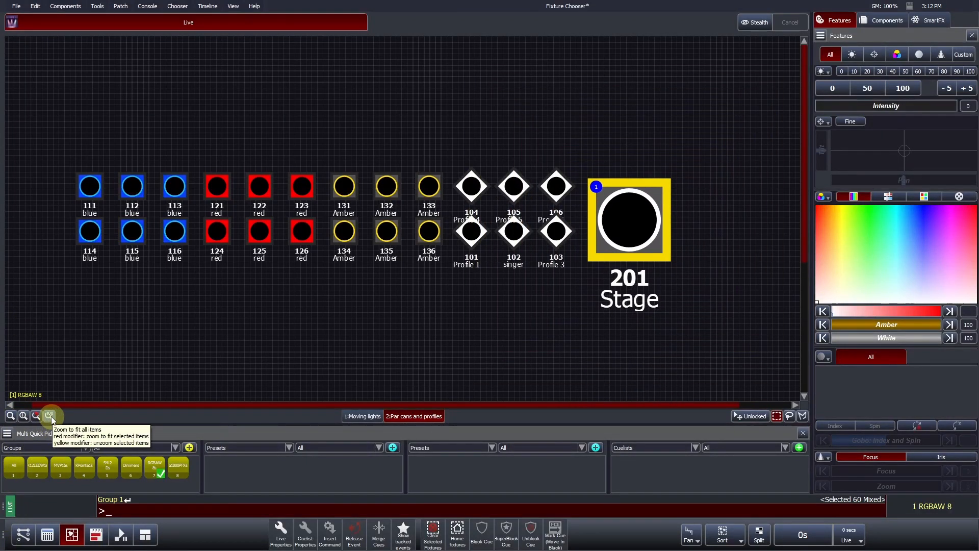
click(23, 417)
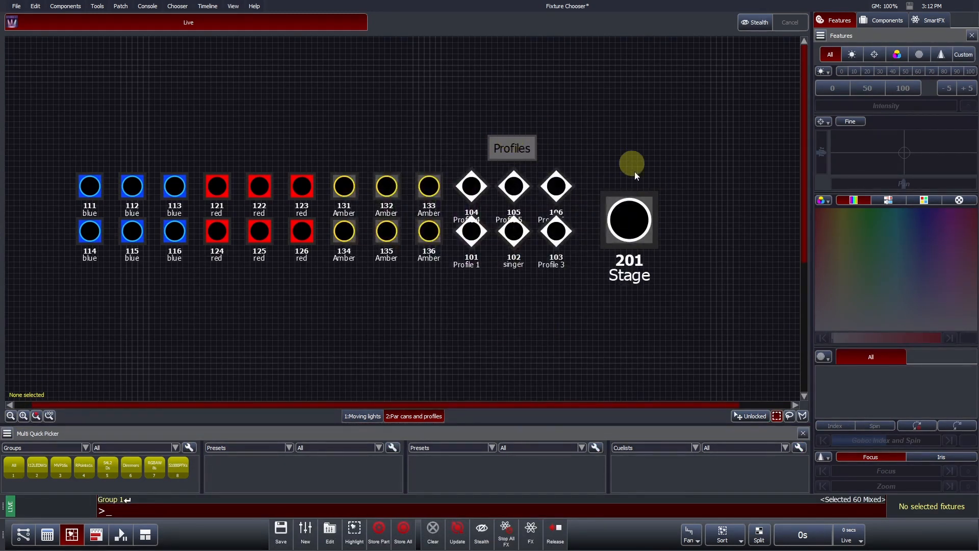
Add a 'Stage LEDs' note pointing to Stage fixture 201
right_click(629, 219)
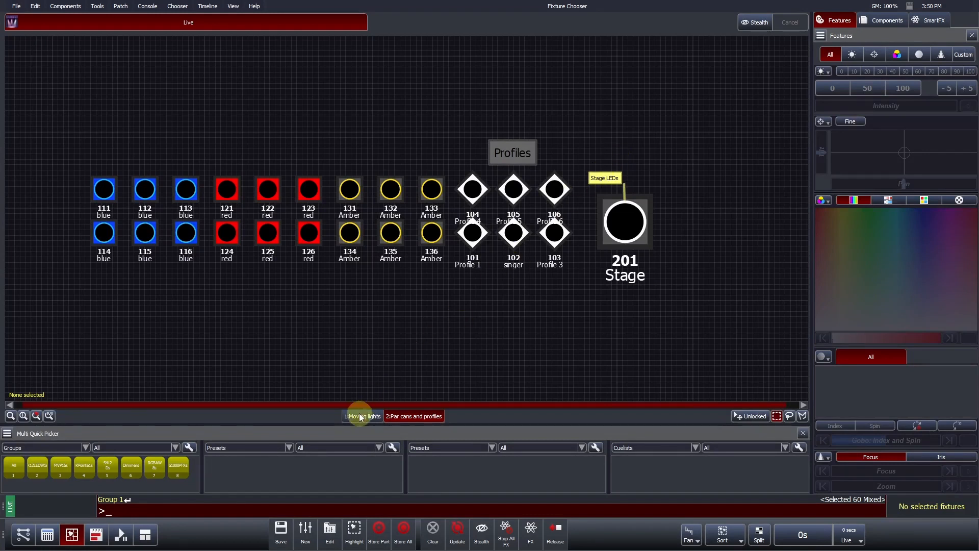
Switch to the Moving lights layout and bring up fixture actions for Stark fixture 50
click(362, 416)
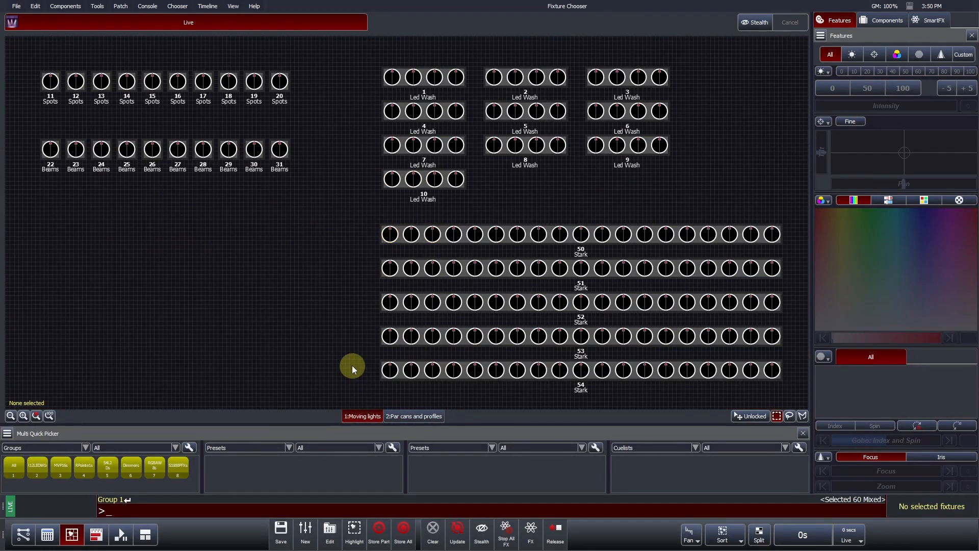
mouse_move(357, 212)
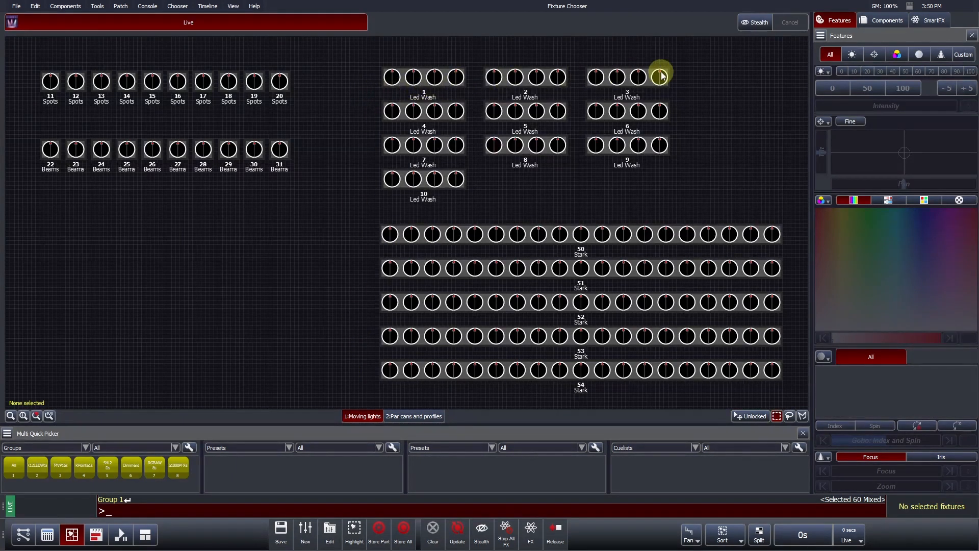
mouse_move(706, 238)
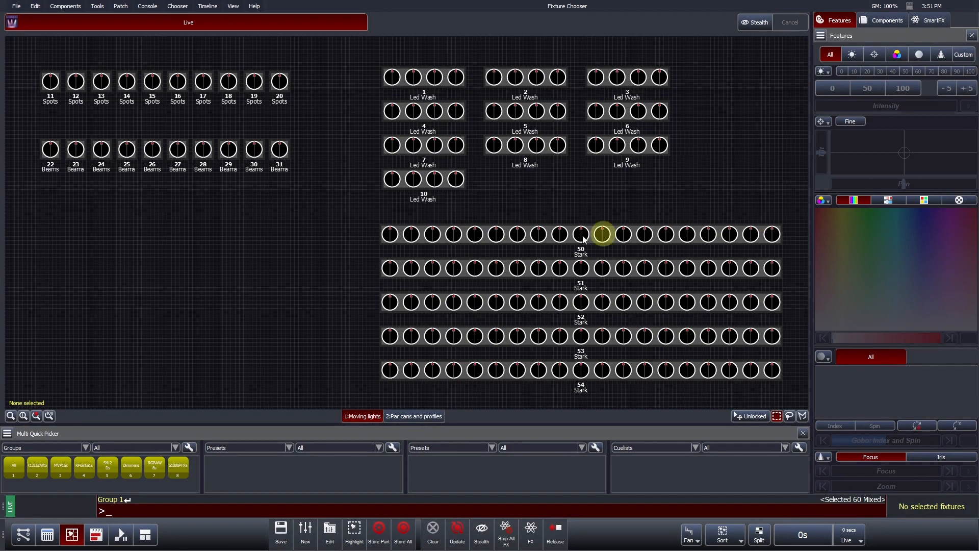
click(390, 235)
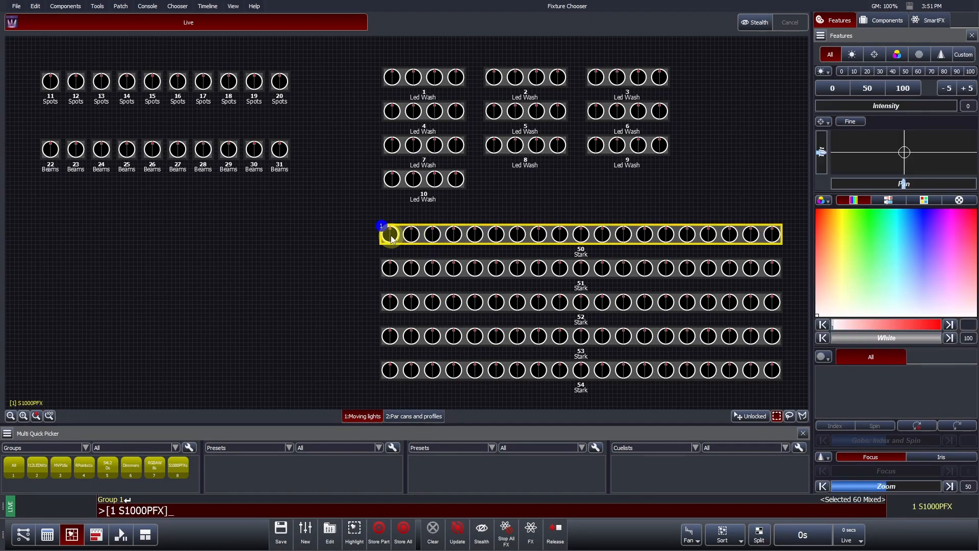
right_click(392, 236)
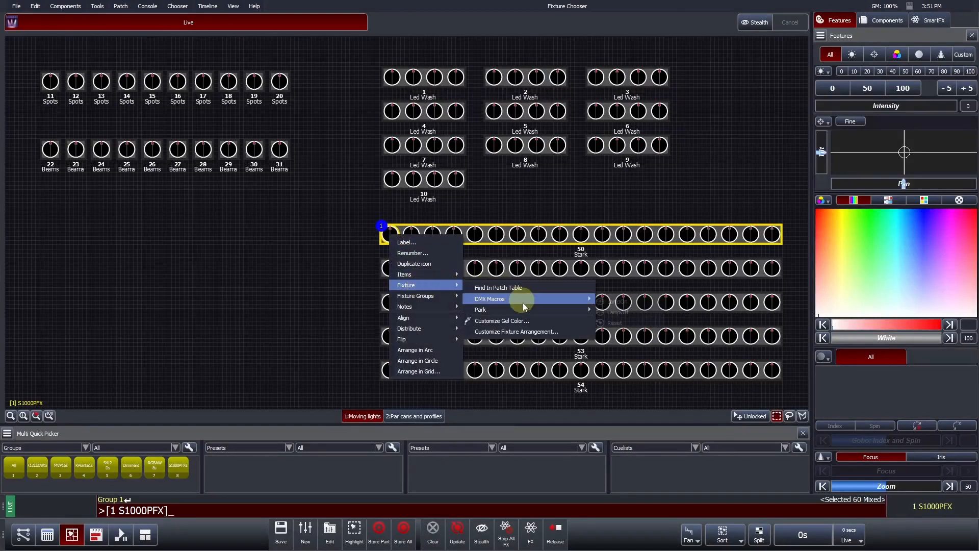
mouse_move(541, 331)
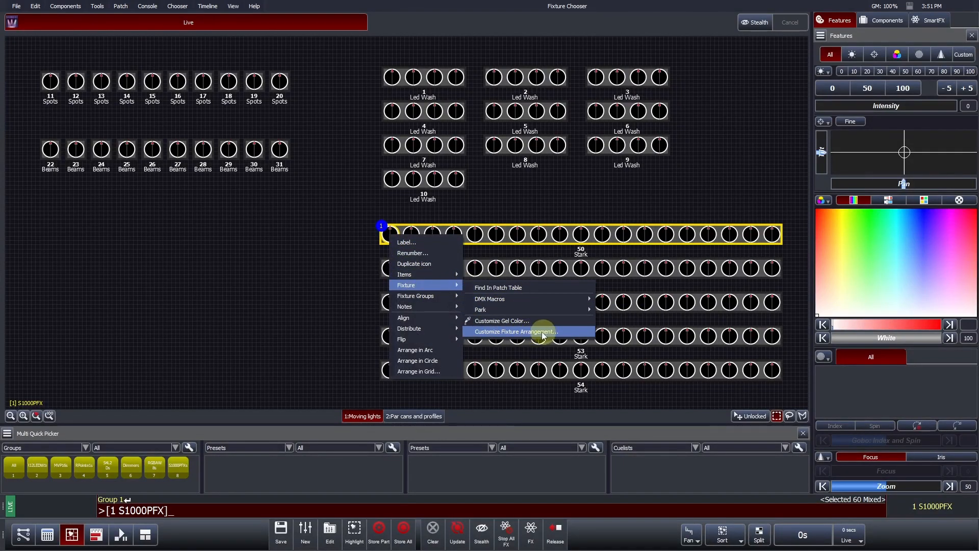
In Custom Fixture Arrangement, arrange the first several cells in a circle and move the ring left
click(516, 330)
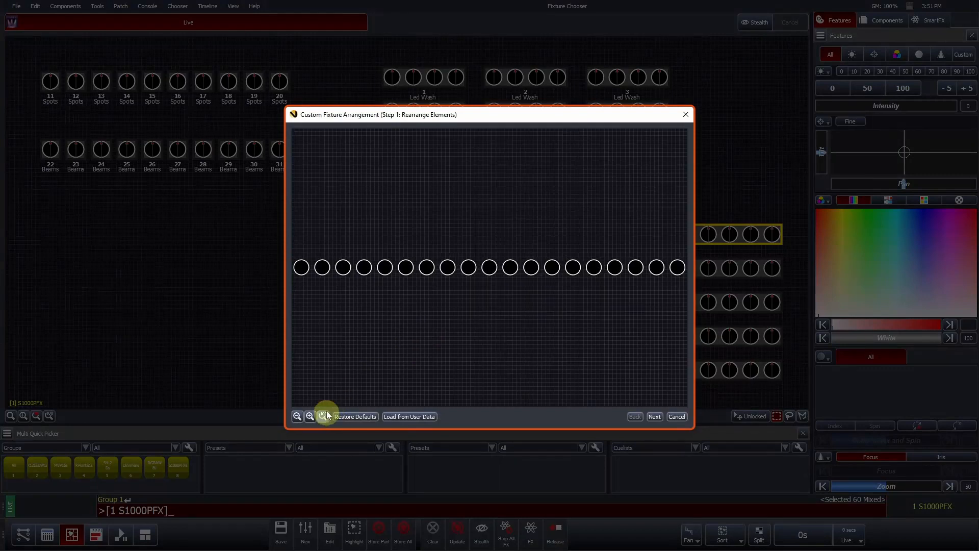
drag(319, 253, 409, 272)
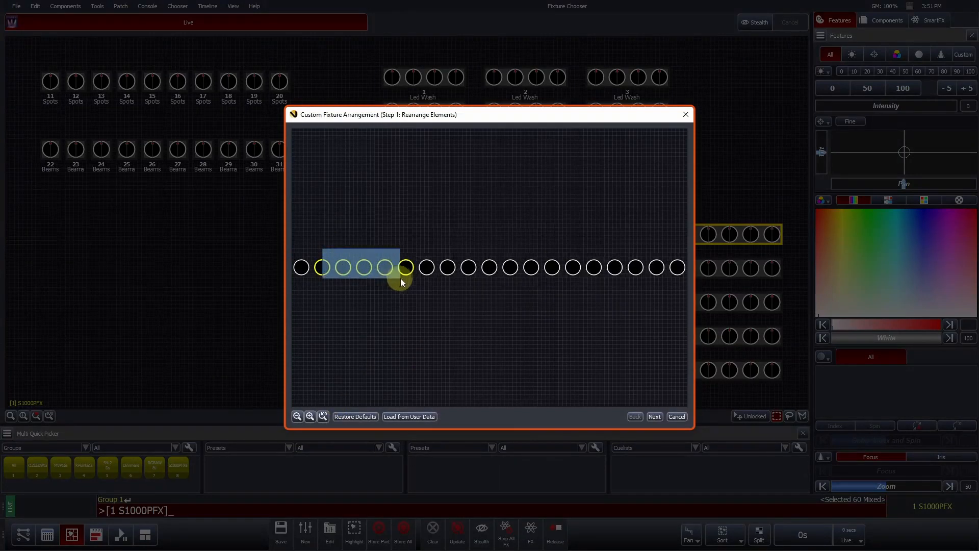
right_click(401, 283)
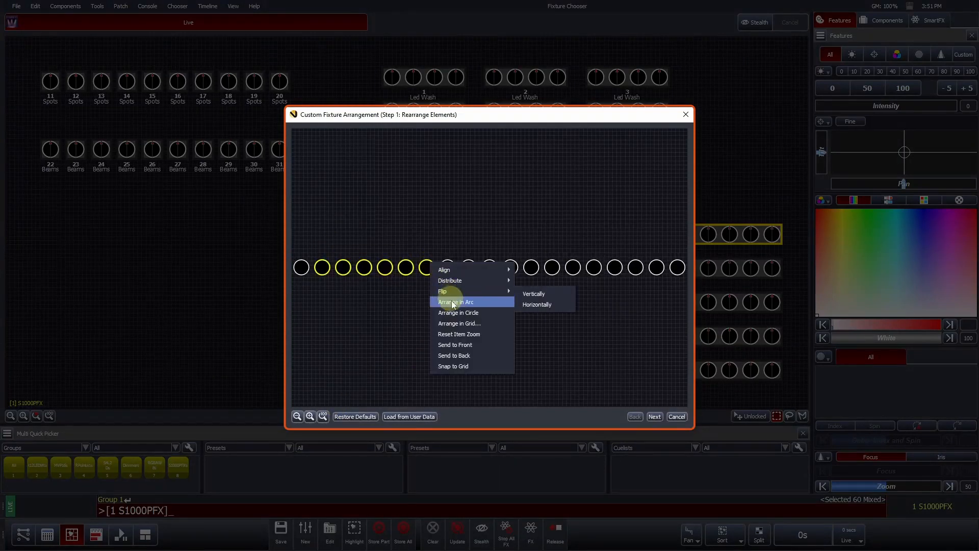
click(458, 312)
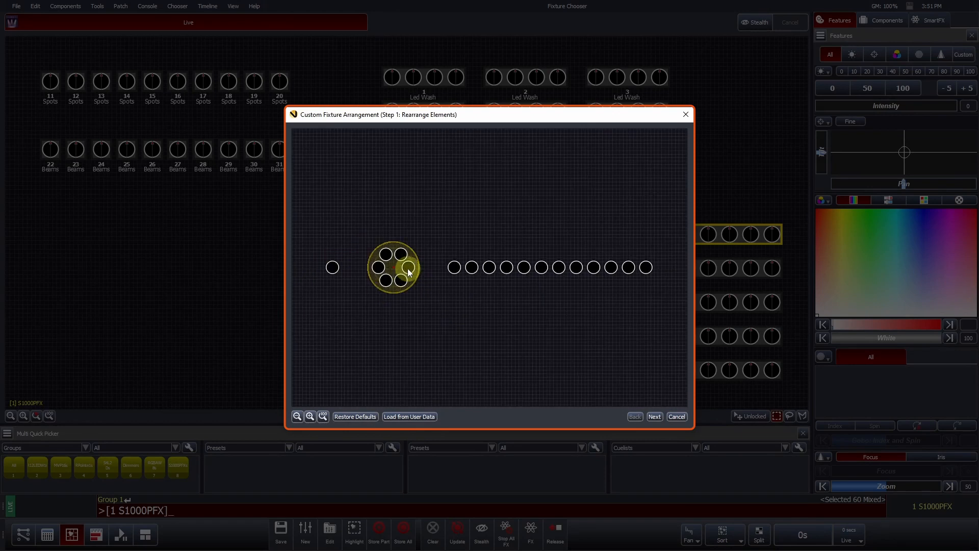
drag(394, 266, 342, 265)
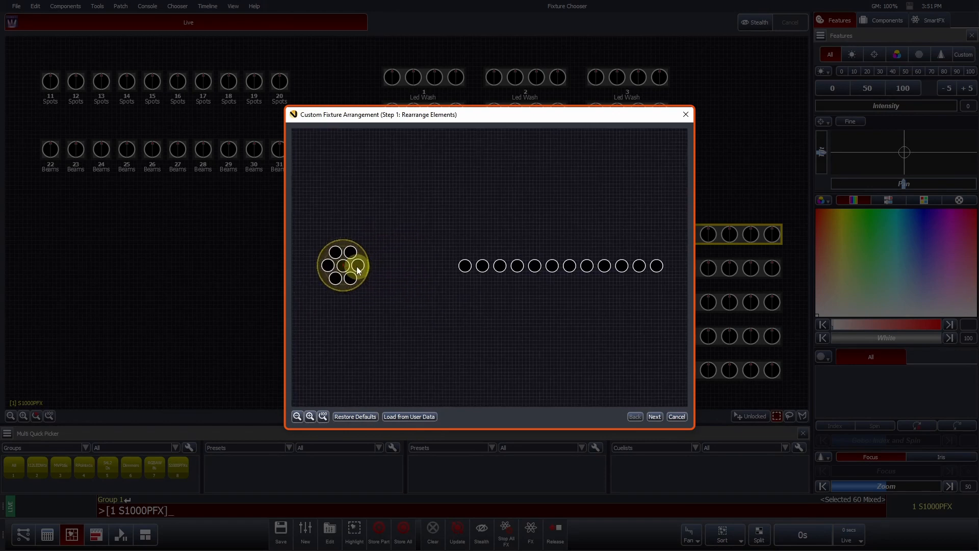
Arrange the remaining cells in a circle, renumber cells and save the arrangement to User Data
right_click(656, 266)
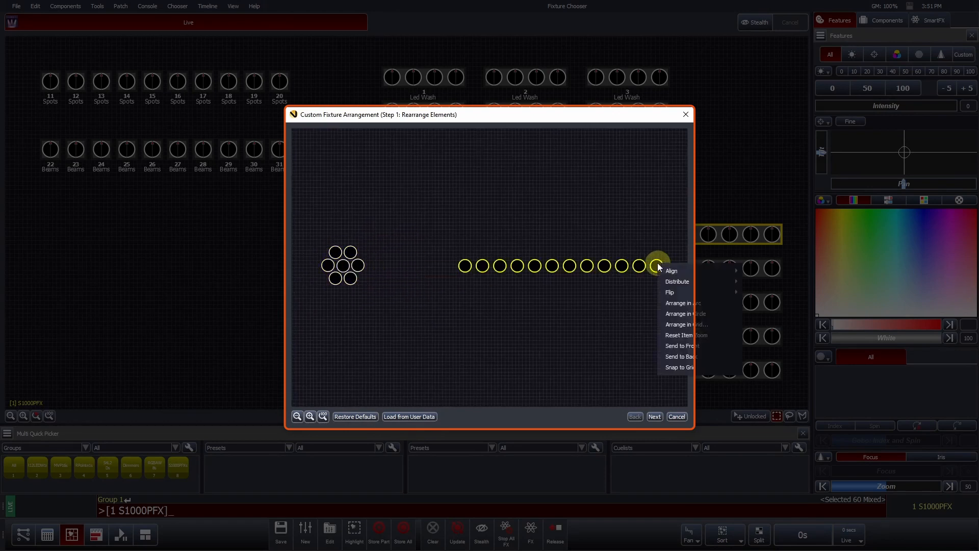
click(686, 313)
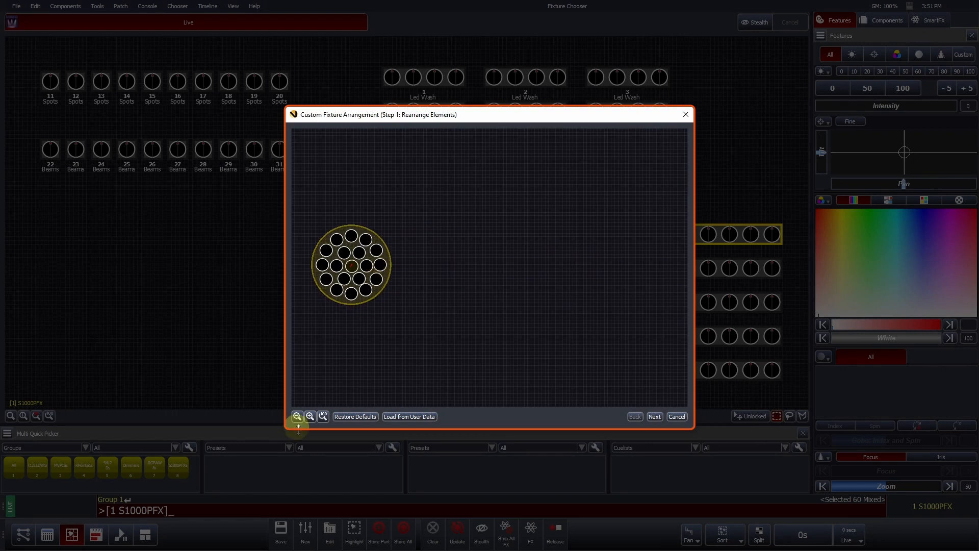
click(654, 416)
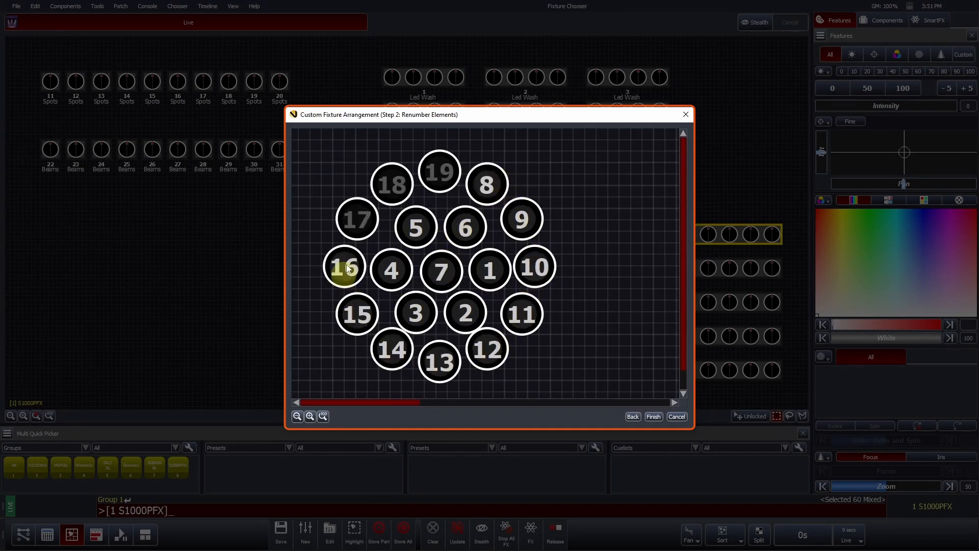
click(653, 416)
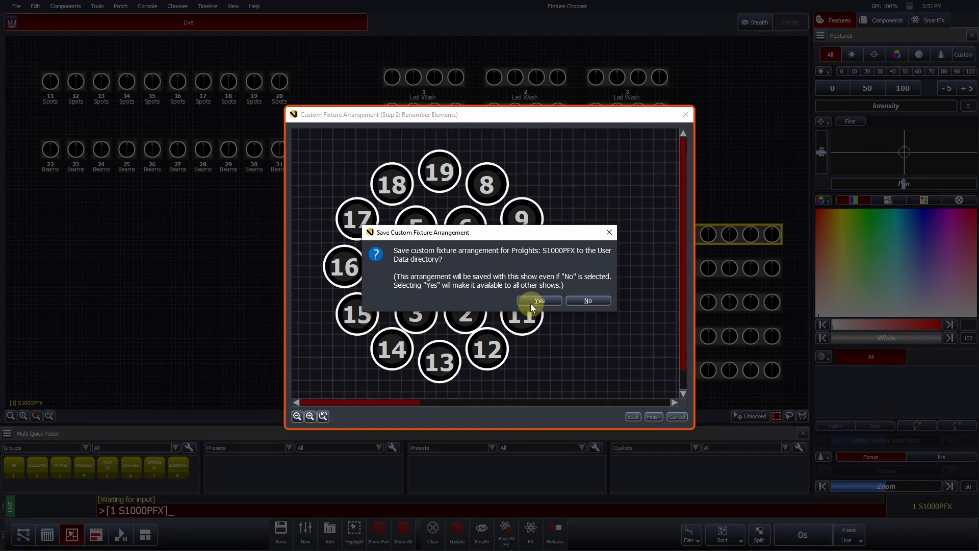
click(539, 300)
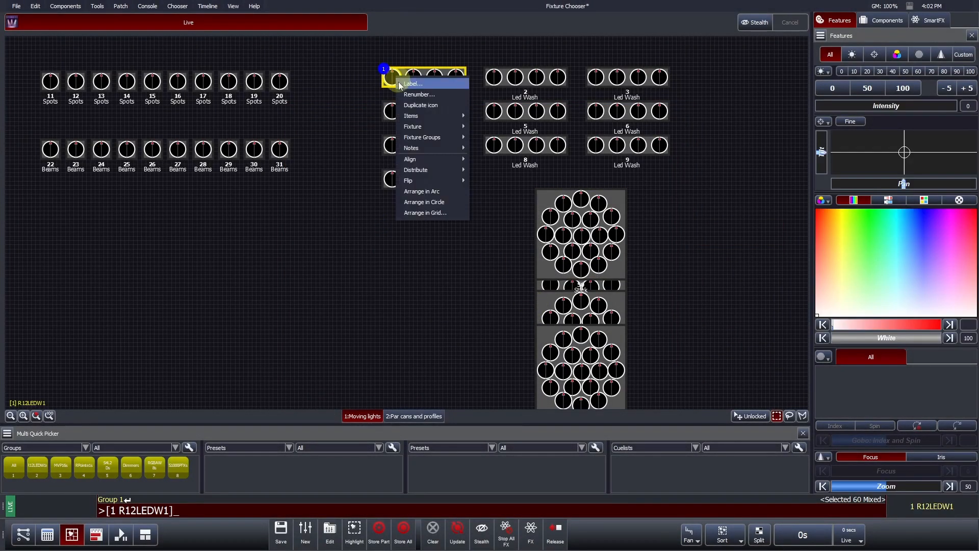
Check the Led Wash cell arrangement editor and close it again
click(424, 213)
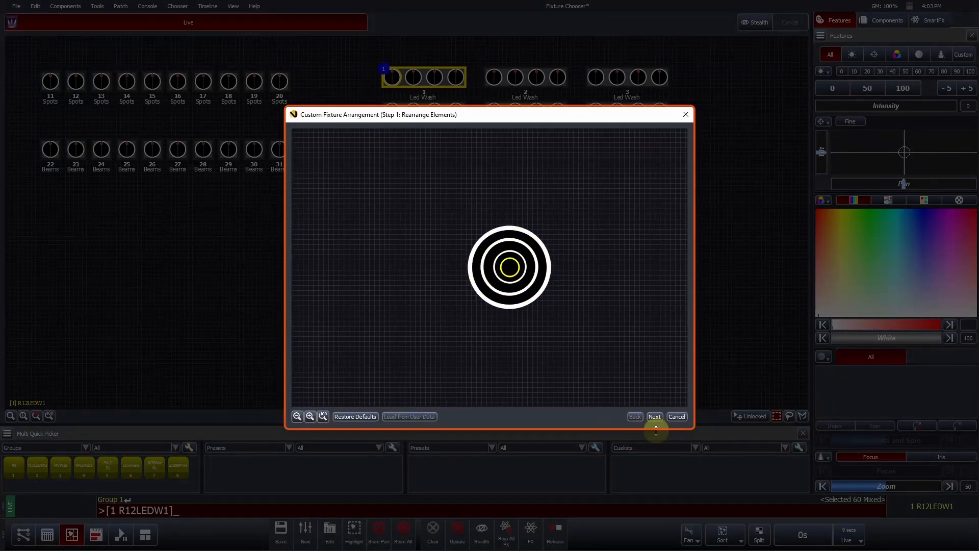
click(675, 416)
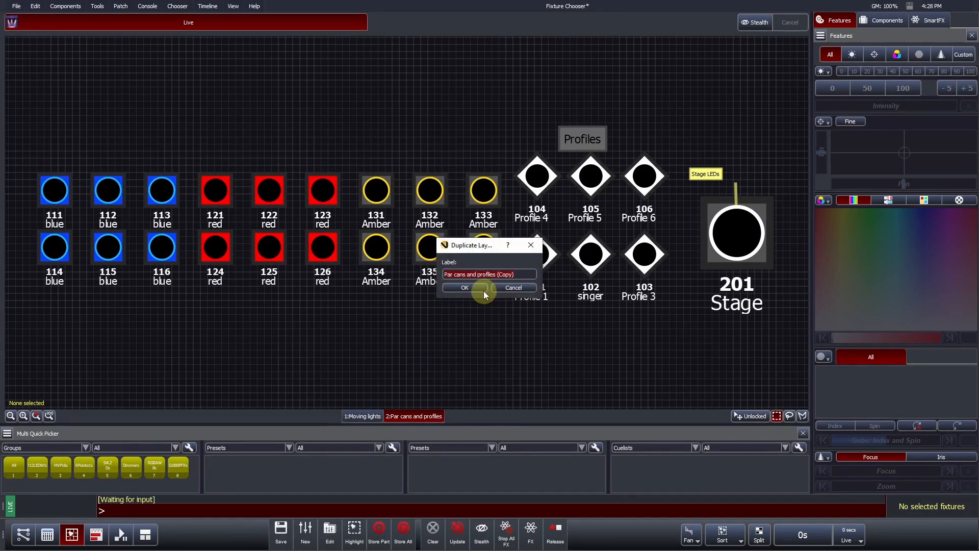
Create the copied layout named 'plan' and bring up its background-image picker
click(463, 288)
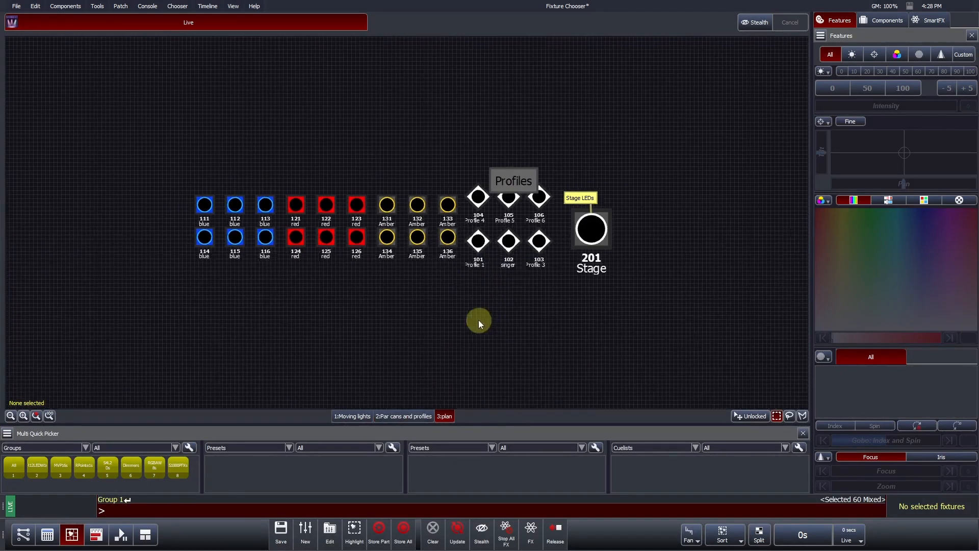
right_click(480, 323)
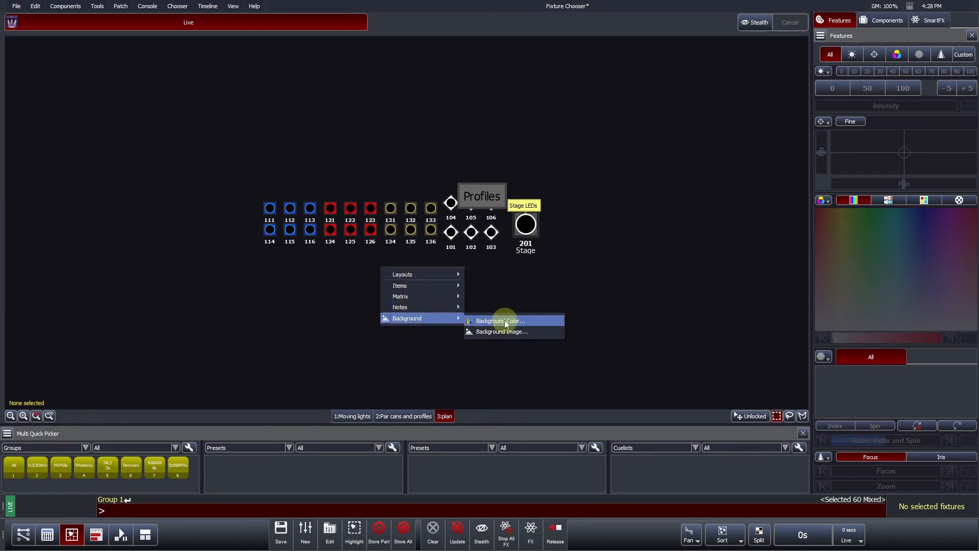
click(500, 331)
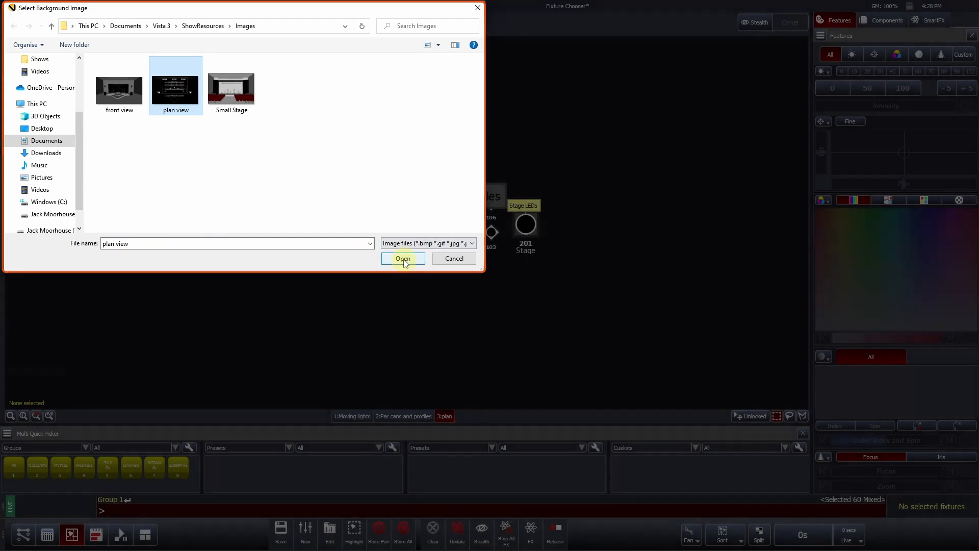
Load the 'plan view' stage drawing as the plan layout's background
click(403, 259)
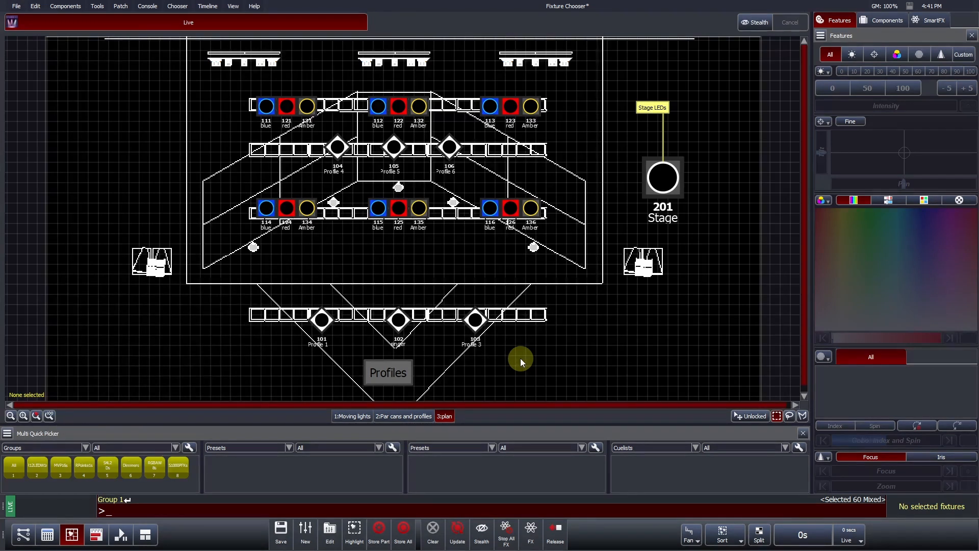
Duplicate fixture 111's icon and place the copy on the second truss
right_click(265, 105)
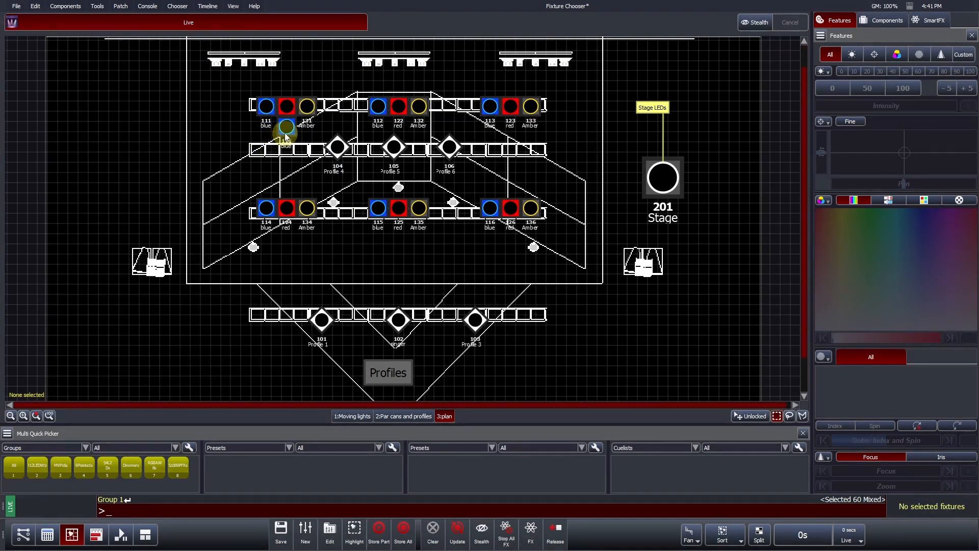
right_click(266, 144)
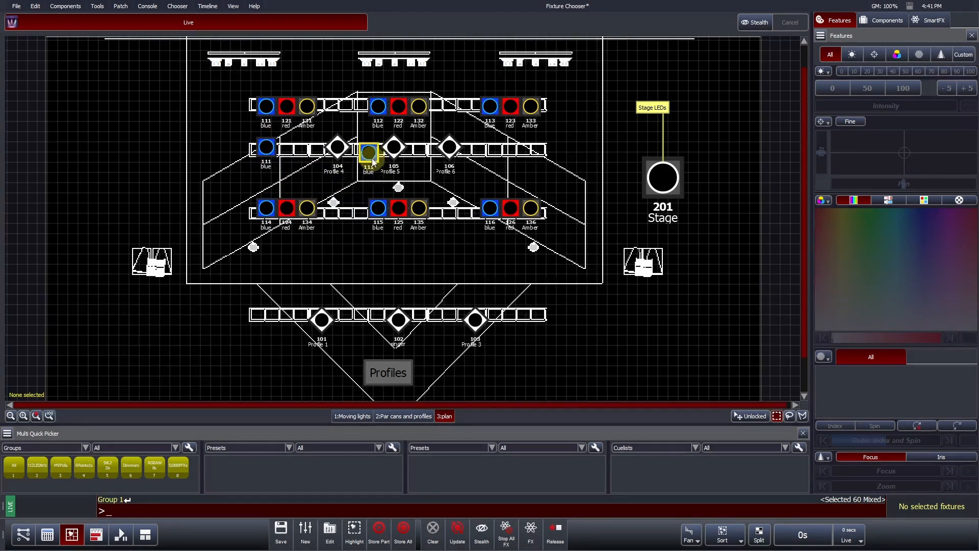
right_click(368, 152)
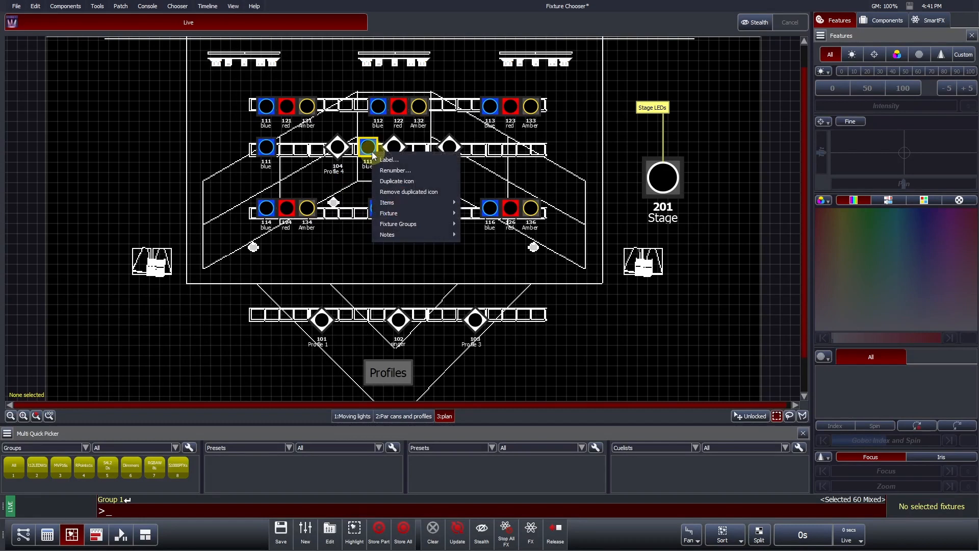
mouse_move(408, 191)
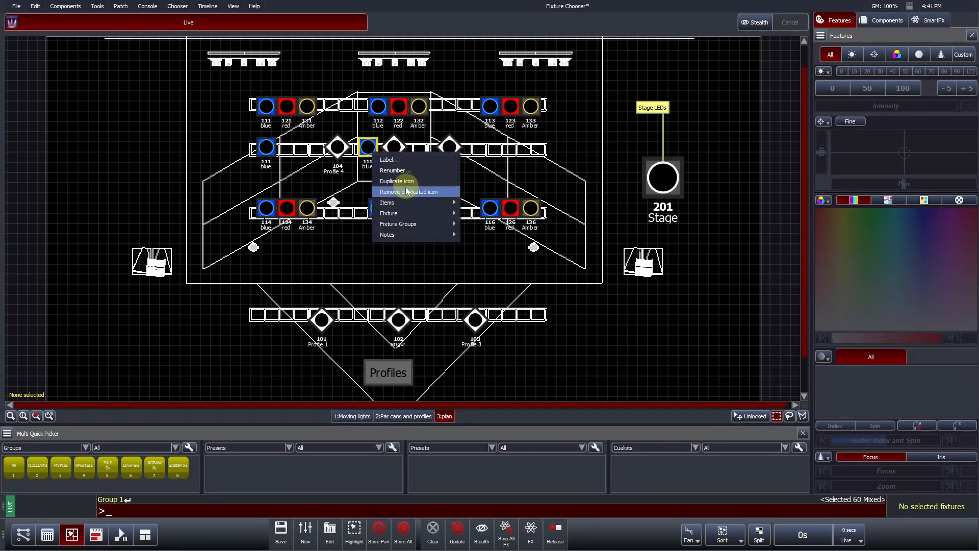
click(408, 192)
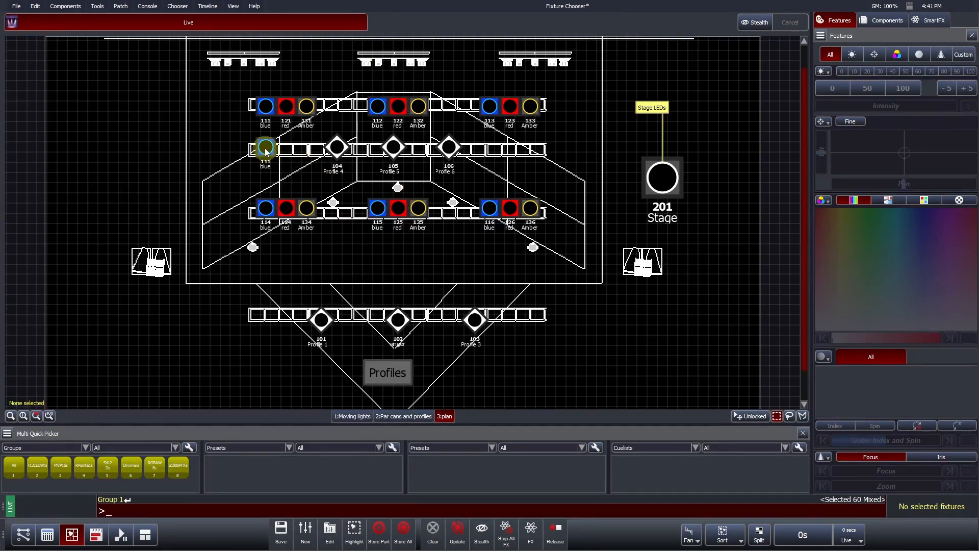
mouse_move(265, 148)
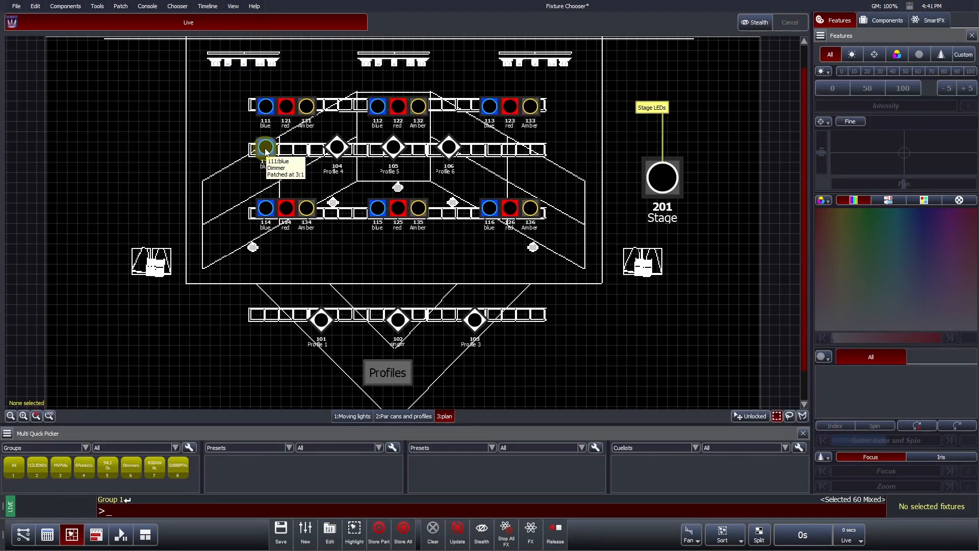
Select fixture 111 with its linked icons and bring up its fixture-specific options
click(265, 148)
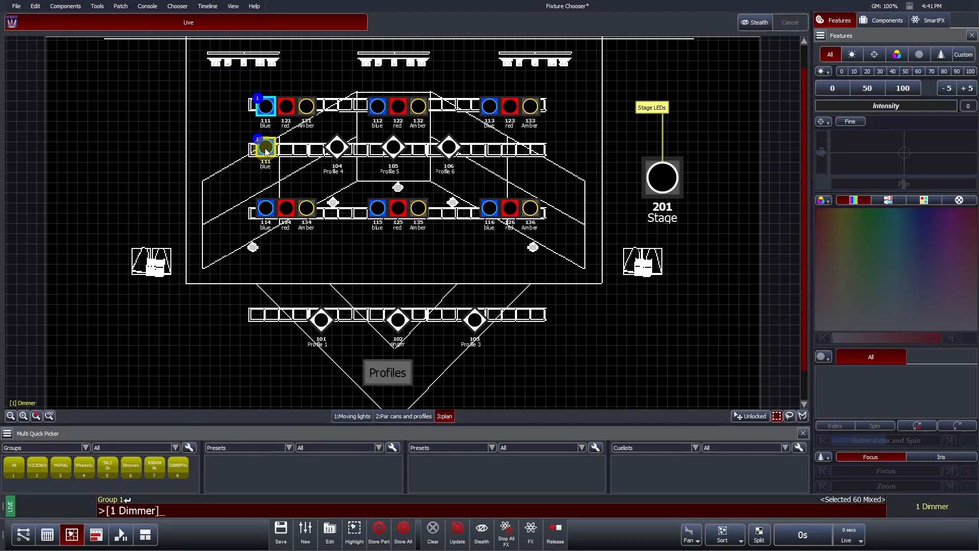
right_click(265, 148)
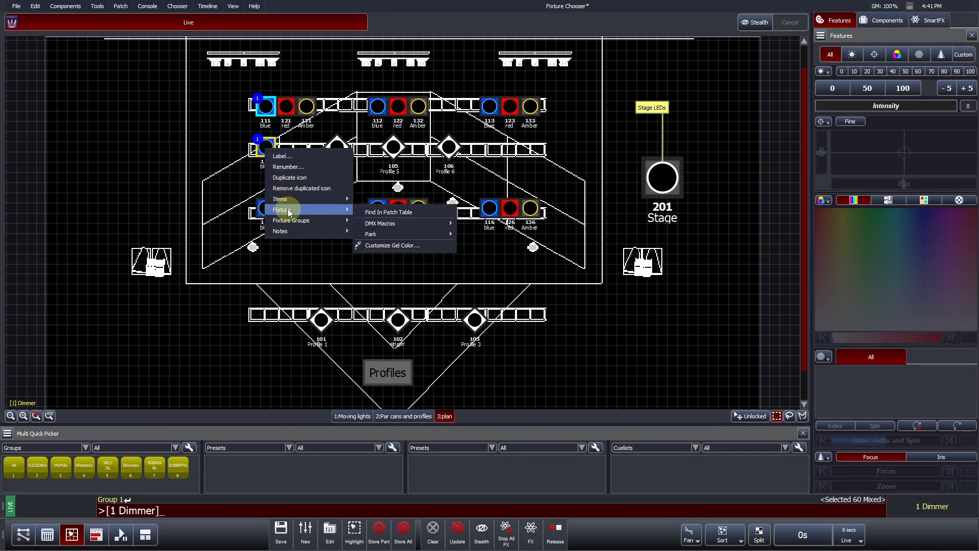
click(387, 212)
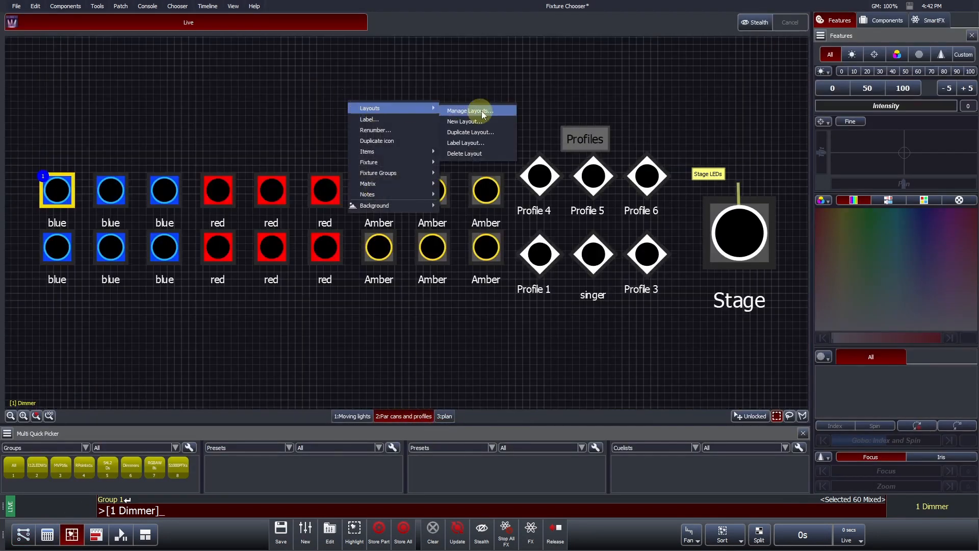
In the settings for all layouts, leave fixture positions unlocked and show intensity values
click(469, 110)
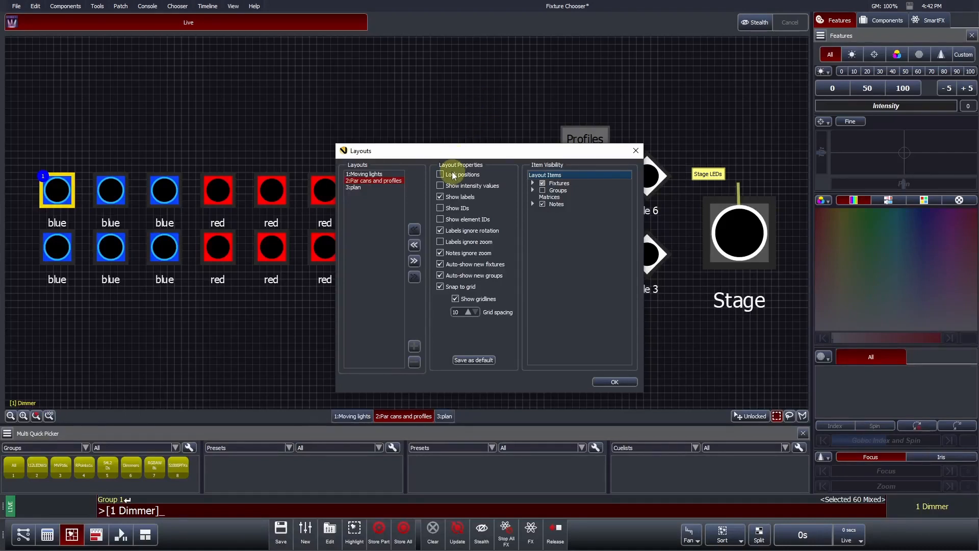
mouse_move(462, 175)
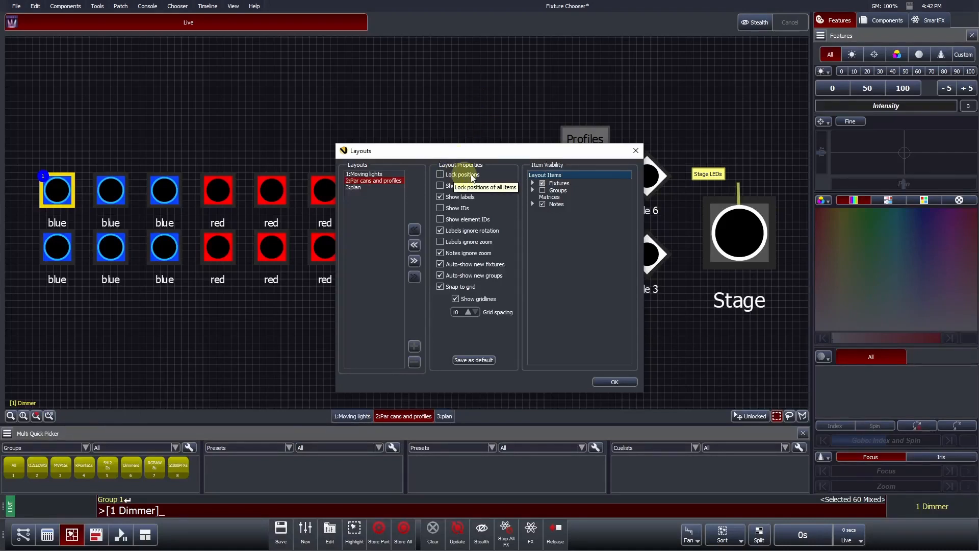
click(440, 174)
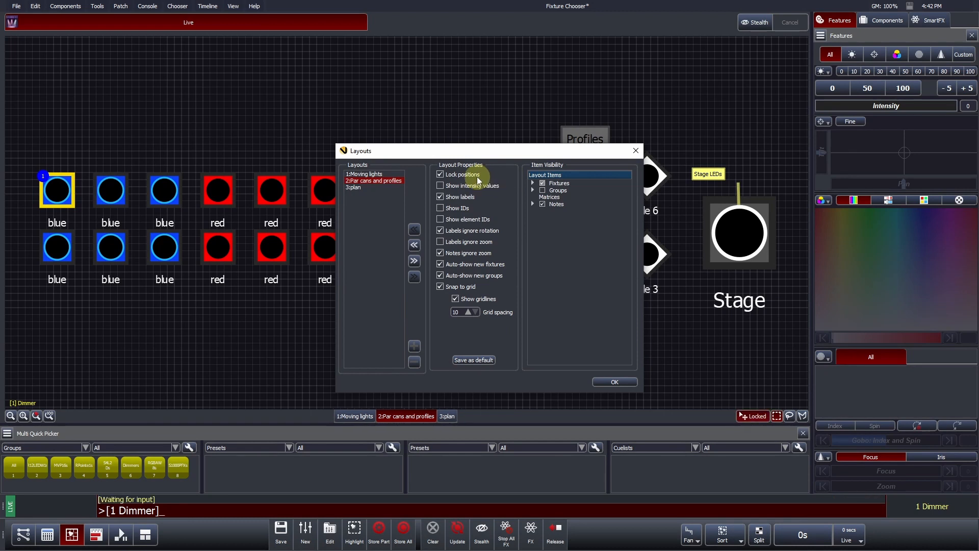
click(440, 174)
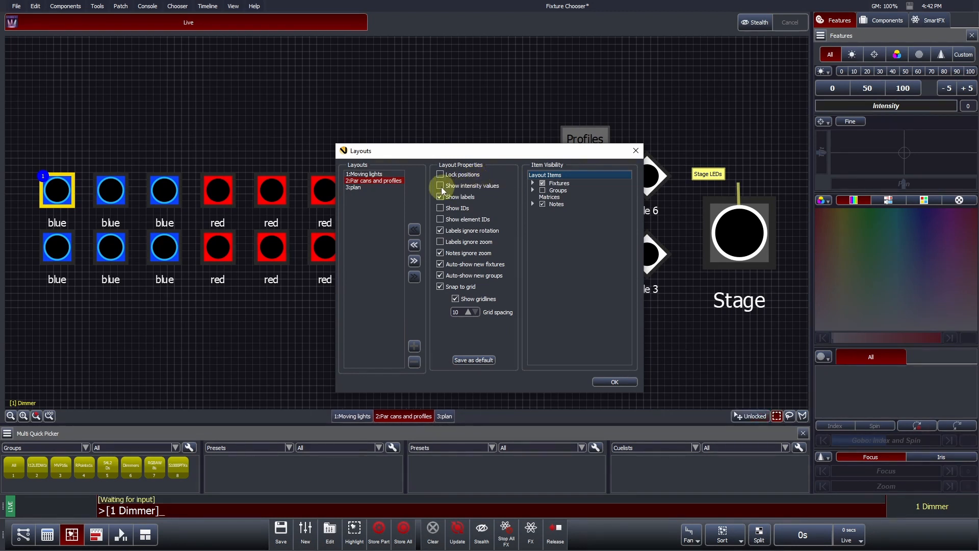
click(440, 185)
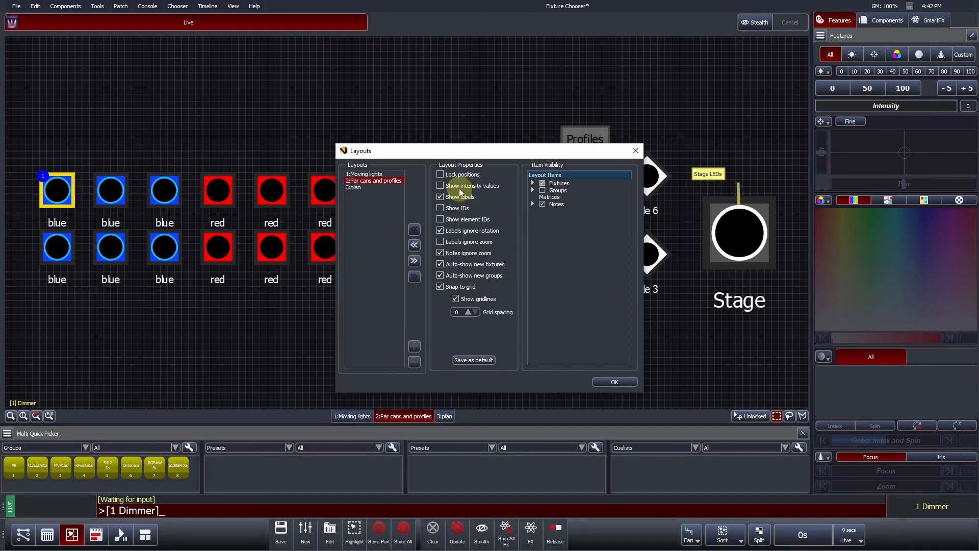
click(440, 186)
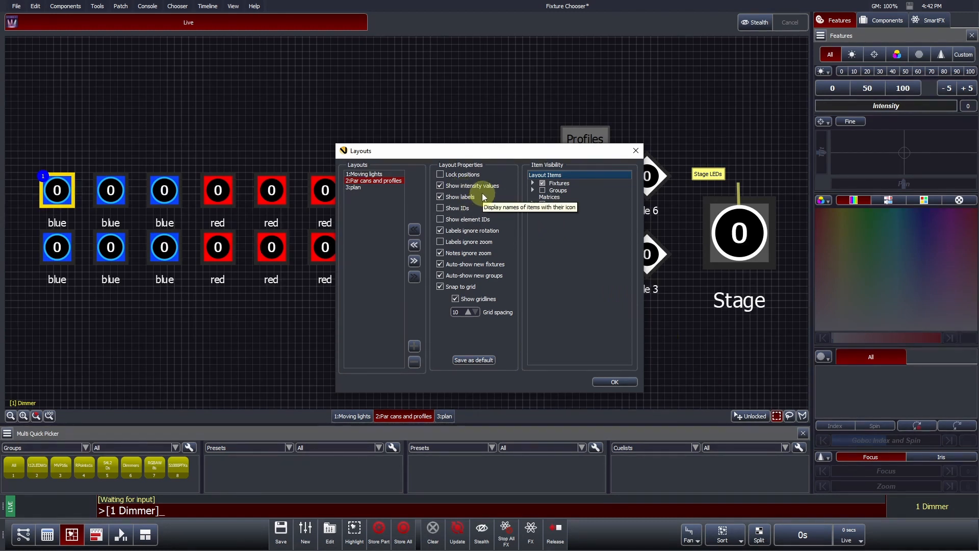
mouse_move(482, 188)
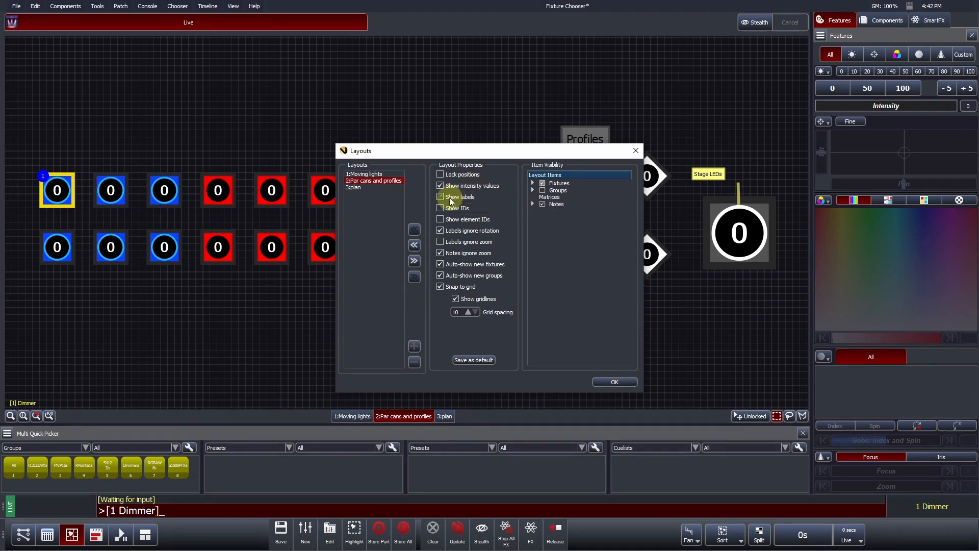
Keep fixture name labels on and show fixture ID numbers in the layout
click(441, 197)
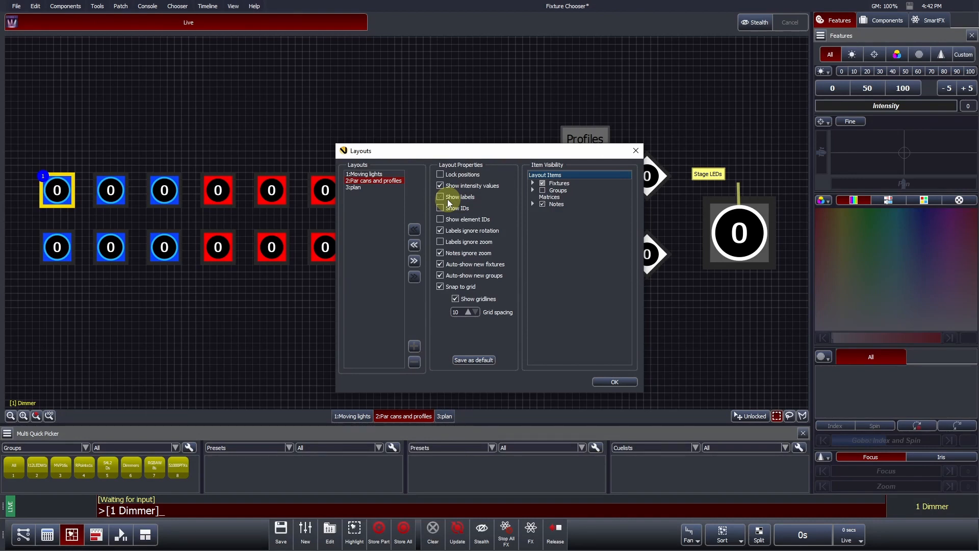
click(440, 197)
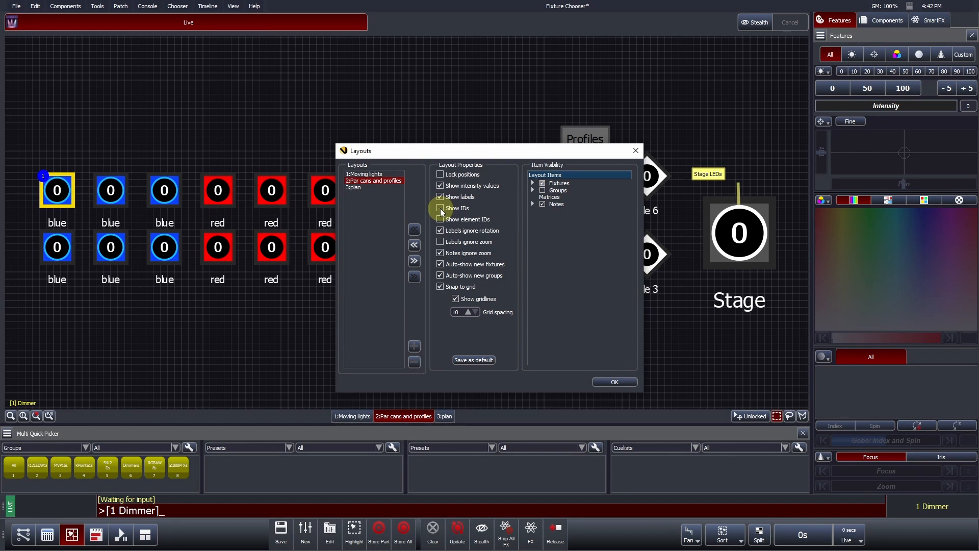
click(440, 209)
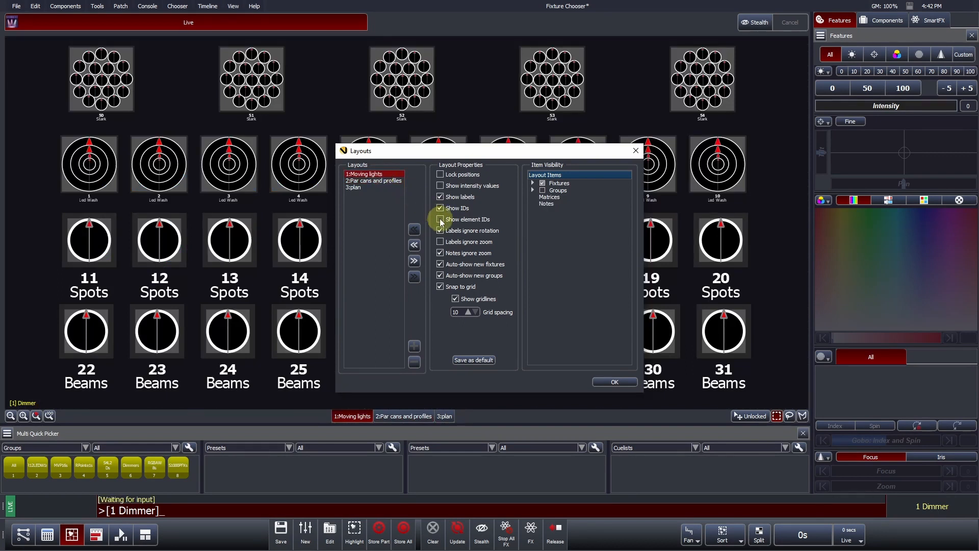
Turn on element numbers inside multi-cell fixtures for the Moving lights layout
click(440, 220)
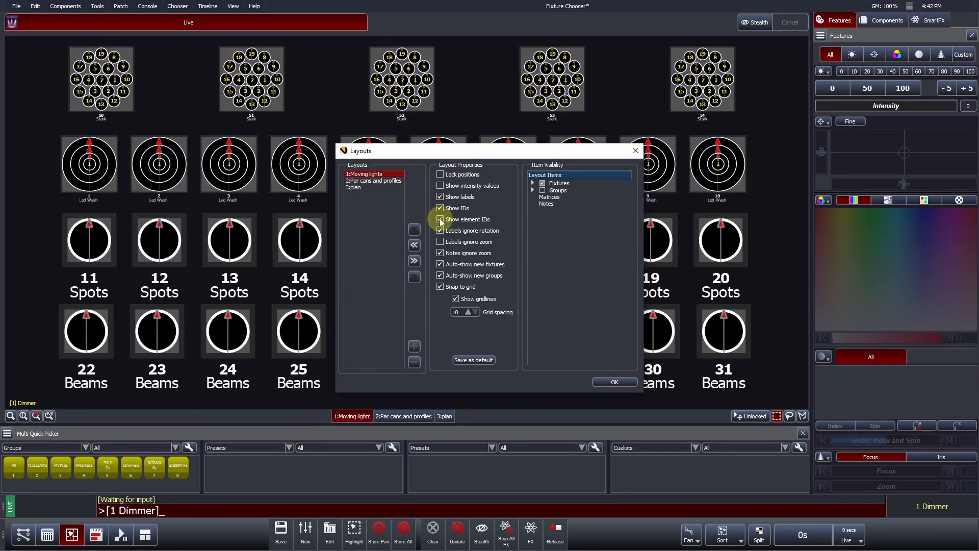
click(441, 219)
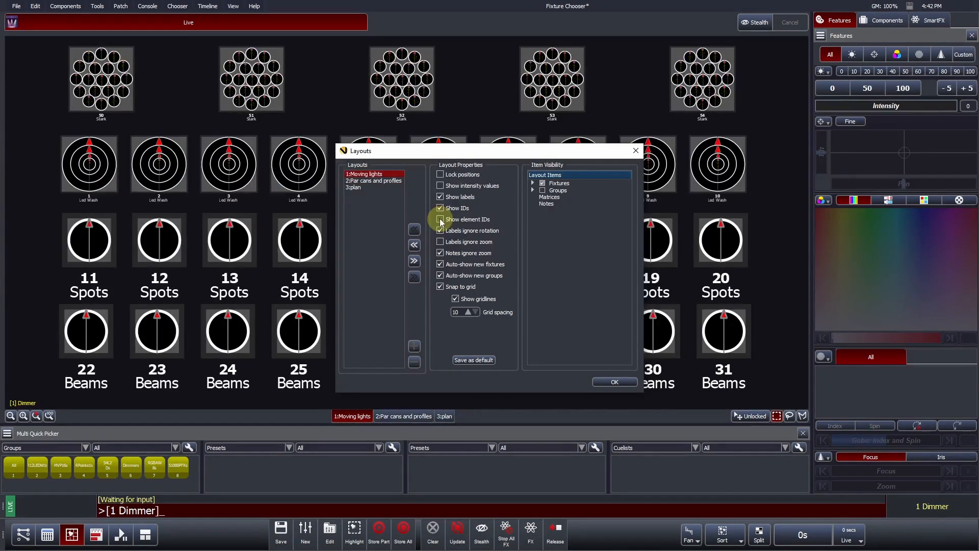
click(440, 220)
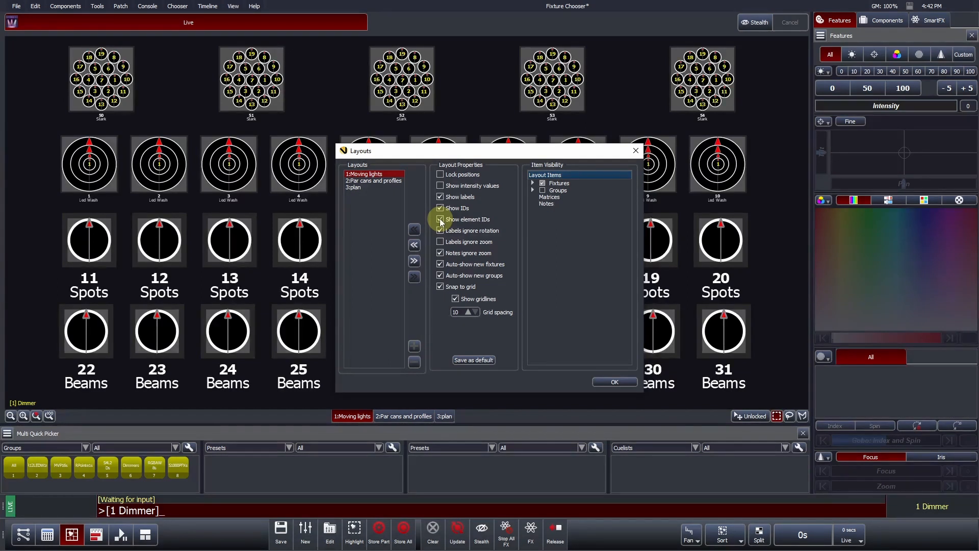
click(373, 181)
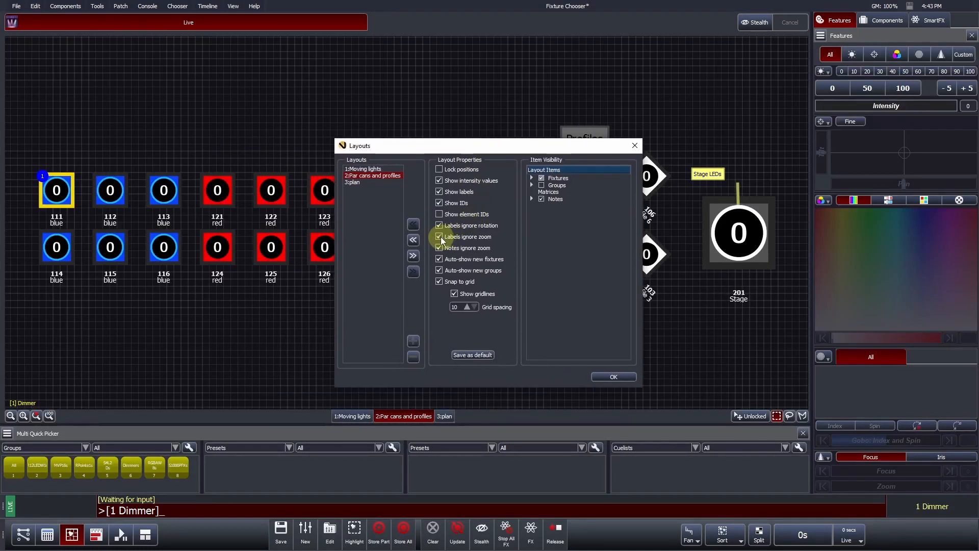
Reopen Manage Layouts from the canvas for Par cans and profiles with Show IDs ticked
click(613, 377)
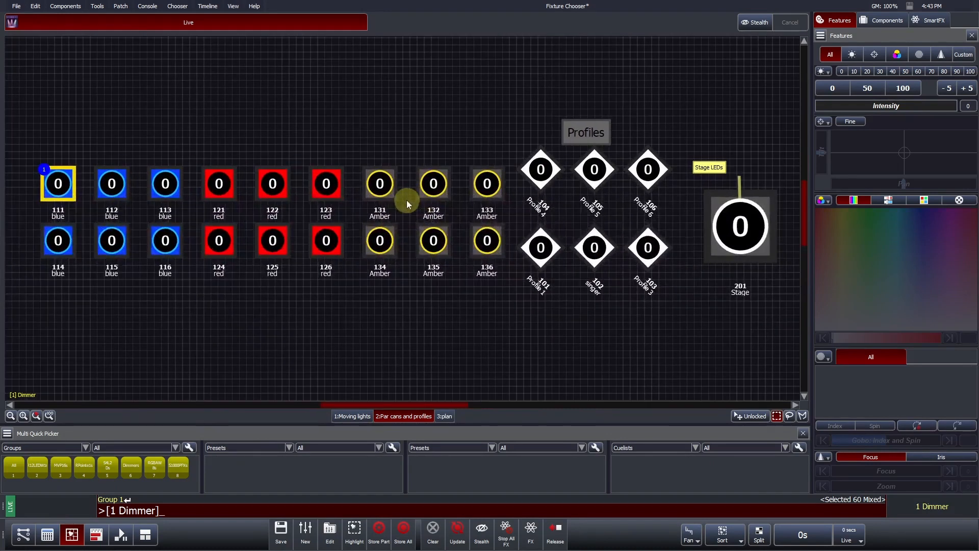
right_click(406, 203)
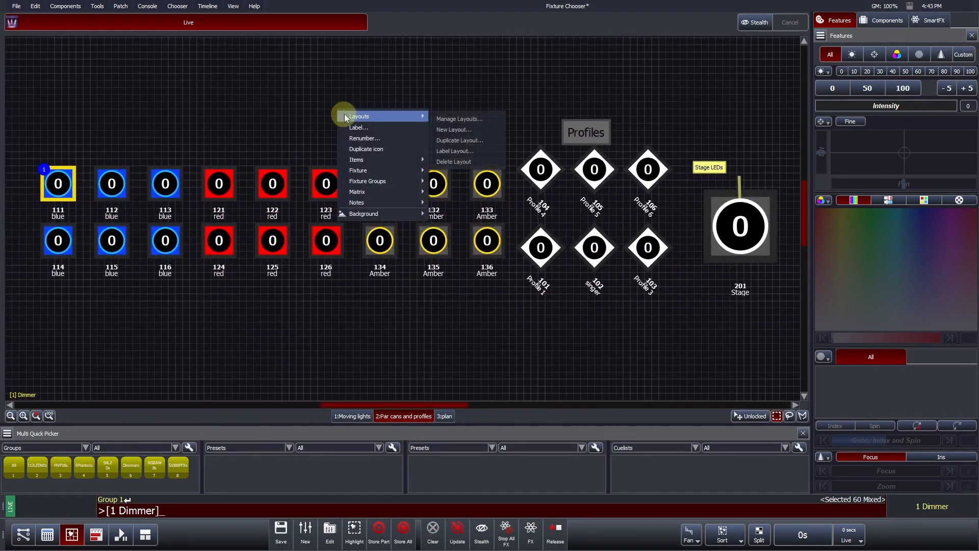
click(458, 118)
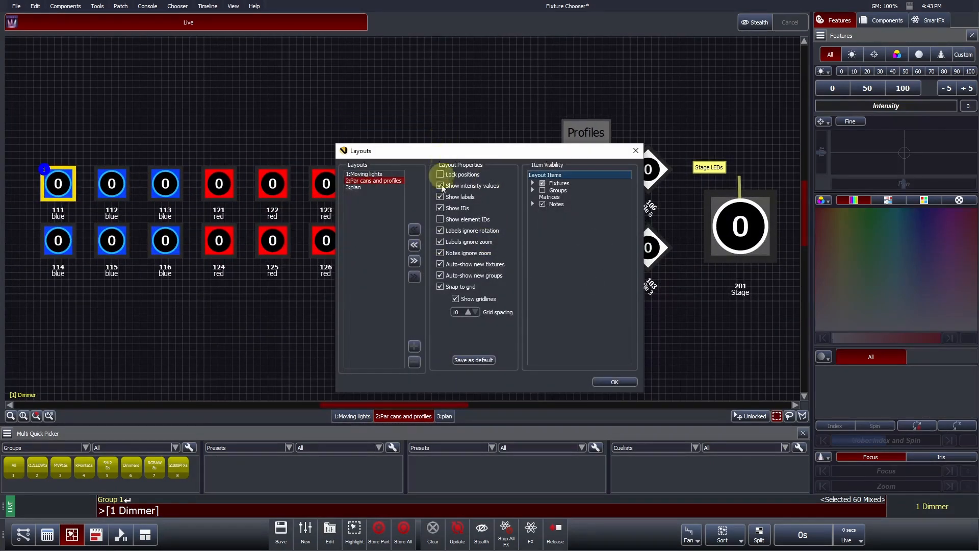
click(441, 185)
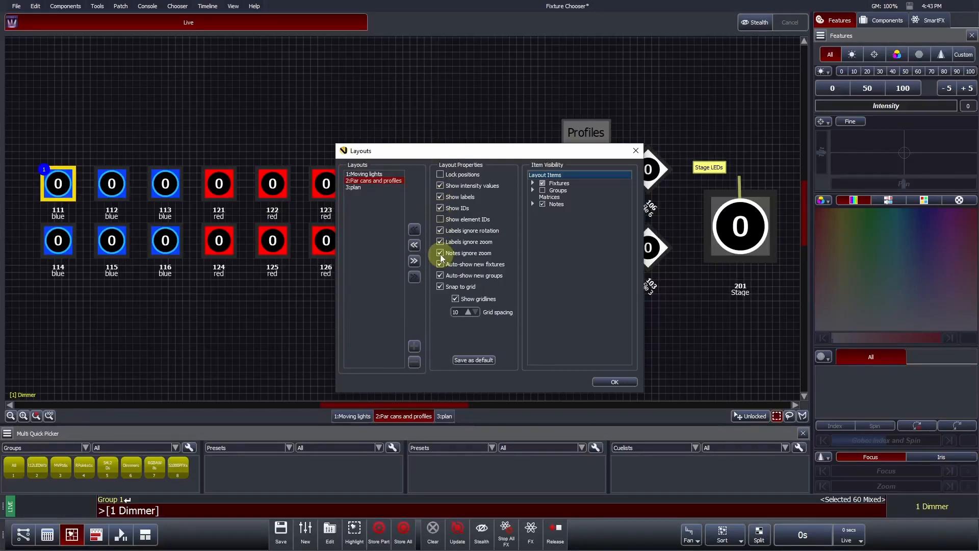
click(613, 382)
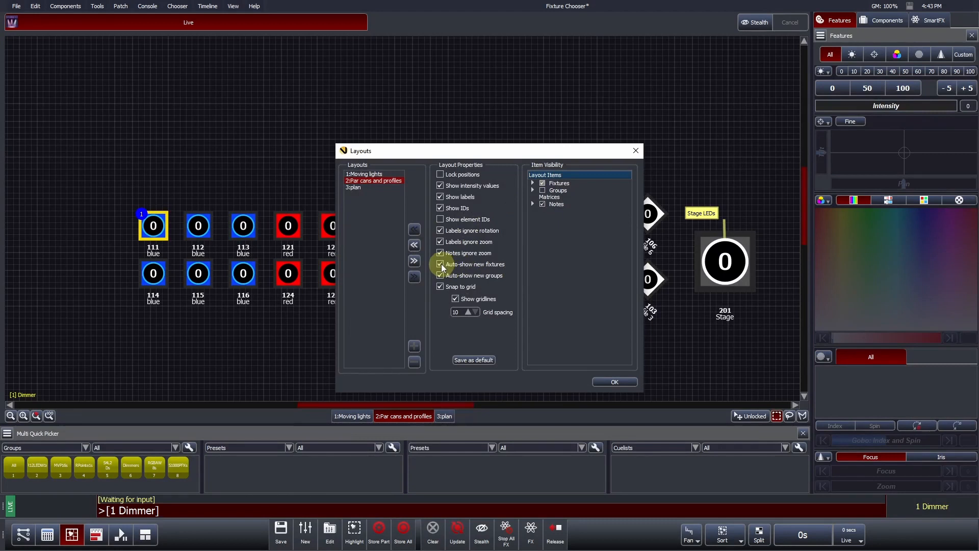
mouse_move(440, 264)
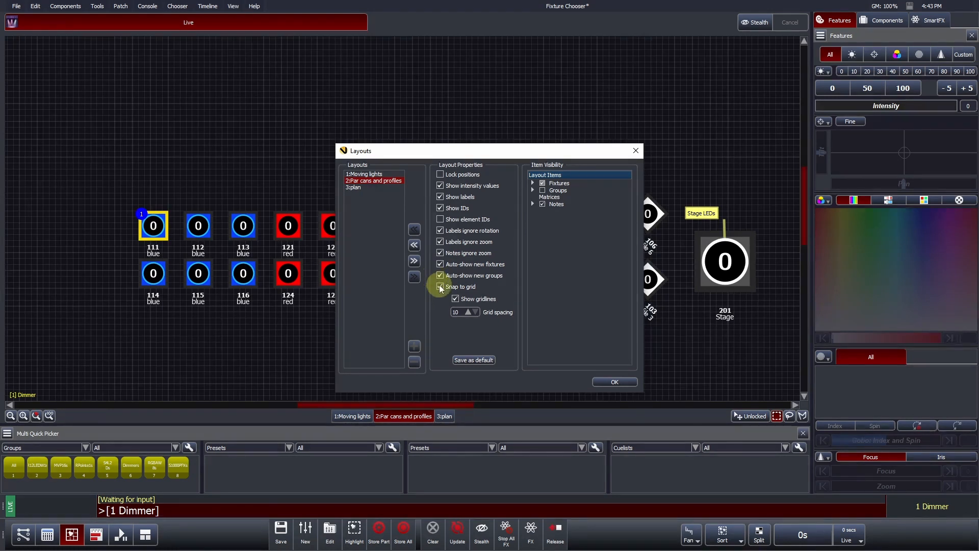
Turn off auto-show for new fixtures and groups, keeping gridlines visible
click(440, 286)
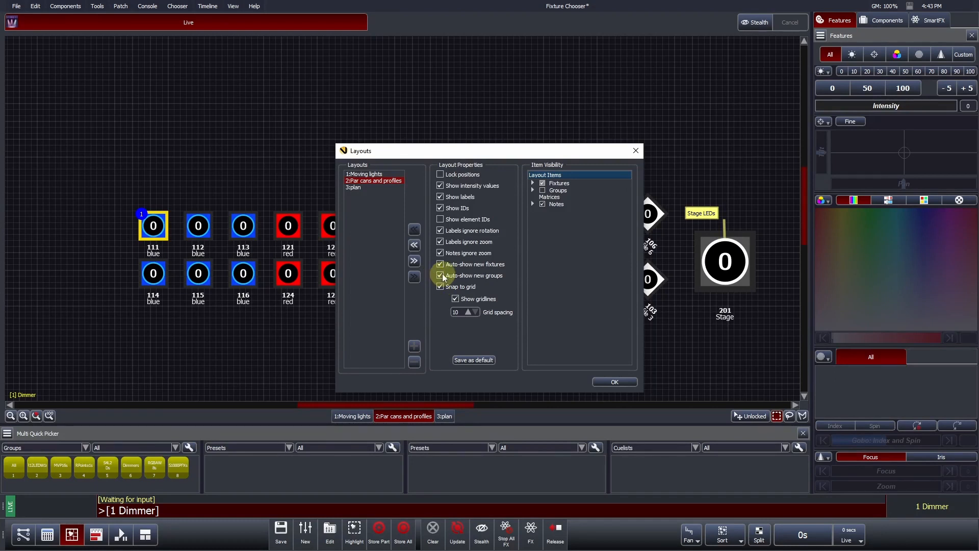
click(440, 276)
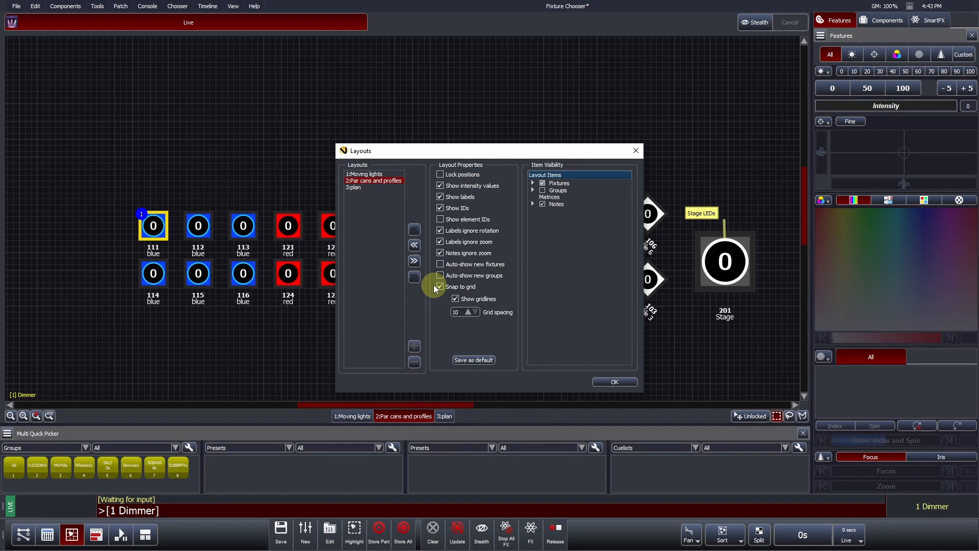
click(456, 299)
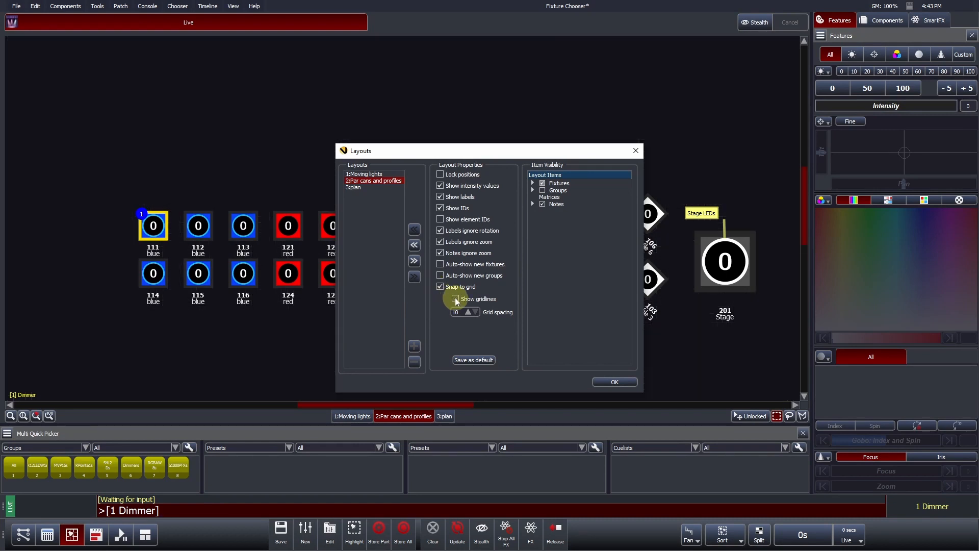
click(441, 298)
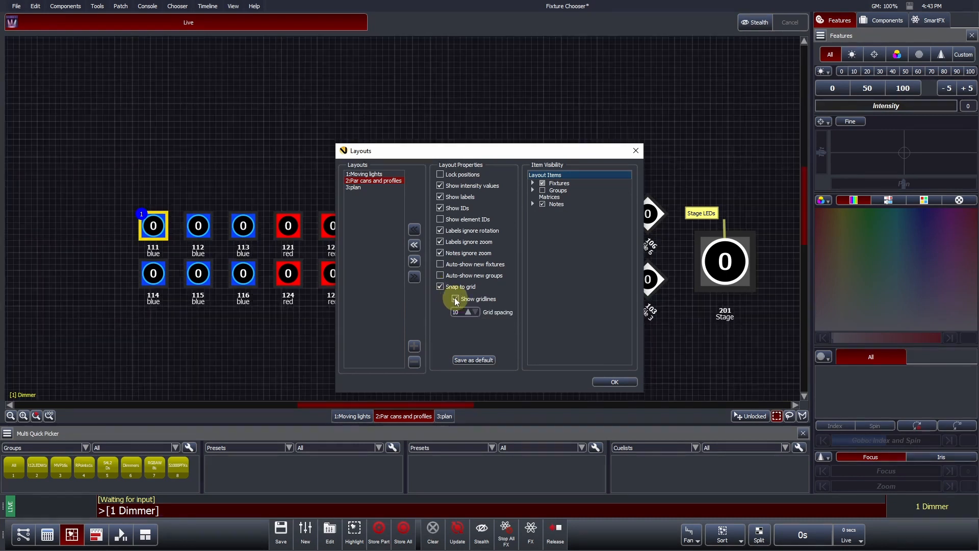
click(440, 299)
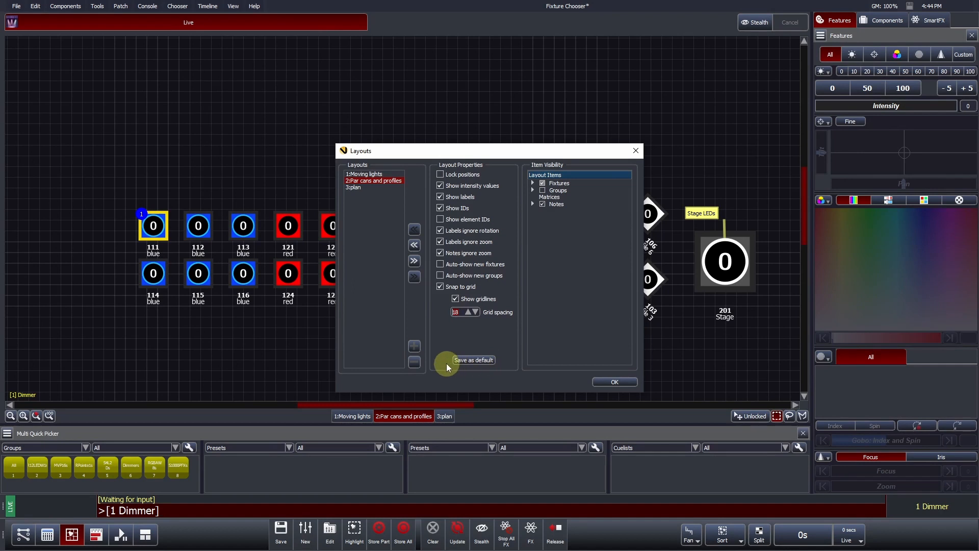
mouse_move(506, 365)
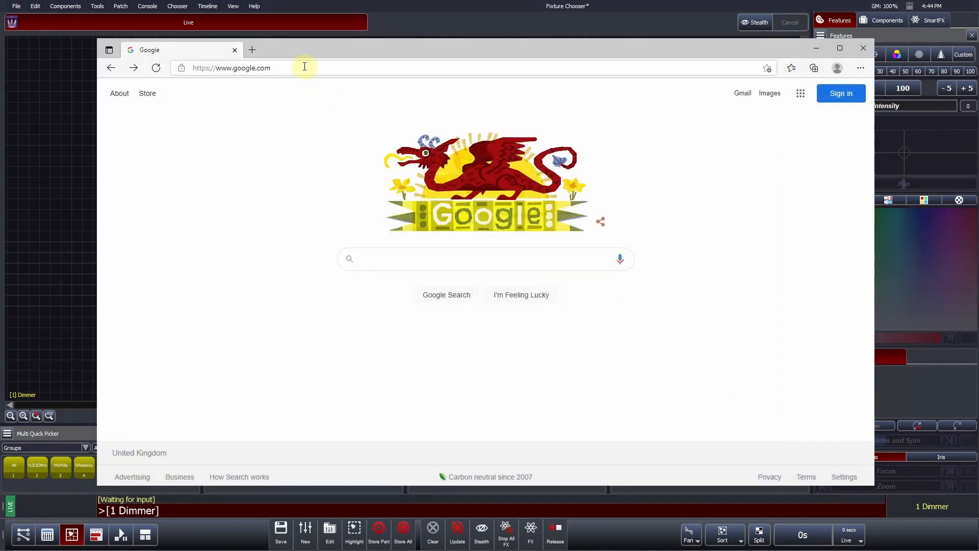
Go to vistabychromaq.com from the Edge address bar
text(vistabychromaq.com)
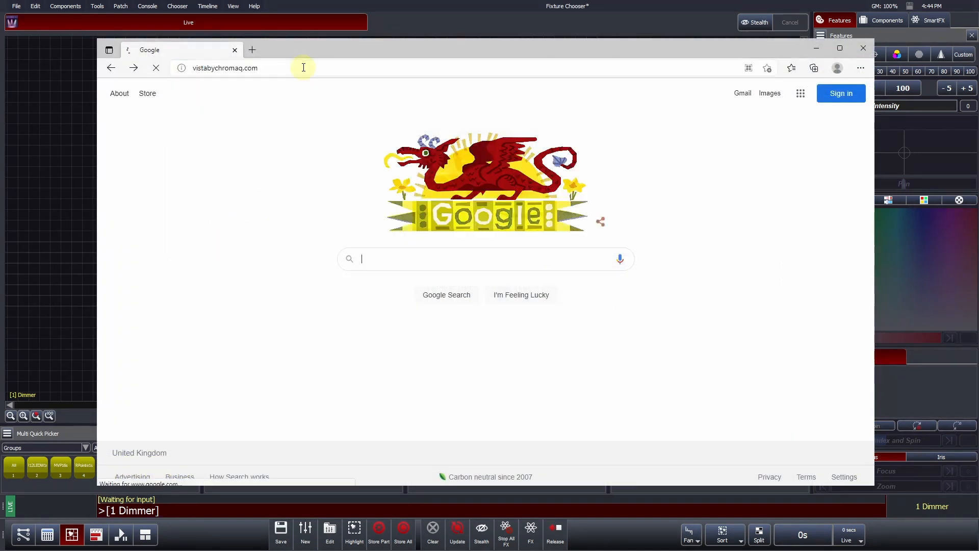